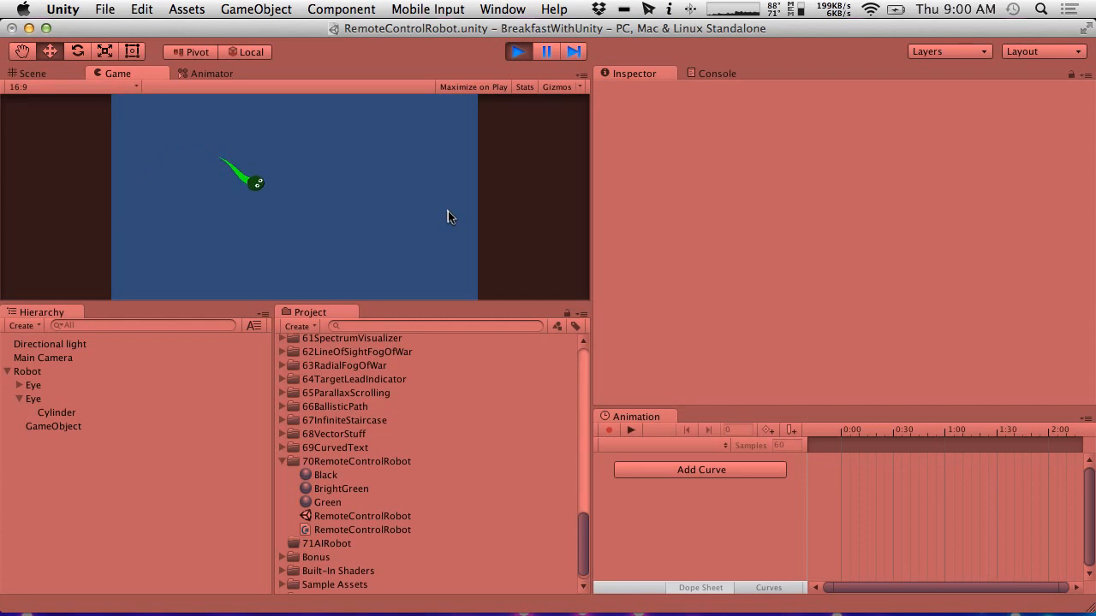
- Stop Play mode and copy the RemoteControlRobot script and scene into 71AIRobot as AIRobot
{"action": "left_click", "coordinate": [517, 52]}
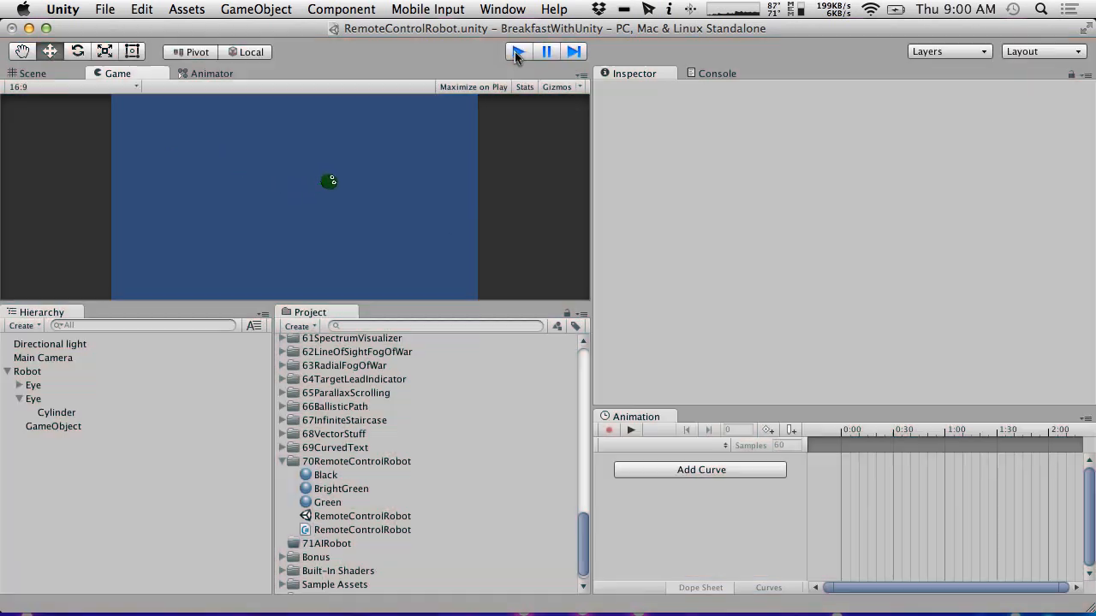
{"action": "left_click", "coordinate": [362, 529]}
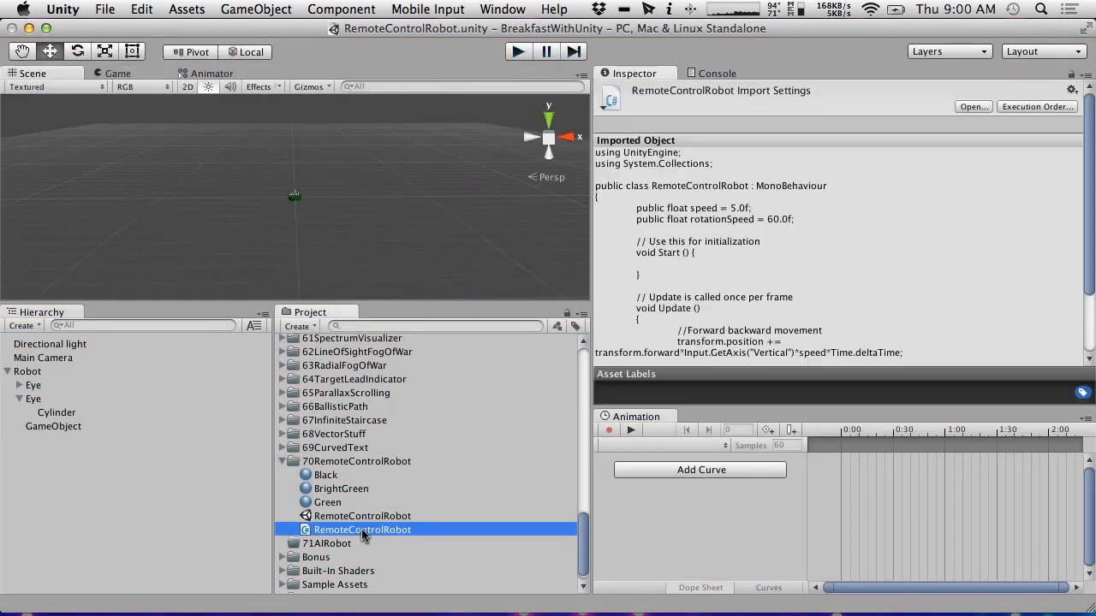
{"action": "left_click", "coordinate": [361, 515]}
{"action": "type", "text": "AIRobot"}
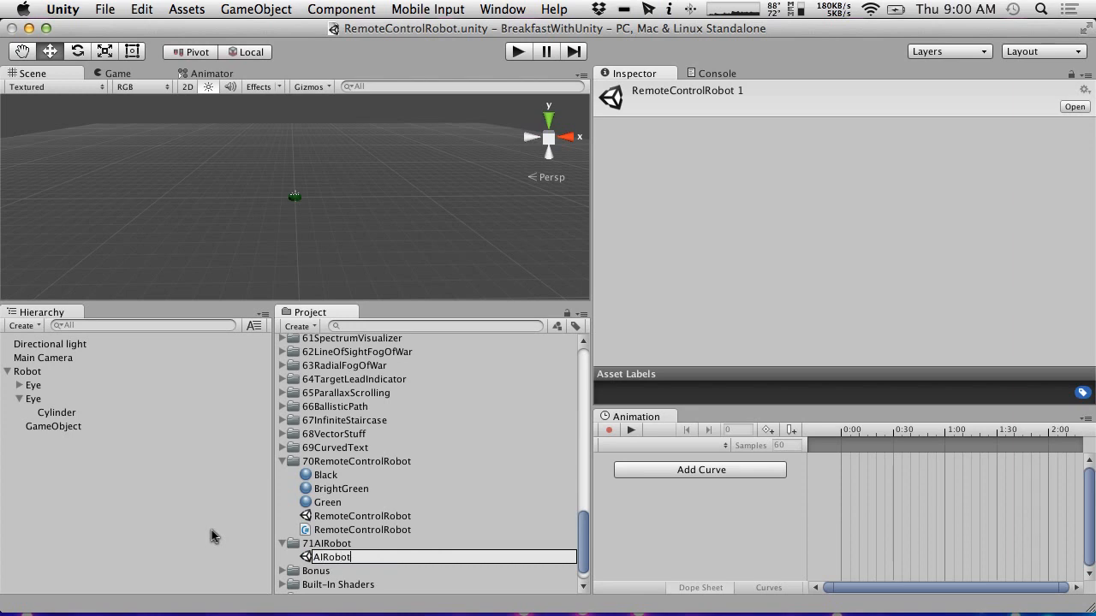
{"action": "left_click", "coordinate": [332, 557]}
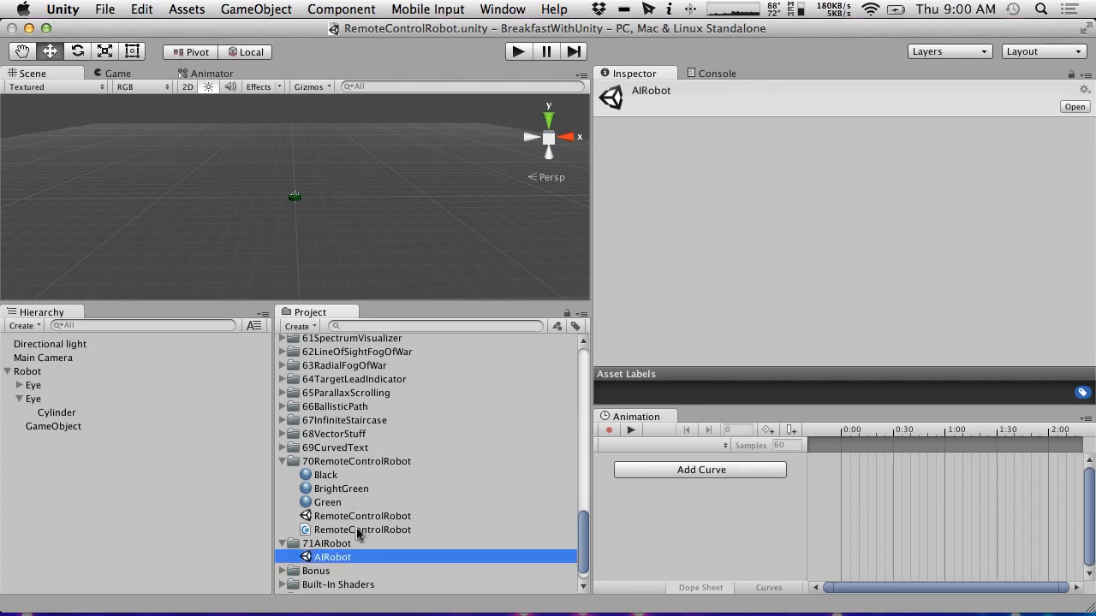
{"action": "left_click", "coordinate": [363, 529]}
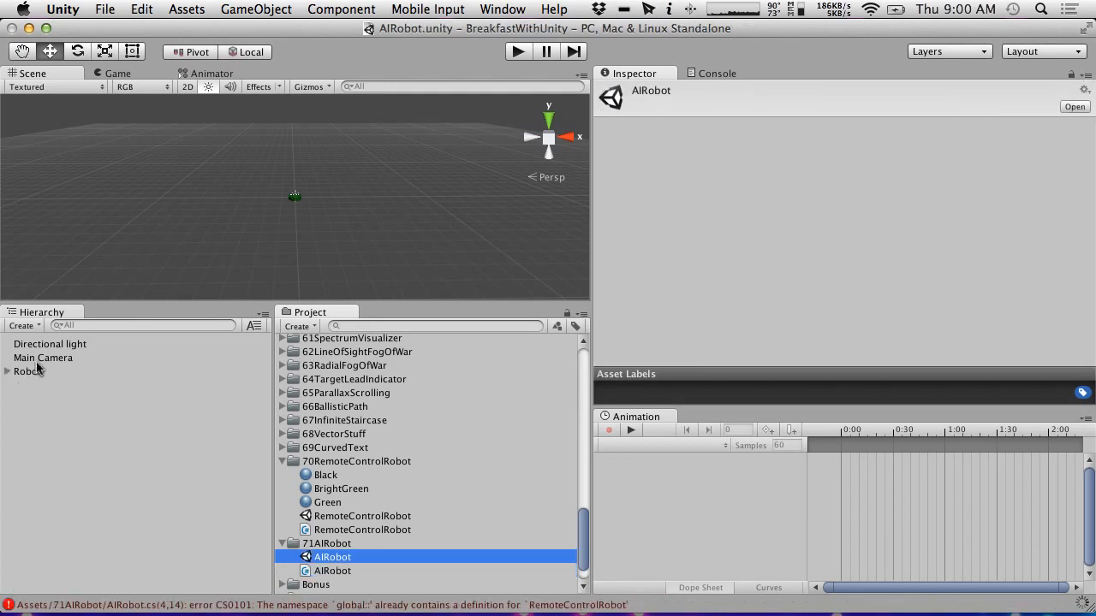
- Select Robot and try removing its Remote Control Robot component
{"action": "left_click", "coordinate": [27, 370]}
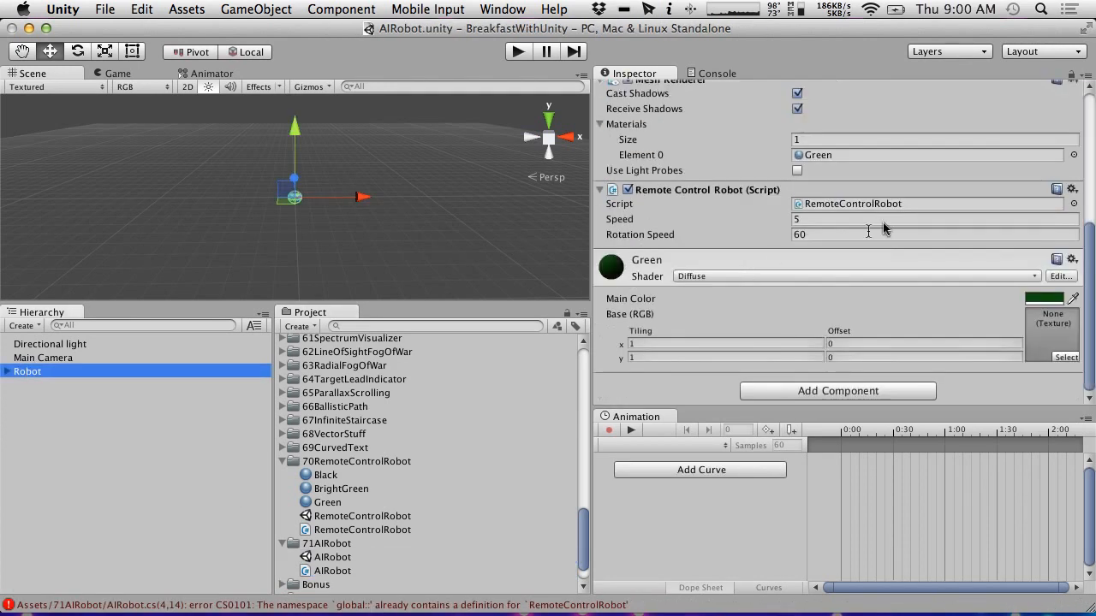
{"action": "left_click", "coordinate": [1071, 189]}
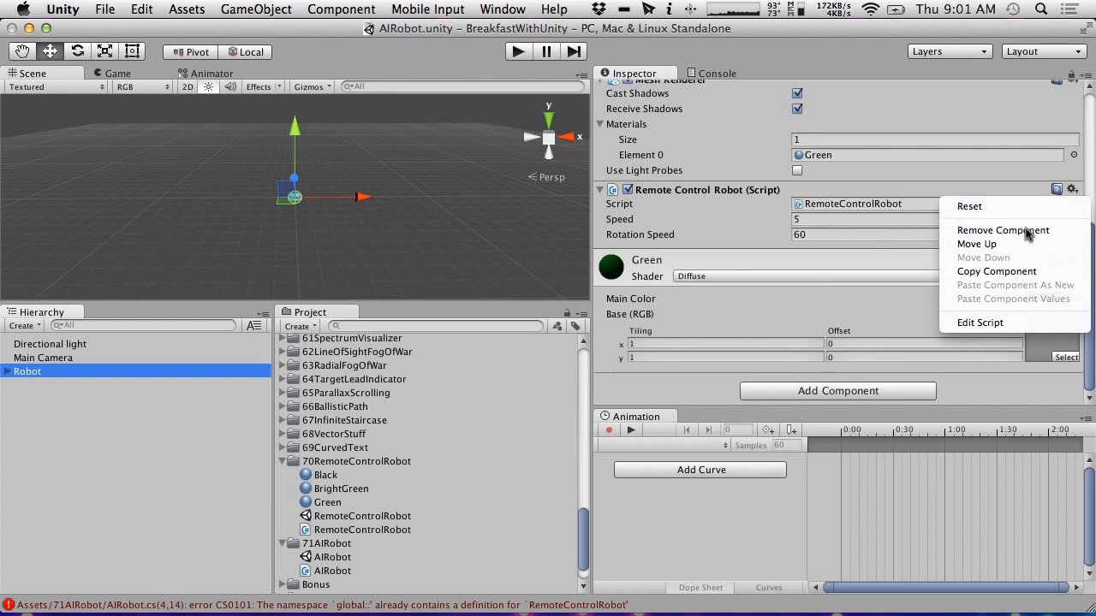
{"action": "left_click", "coordinate": [1002, 229]}
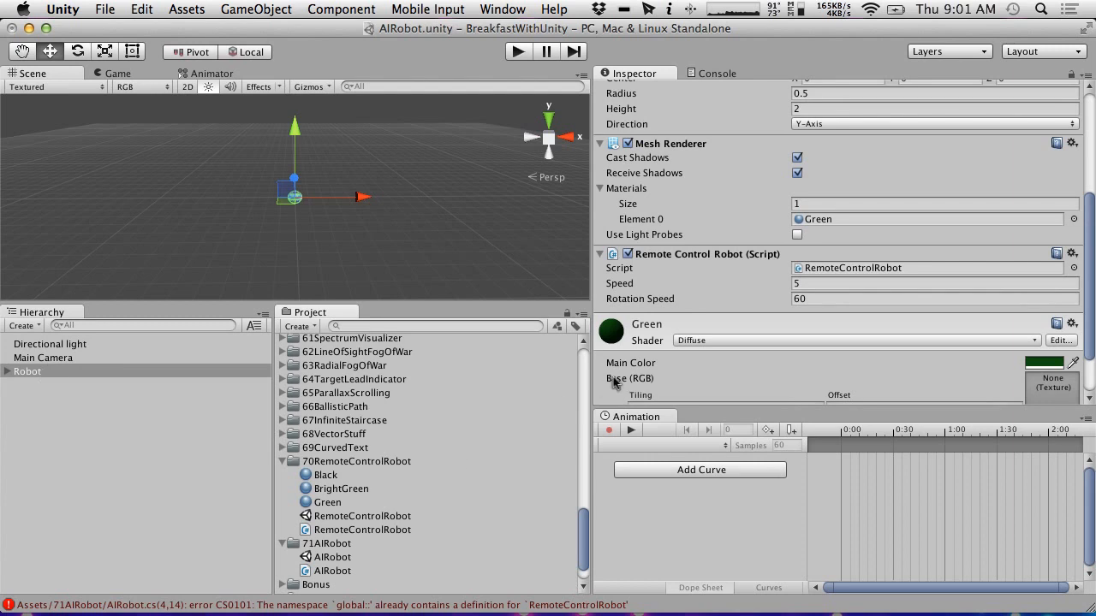
{"action": "mouse_move", "coordinate": [379, 605]}
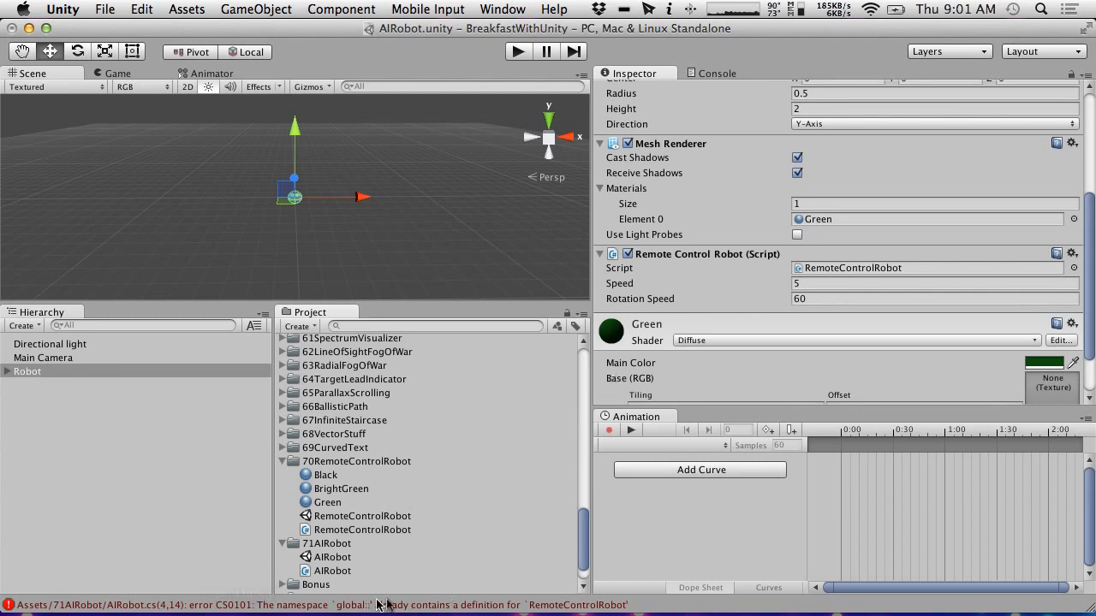
{"action": "mouse_move", "coordinate": [342, 539]}
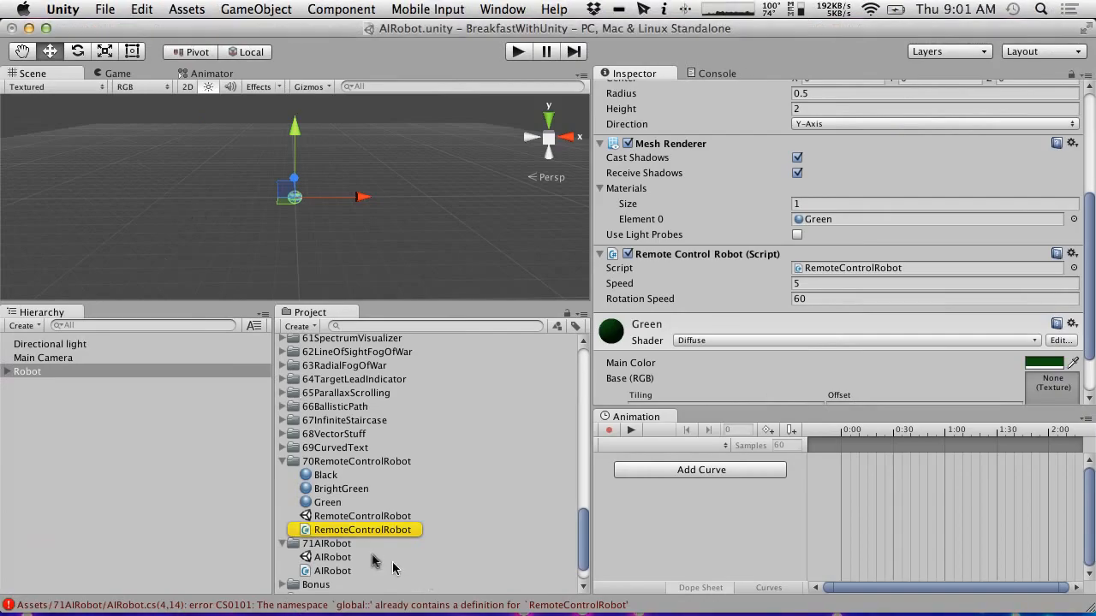
- Rename the script's class to AIRobot, then remove Robot's Remote Control Robot component
{"action": "double_click", "coordinate": [361, 515]}
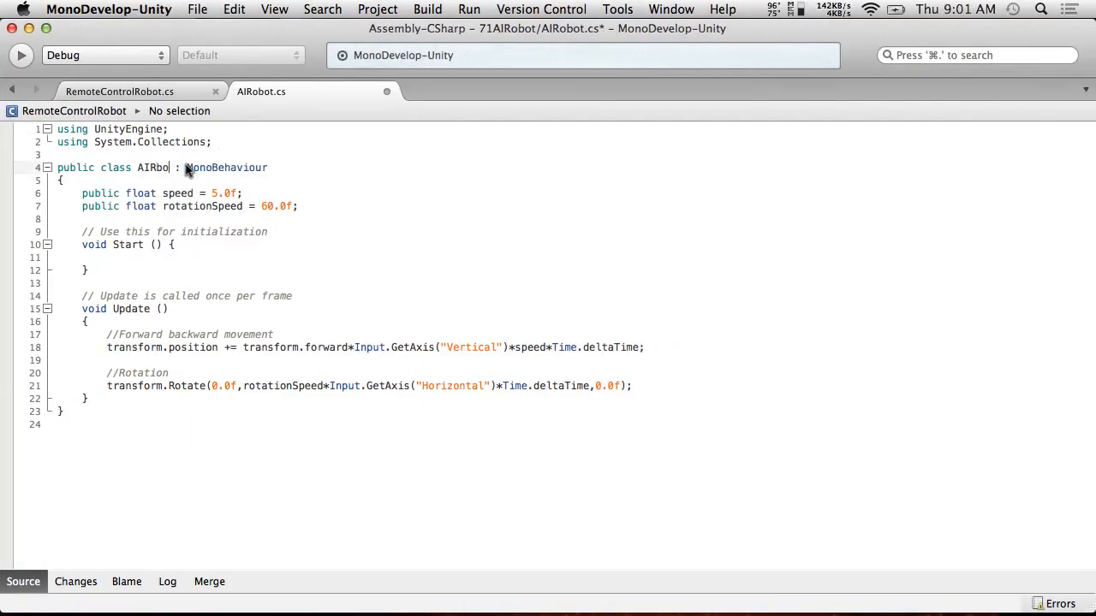
{"action": "left_click", "coordinate": [110, 10]}
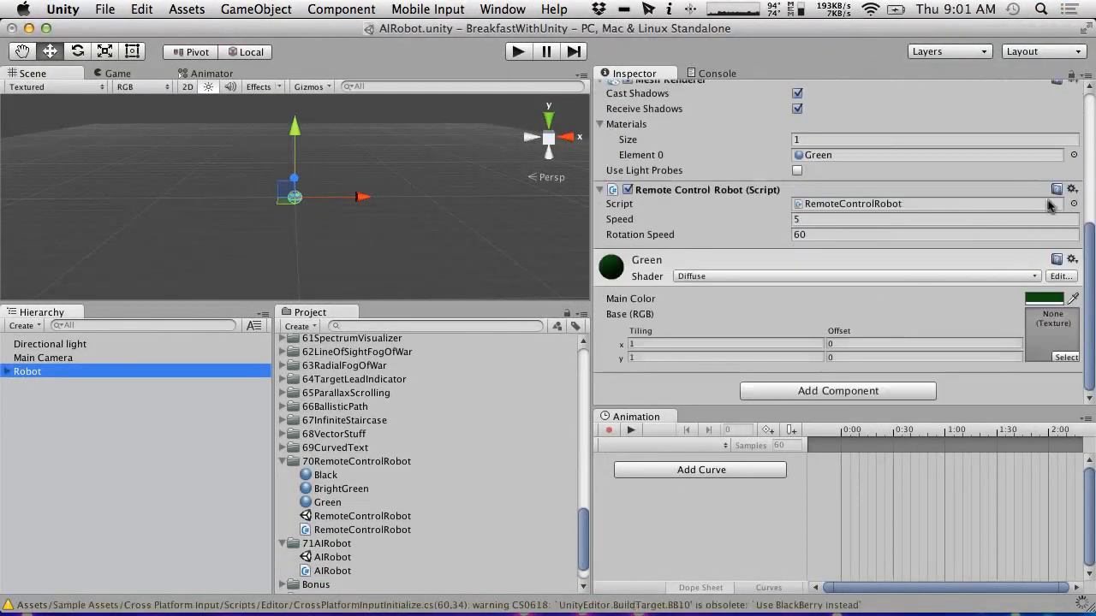
{"action": "left_click", "coordinate": [1071, 188]}
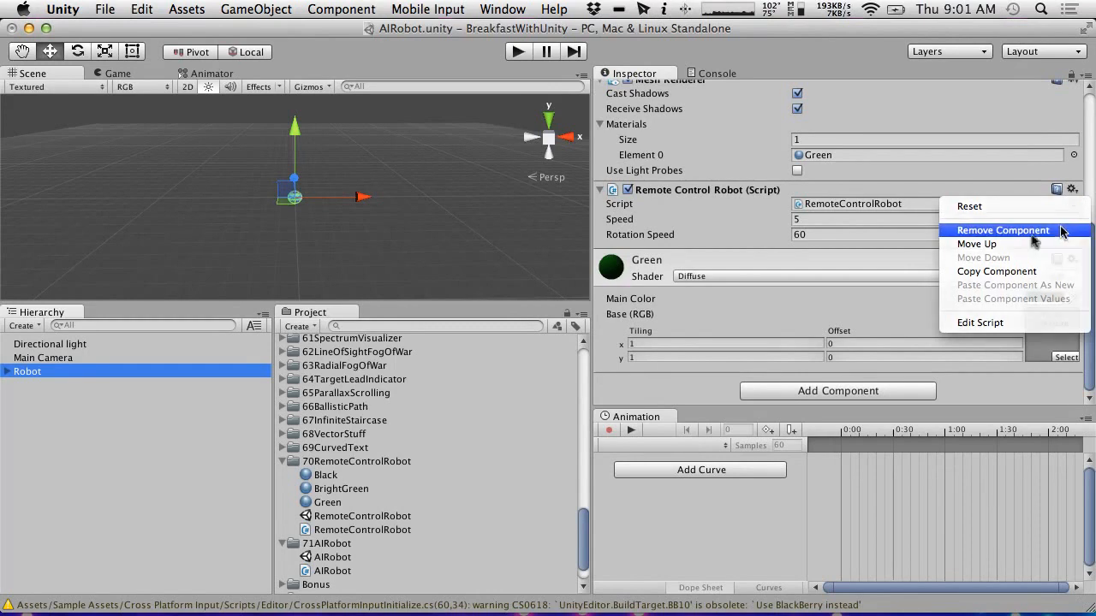
{"action": "left_click", "coordinate": [1003, 230]}
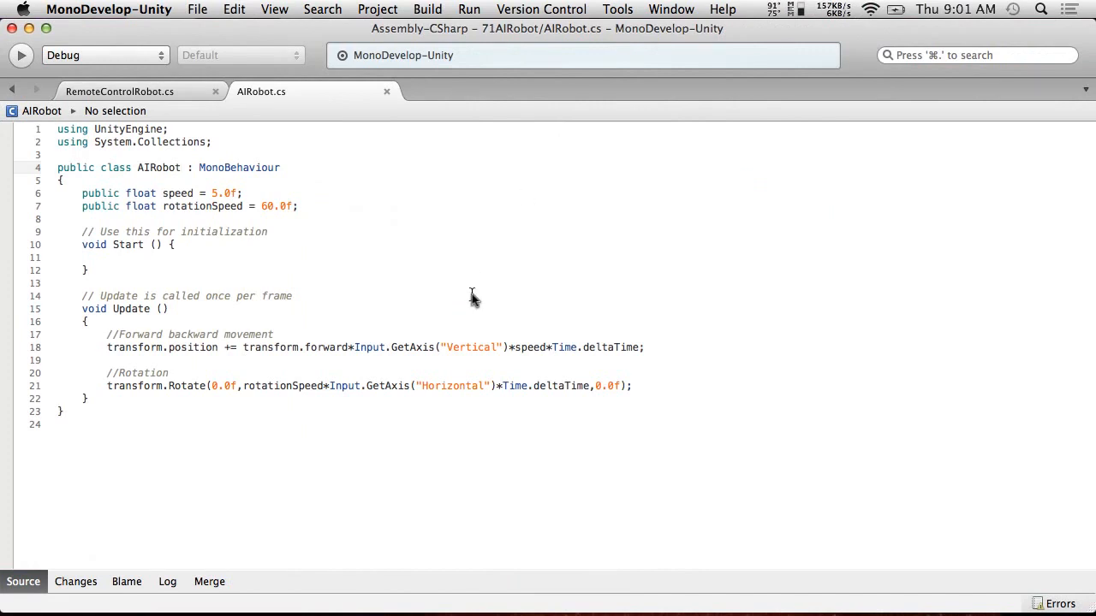
{"action": "mouse_move", "coordinate": [246, 348]}
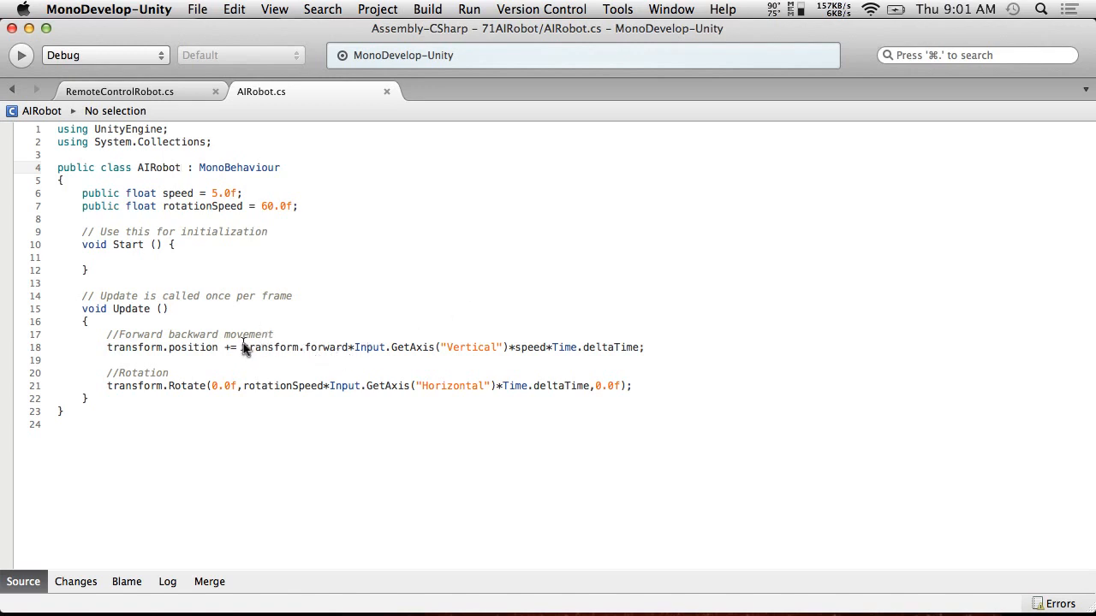
- Scale Vertical-input movement by speed and Horizontal rotation by rotationSpeed in Update, and save
{"action": "left_click_drag", "start_coordinate": [244, 347], "coordinate": [578, 347]}
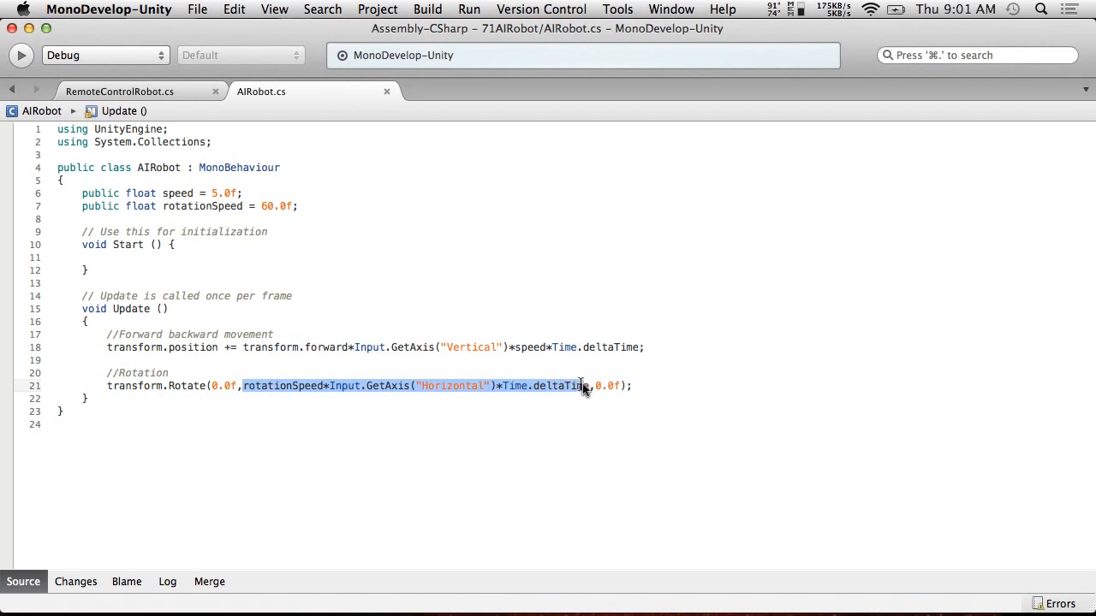
{"action": "mouse_move", "coordinate": [328, 364]}
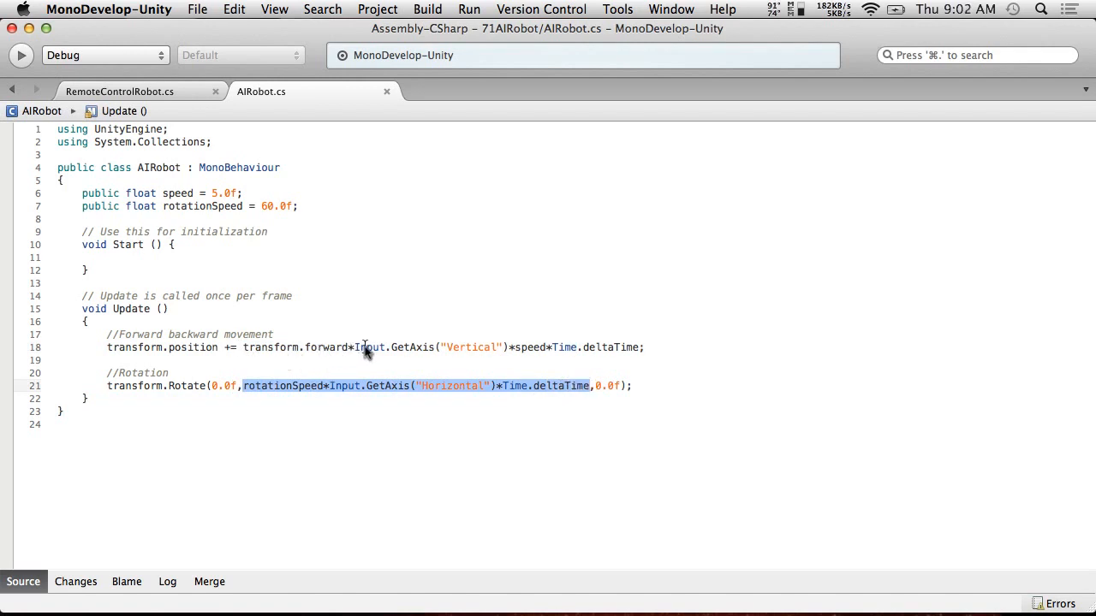
{"action": "mouse_move", "coordinate": [402, 386]}
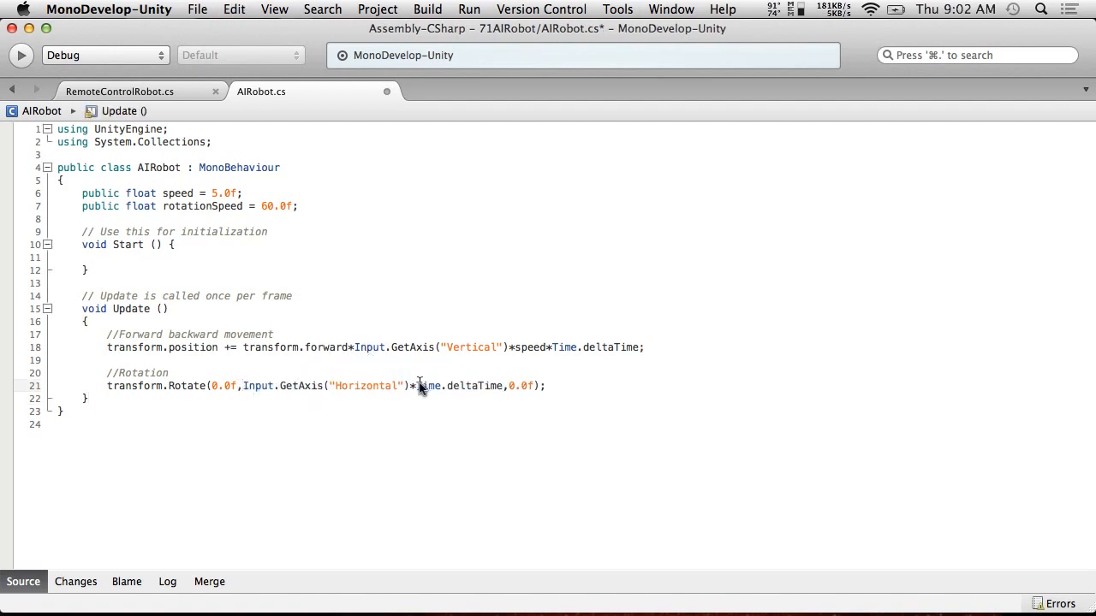
{"action": "type", "text": "rotationSpeed*"}
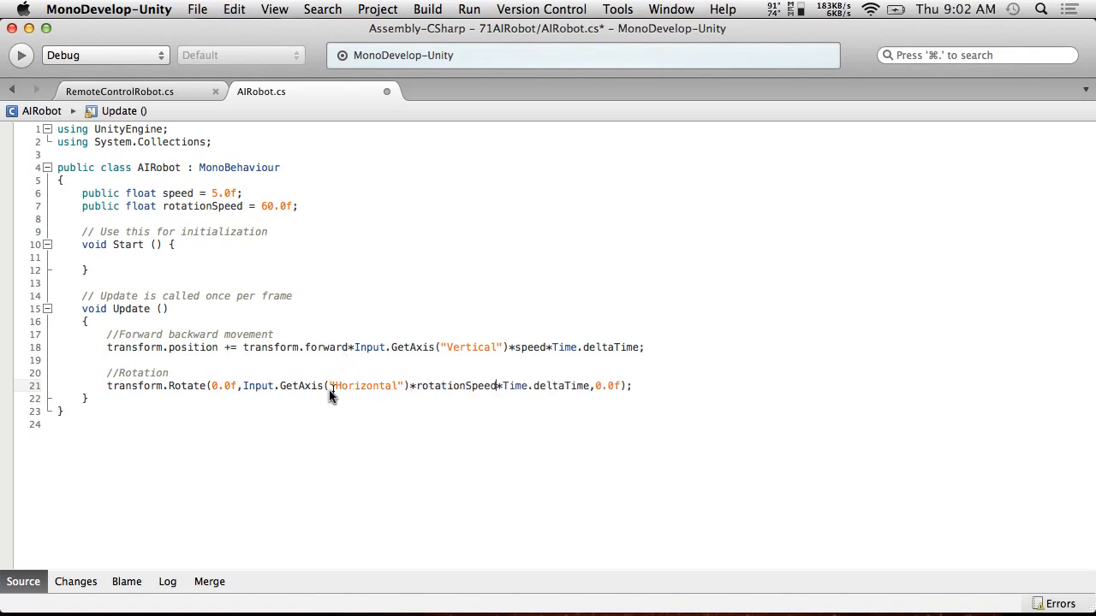
{"action": "mouse_move", "coordinate": [464, 381]}
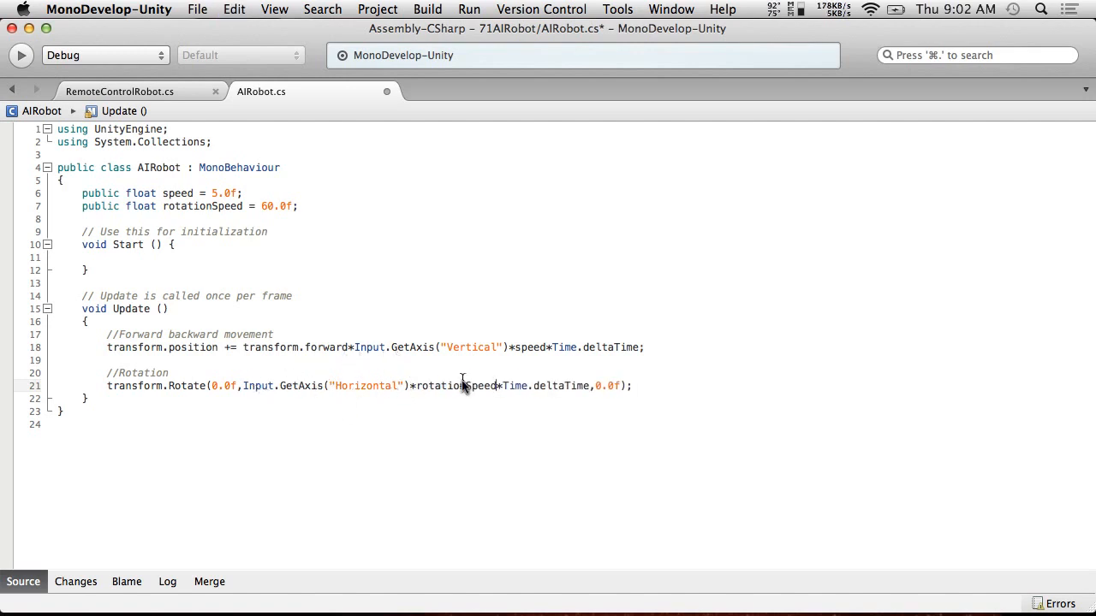
{"action": "mouse_move", "coordinate": [323, 348]}
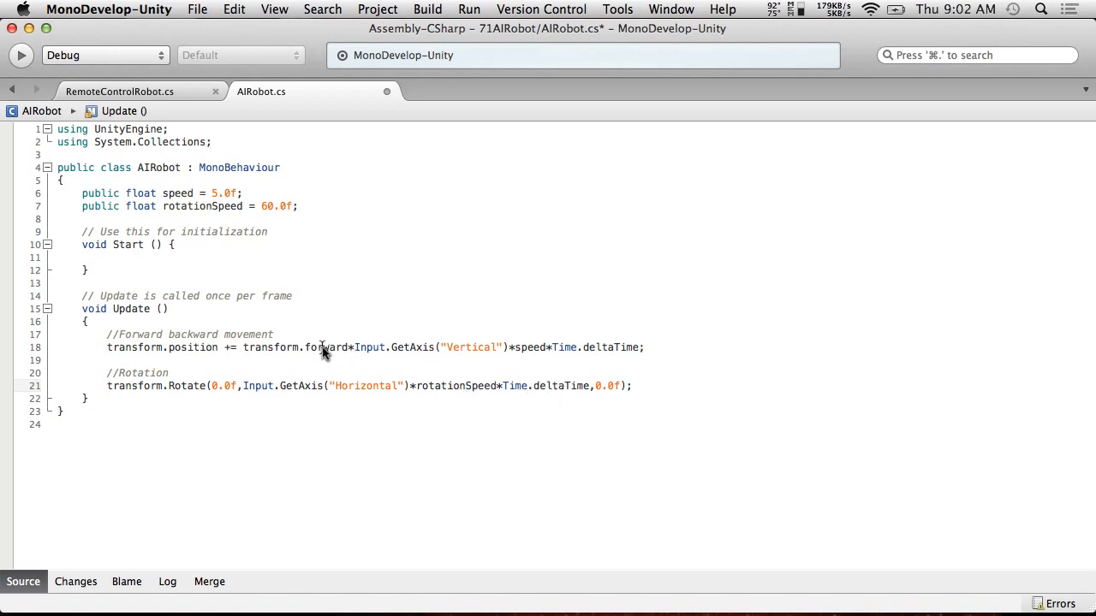
{"action": "mouse_move", "coordinate": [571, 354]}
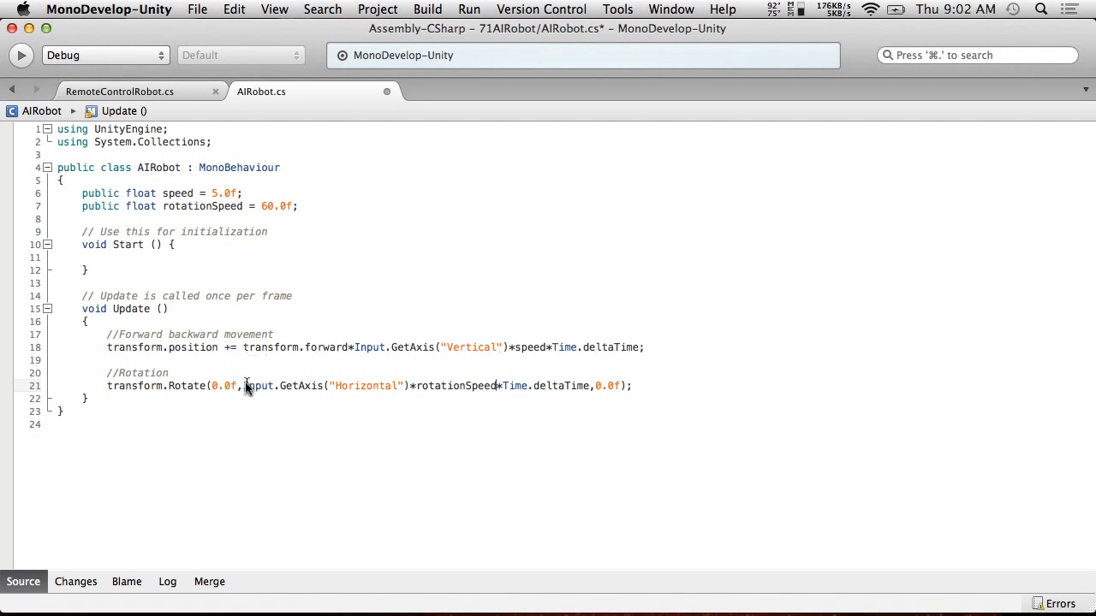
{"action": "double_click", "coordinate": [287, 348]}
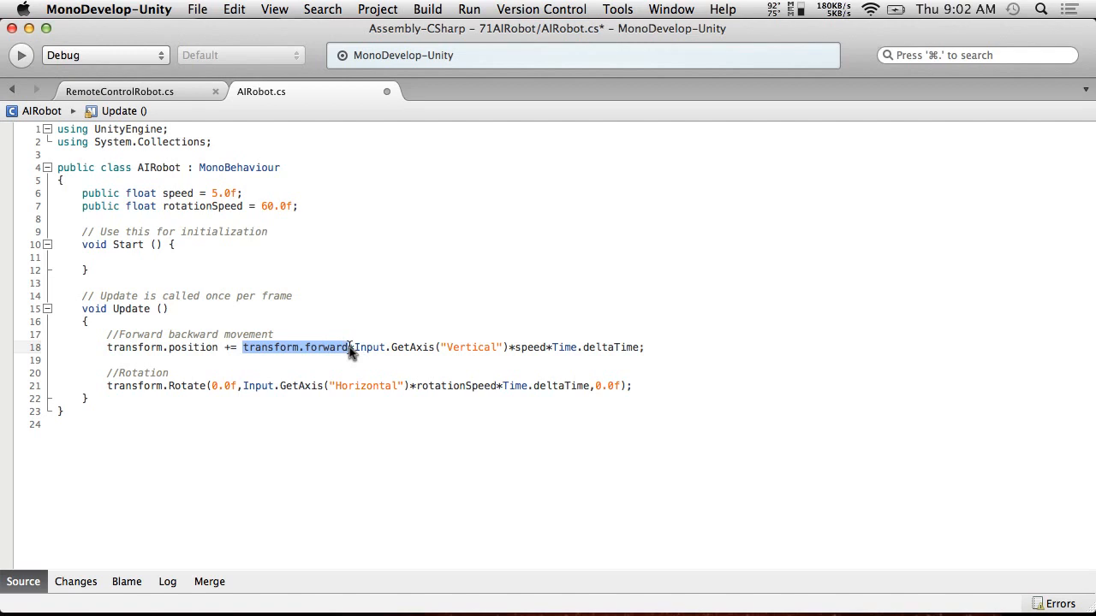
{"action": "mouse_move", "coordinate": [274, 386]}
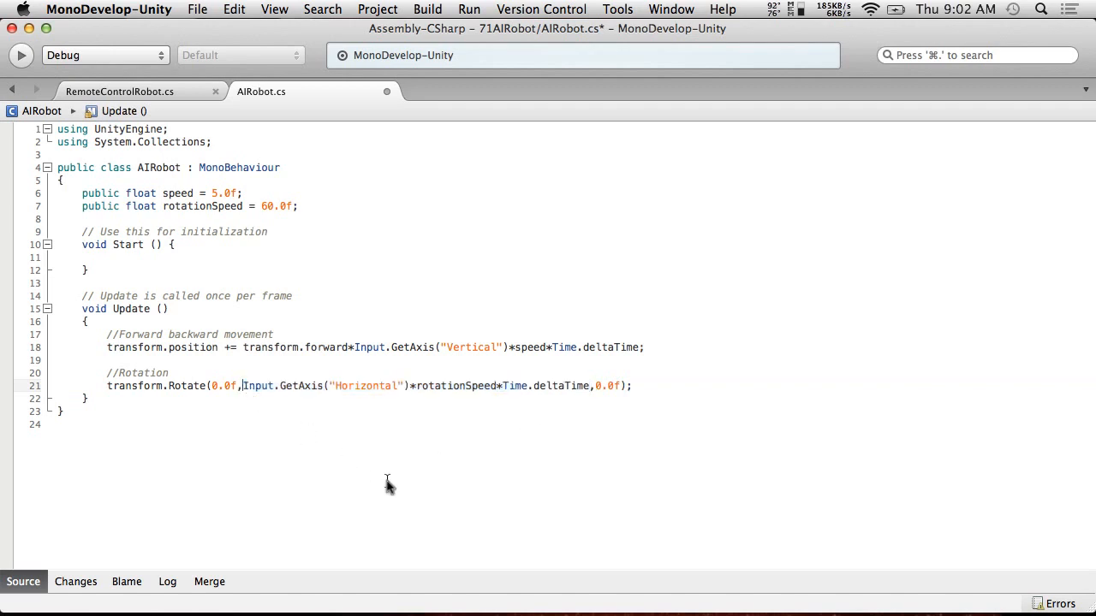
{"action": "type", "text": "1.0f"}
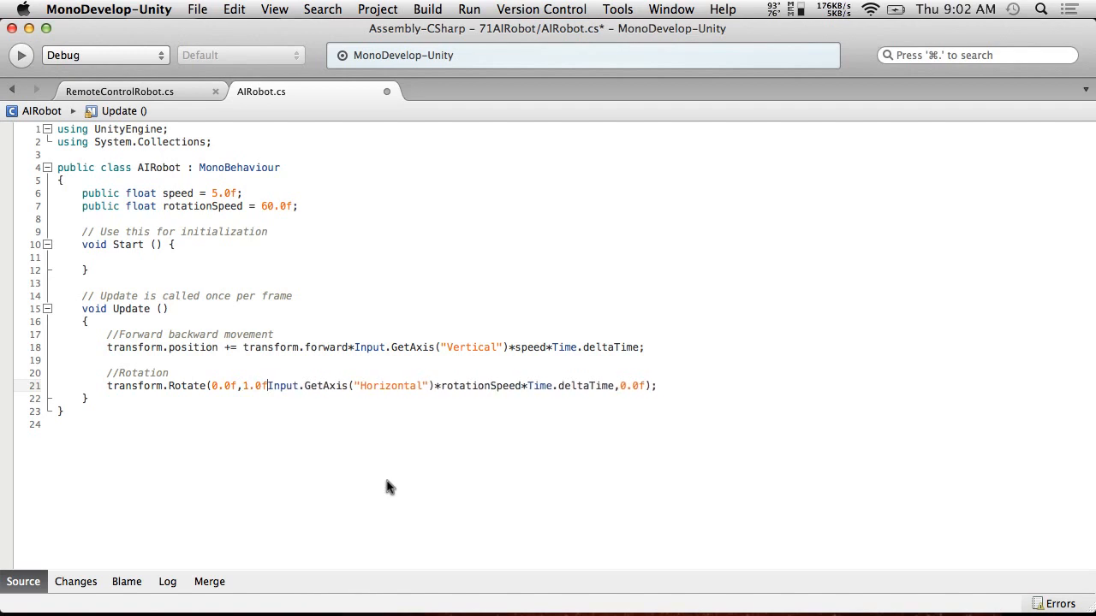
{"action": "type", "text": "*"}
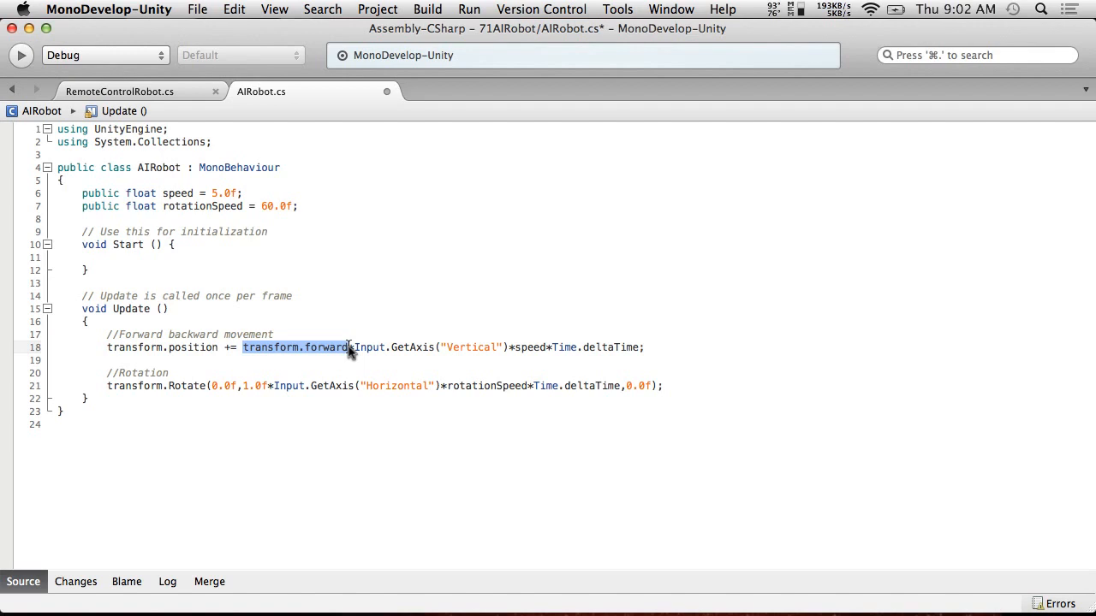
{"action": "mouse_move", "coordinate": [234, 400]}
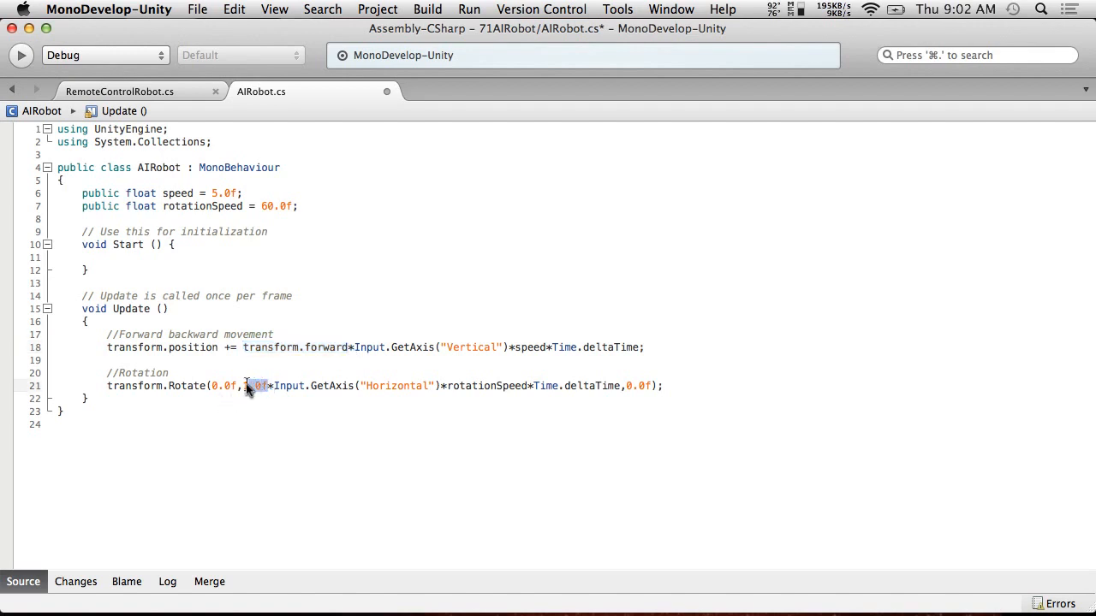
{"action": "mouse_move", "coordinate": [257, 385]}
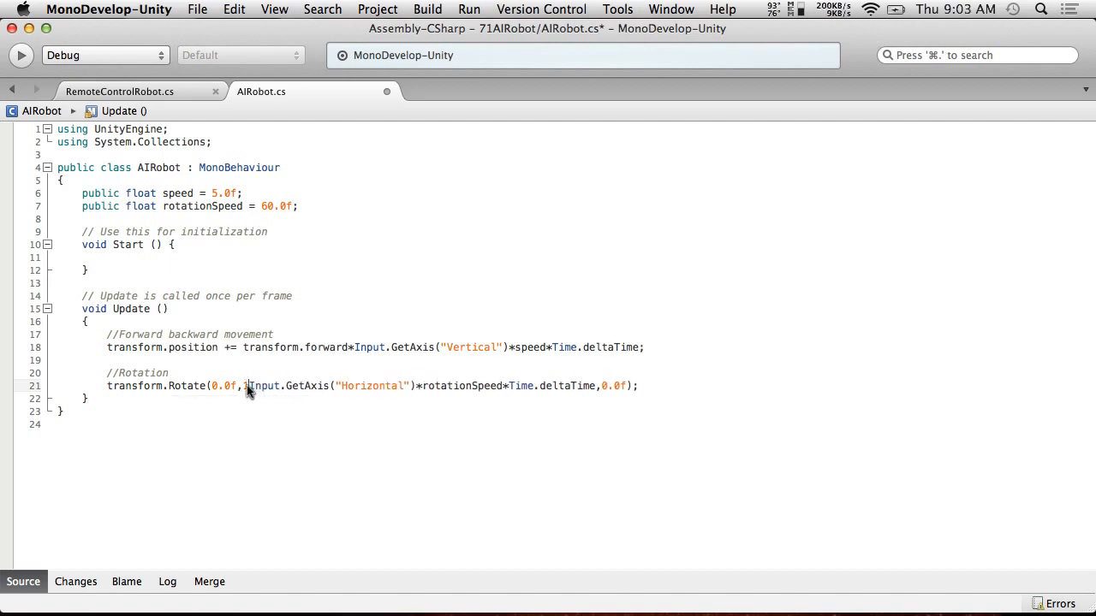
{"action": "left_click", "coordinate": [197, 10]}
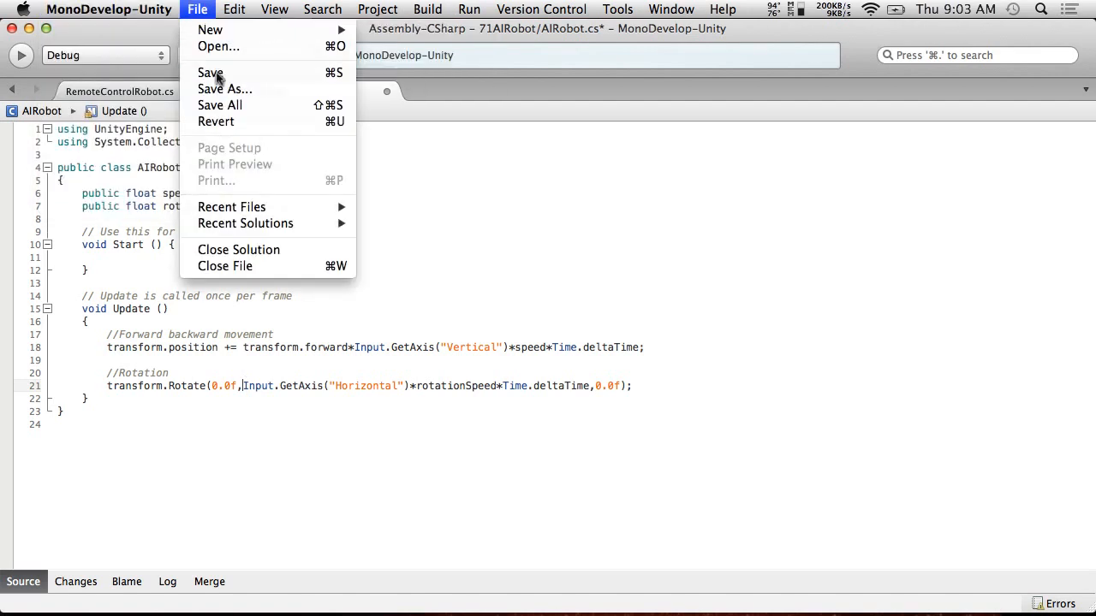
{"action": "left_click", "coordinate": [210, 72]}
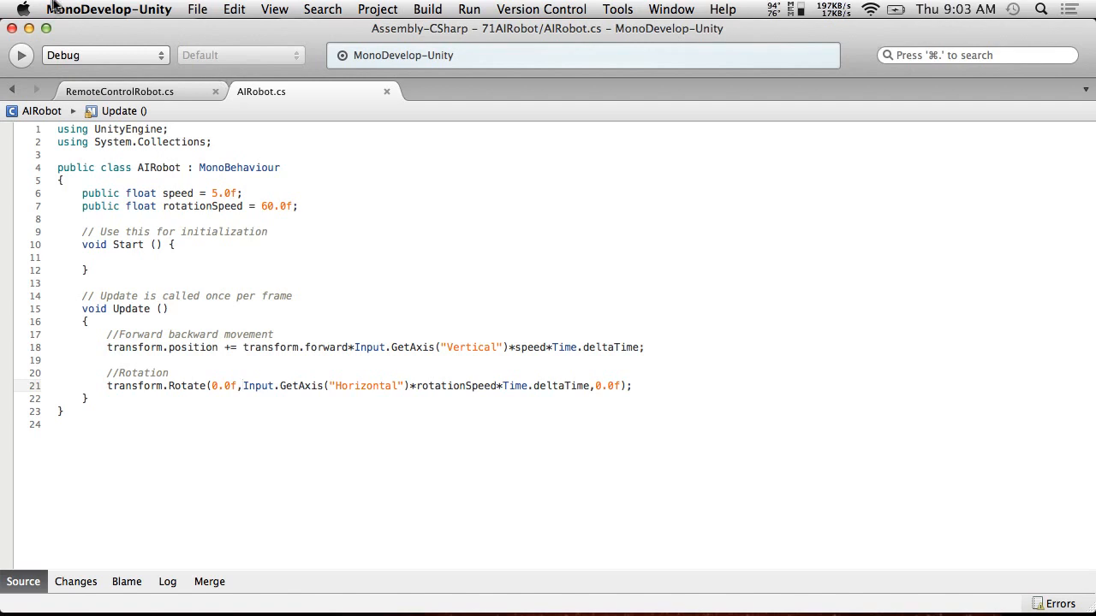
{"action": "mouse_move", "coordinate": [340, 353]}
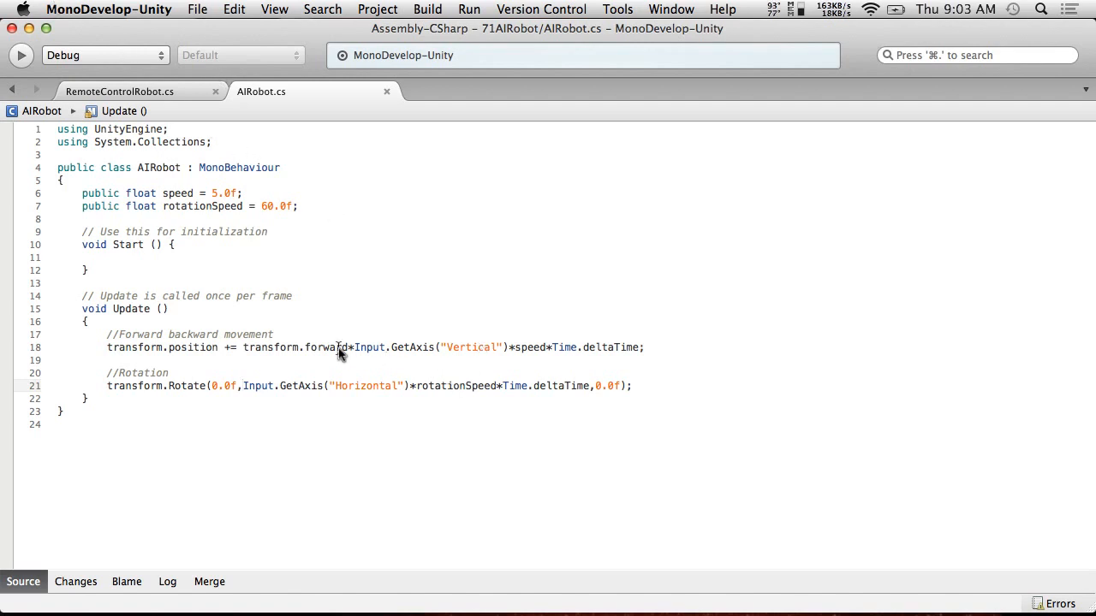
{"action": "mouse_move", "coordinate": [332, 347]}
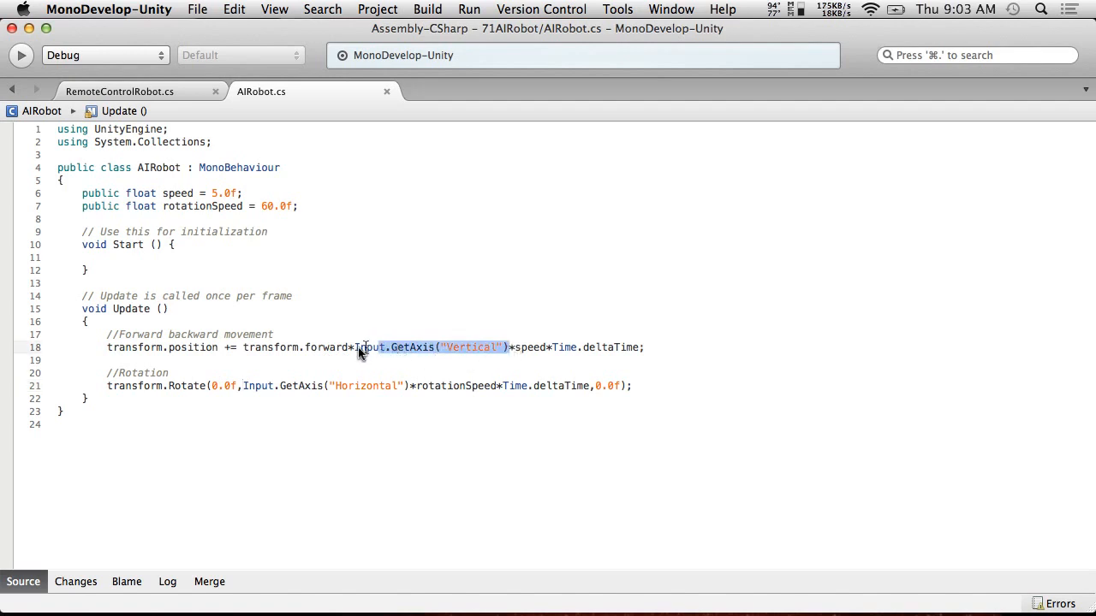
{"action": "mouse_move", "coordinate": [366, 348]}
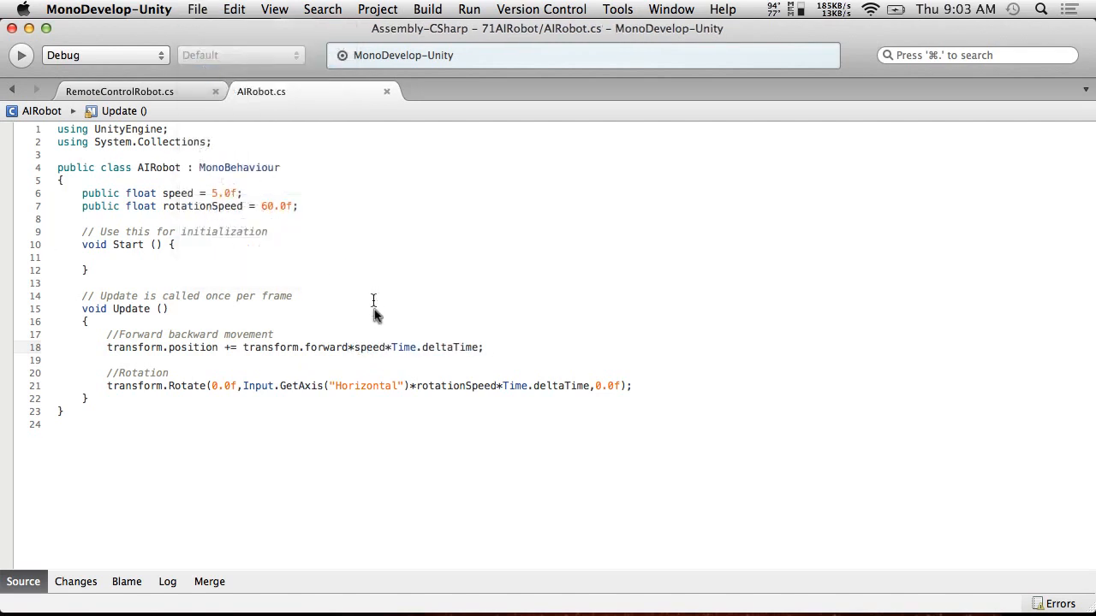
{"action": "mouse_move", "coordinate": [411, 391]}
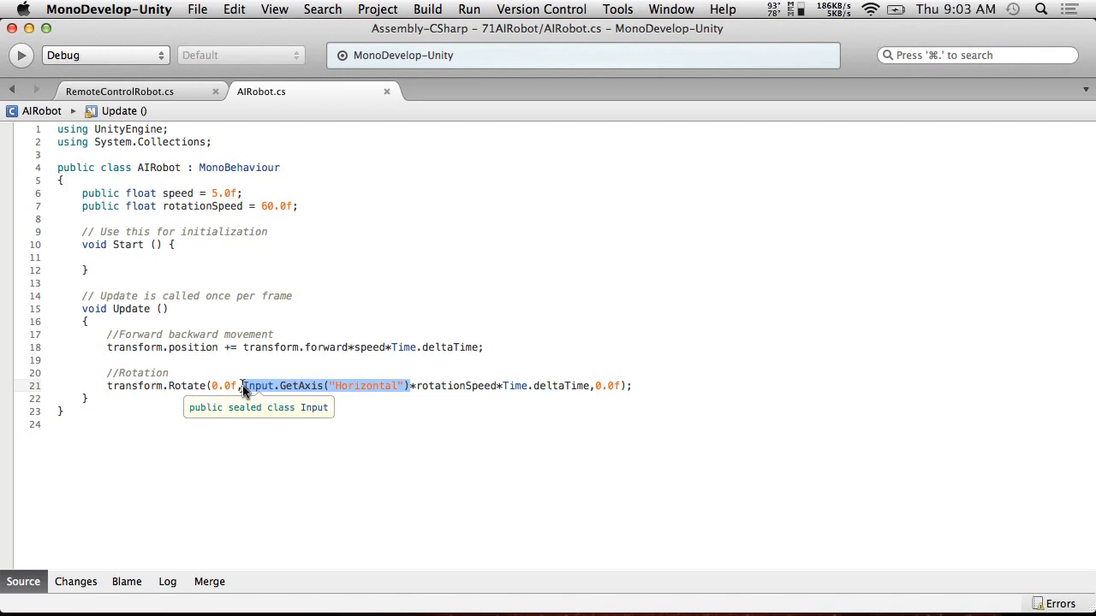
{"action": "mouse_move", "coordinate": [445, 468]}
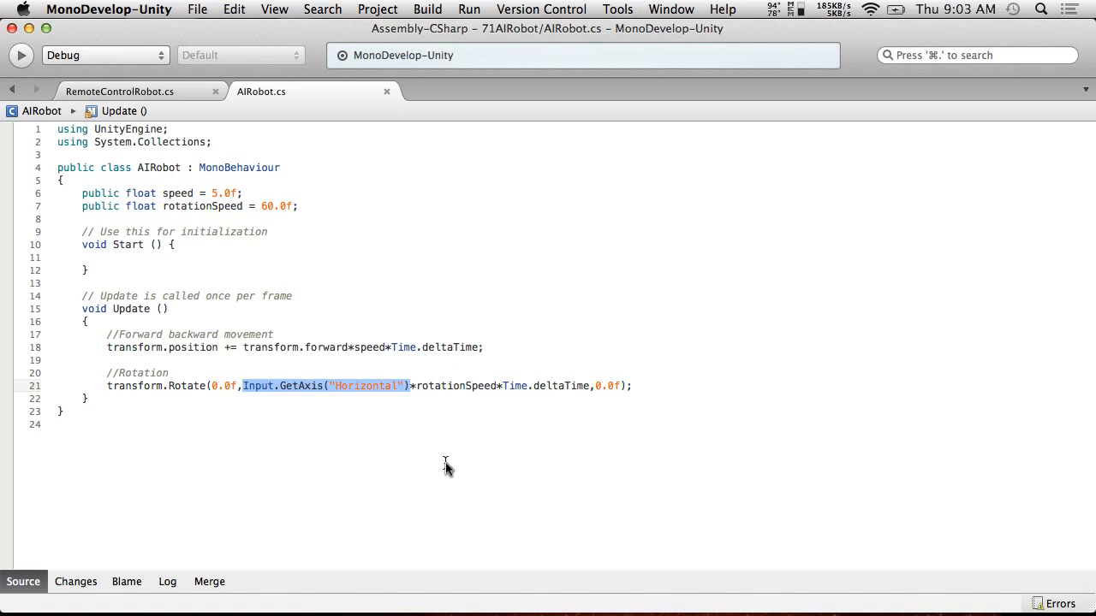
- Drop the Vertical input and turn by Random.Range(-1.0f,1.0f) in AIRobot.cs
{"action": "type", "text": "Random"}
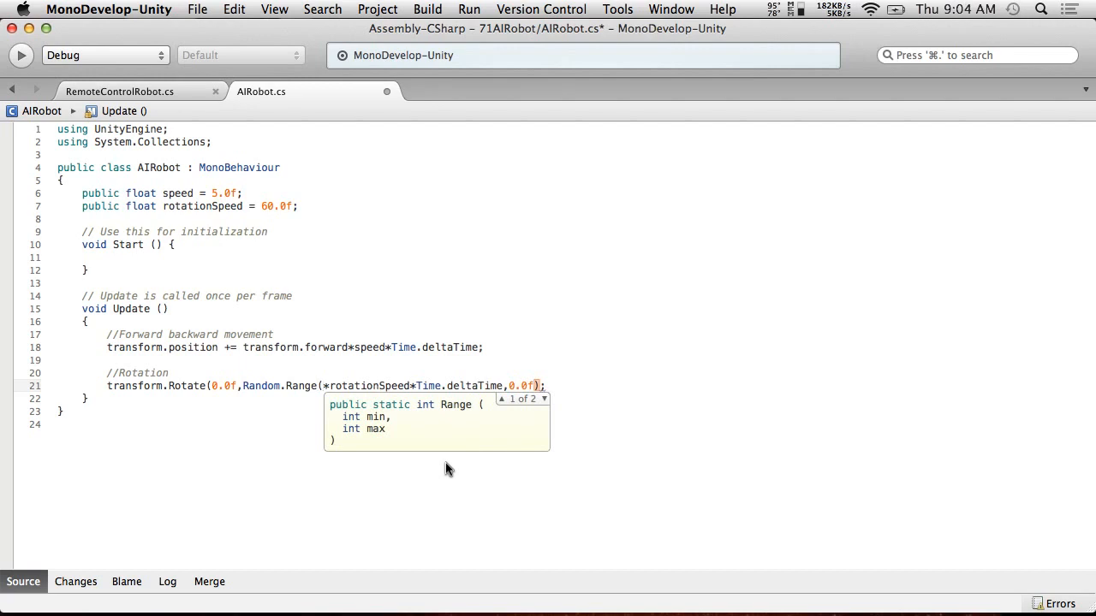
{"action": "type", "text": "-1.0f,1.0f)"}
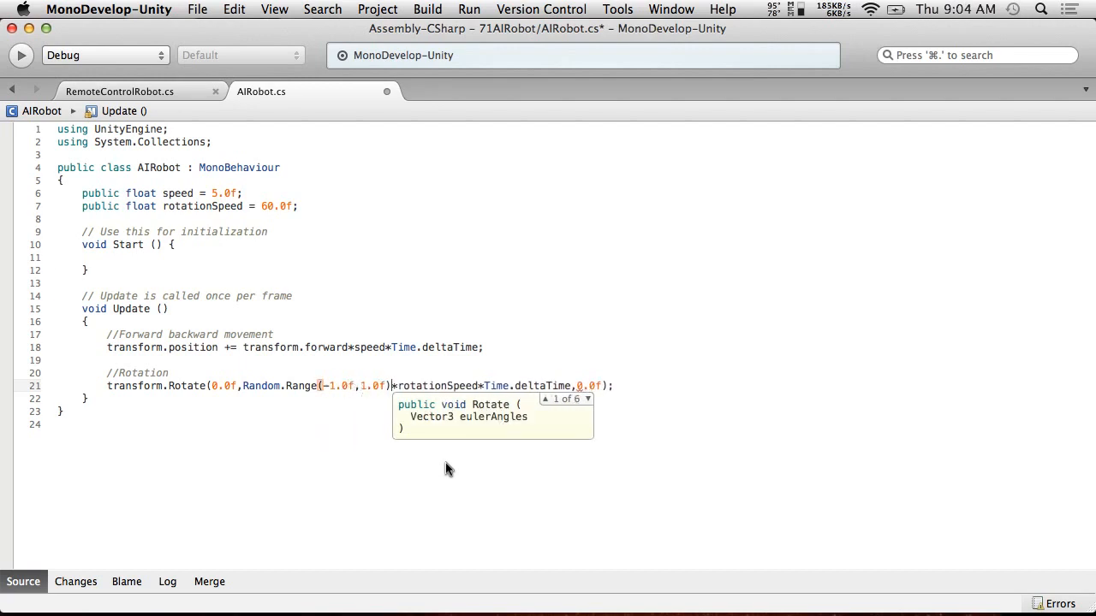
{"action": "left_click", "coordinate": [197, 9]}
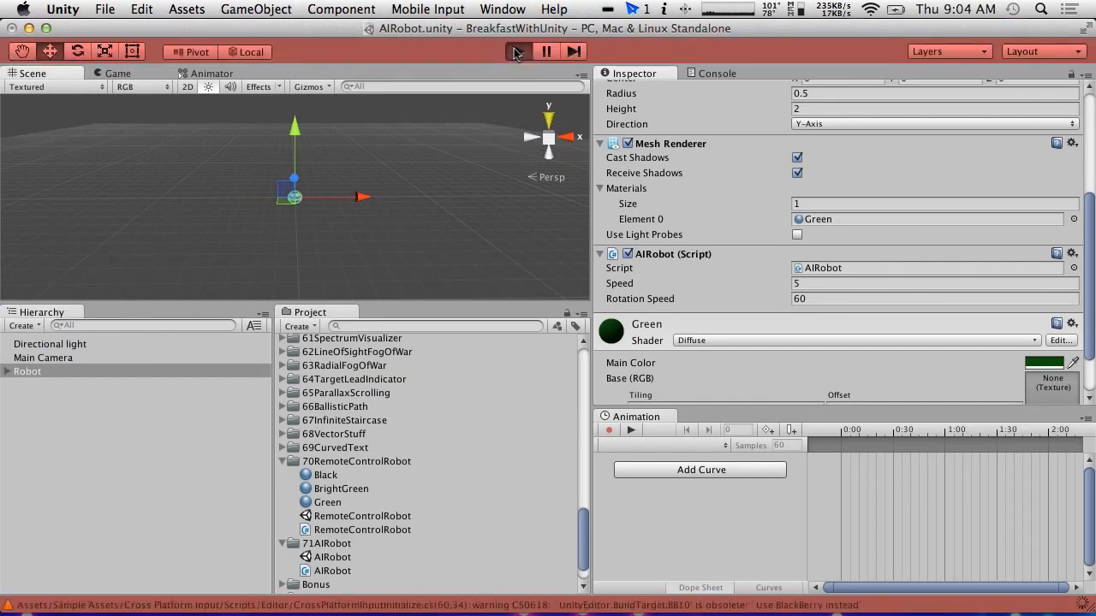
- Run the scene and watch Robot's green trail in the Scene view, then stop
{"action": "left_click", "coordinate": [516, 51]}
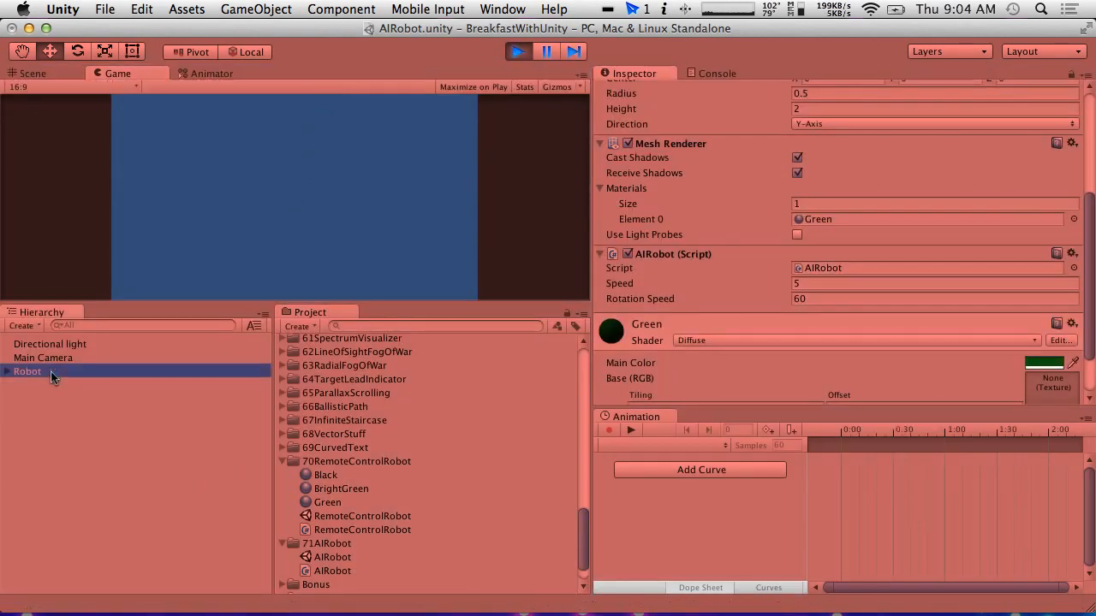
{"action": "left_click", "coordinate": [7, 371]}
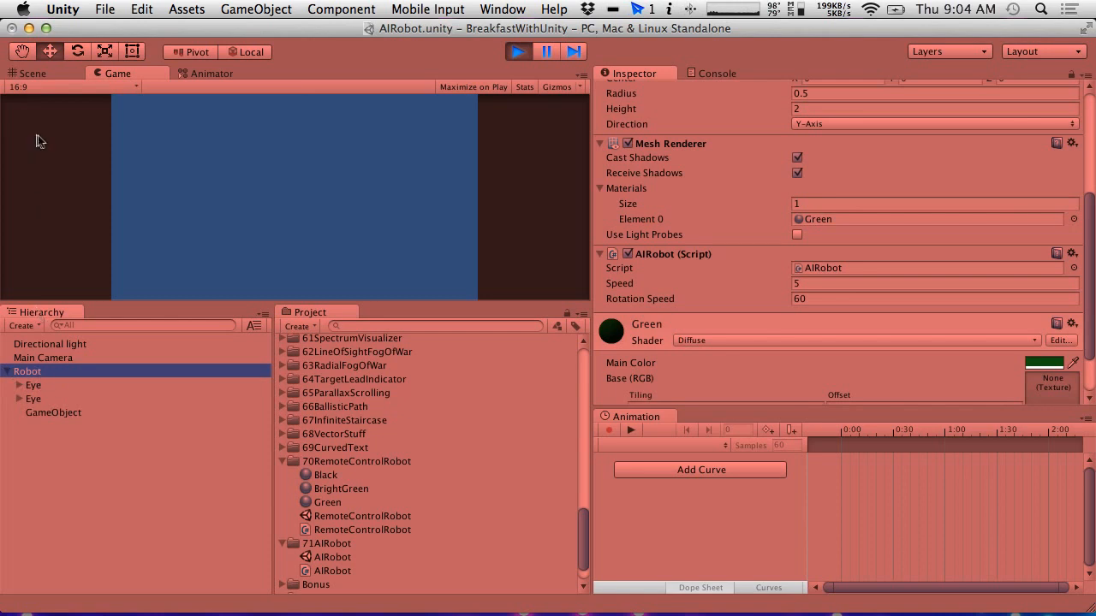
{"action": "left_click", "coordinate": [32, 73]}
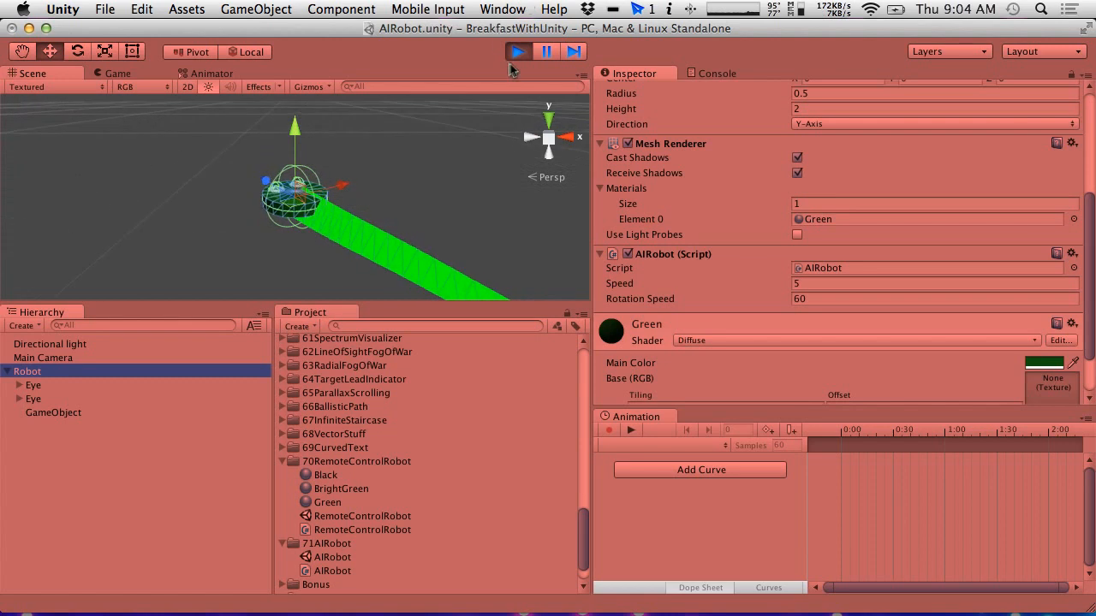
{"action": "left_click", "coordinate": [517, 51]}
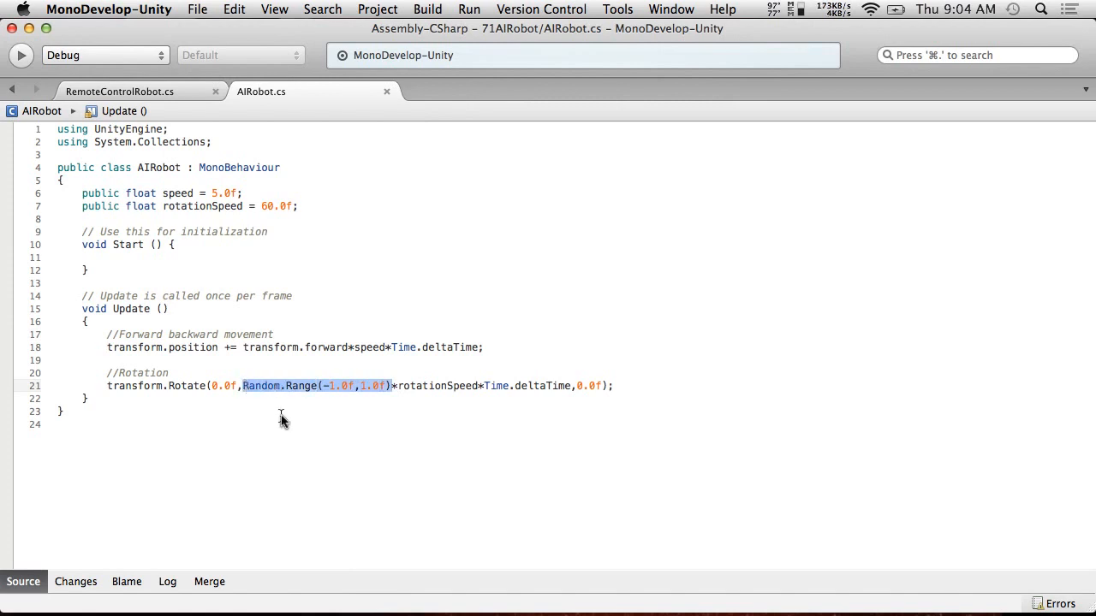
- Type Mathf.PerlinNoise() in place of Random.Range in the Rotate call
{"action": "type", "text": "Mathf"}
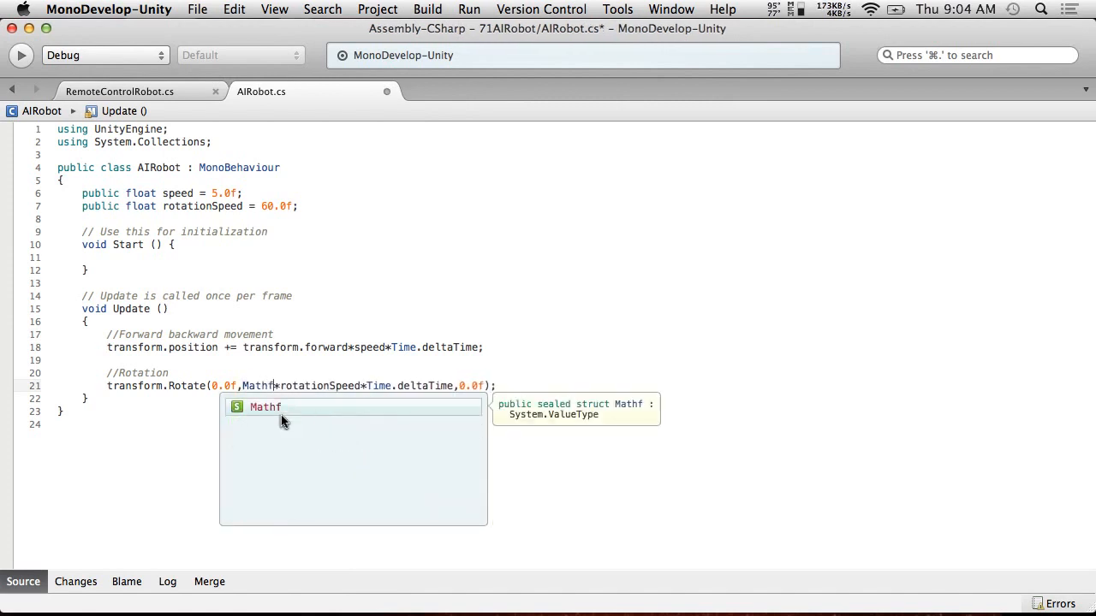
{"action": "type", "text": ".PerlinNoise"}
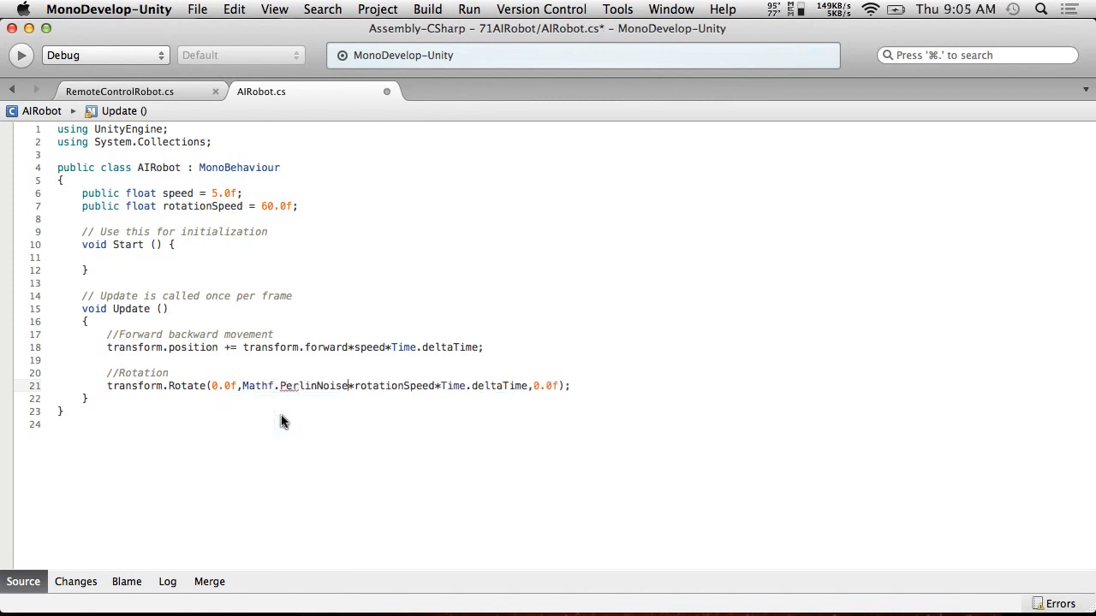
{"action": "type", "text": "()"}
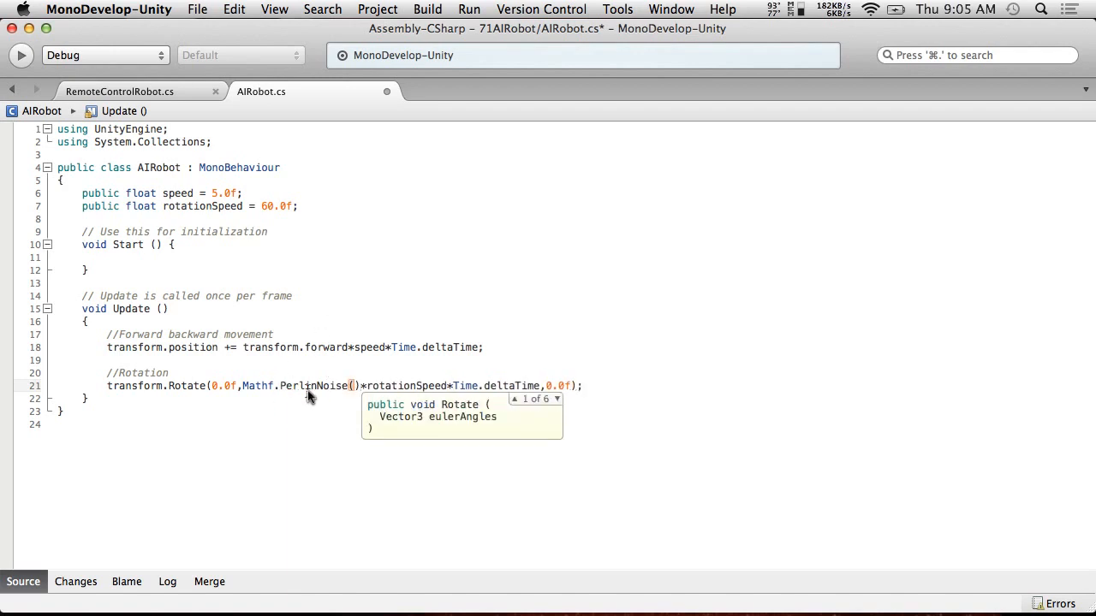
{"action": "mouse_move", "coordinate": [353, 402]}
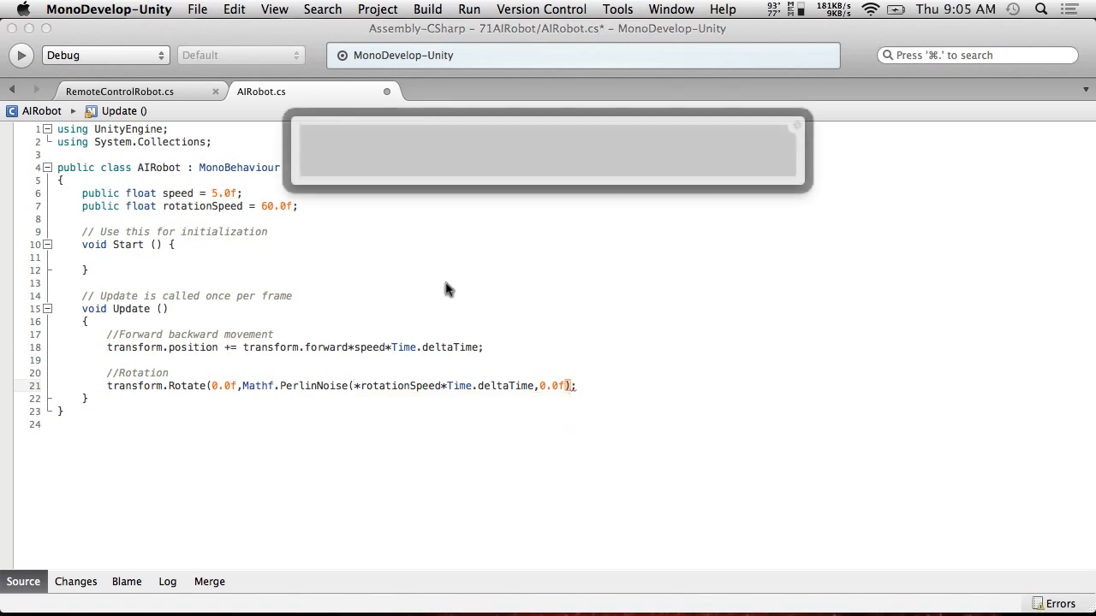
- Launch NeoTextureEdit, add Cellular and Perlin Noise nodes, and smooth the Perlin noise
{"action": "type", "text": "neote"}
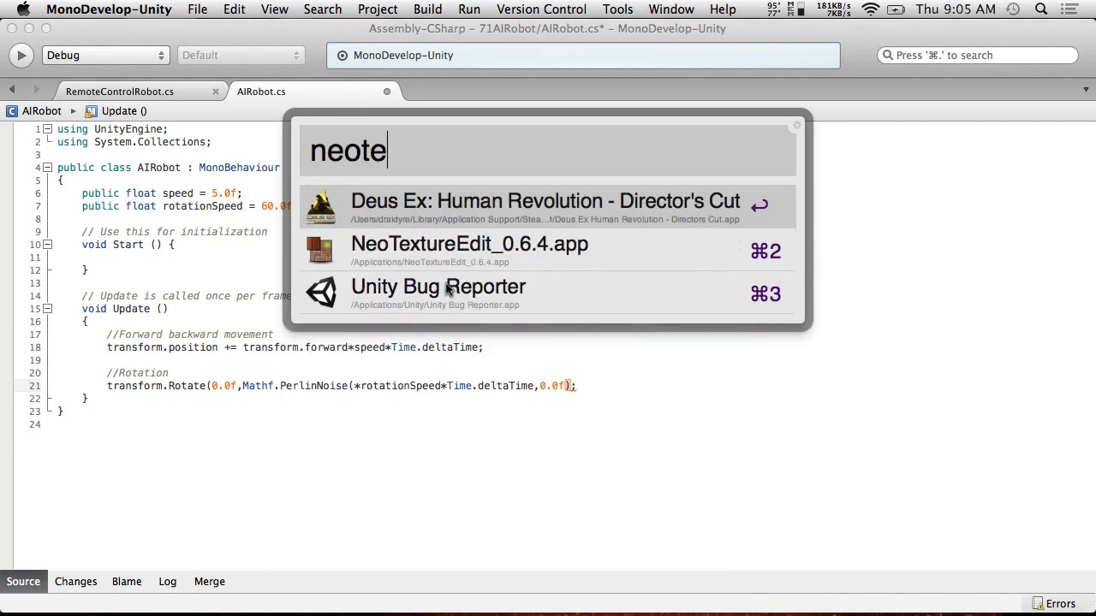
{"action": "left_click", "coordinate": [469, 251]}
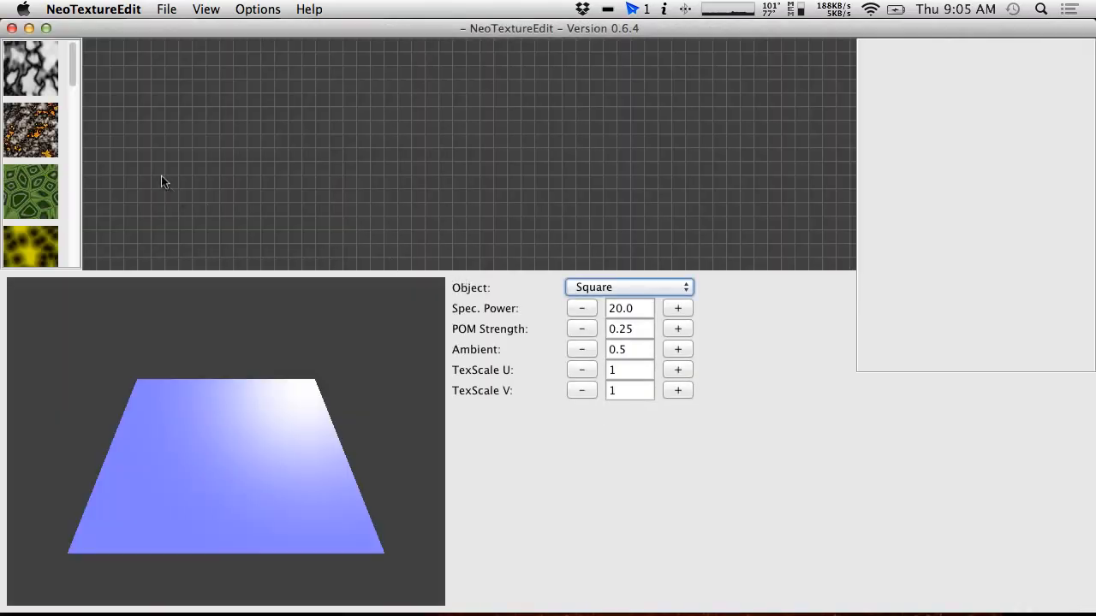
{"action": "right_click", "coordinate": [165, 180]}
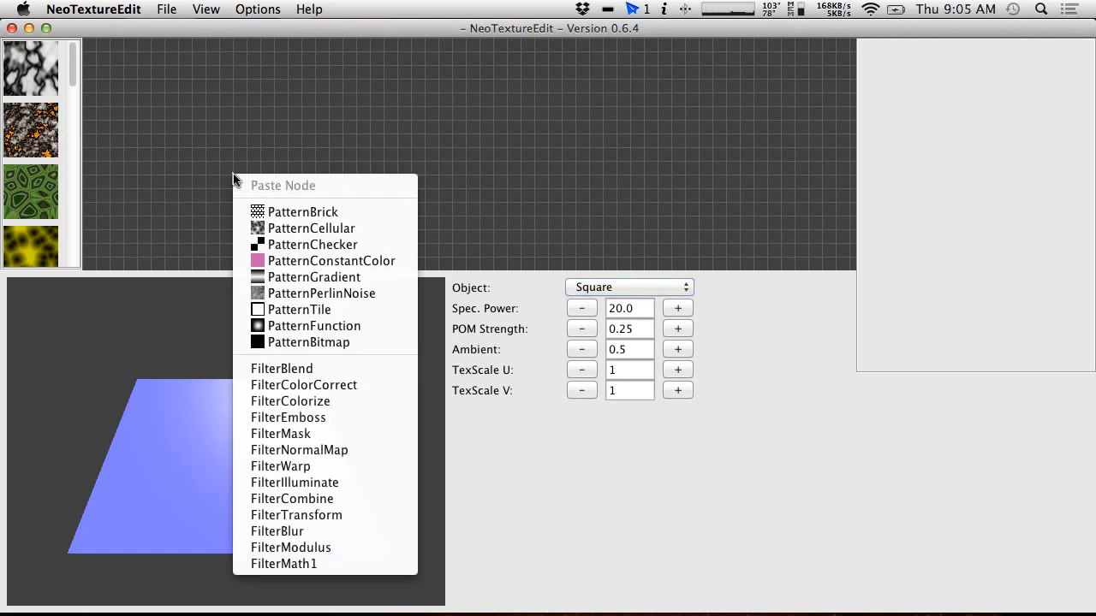
{"action": "left_click", "coordinate": [311, 227]}
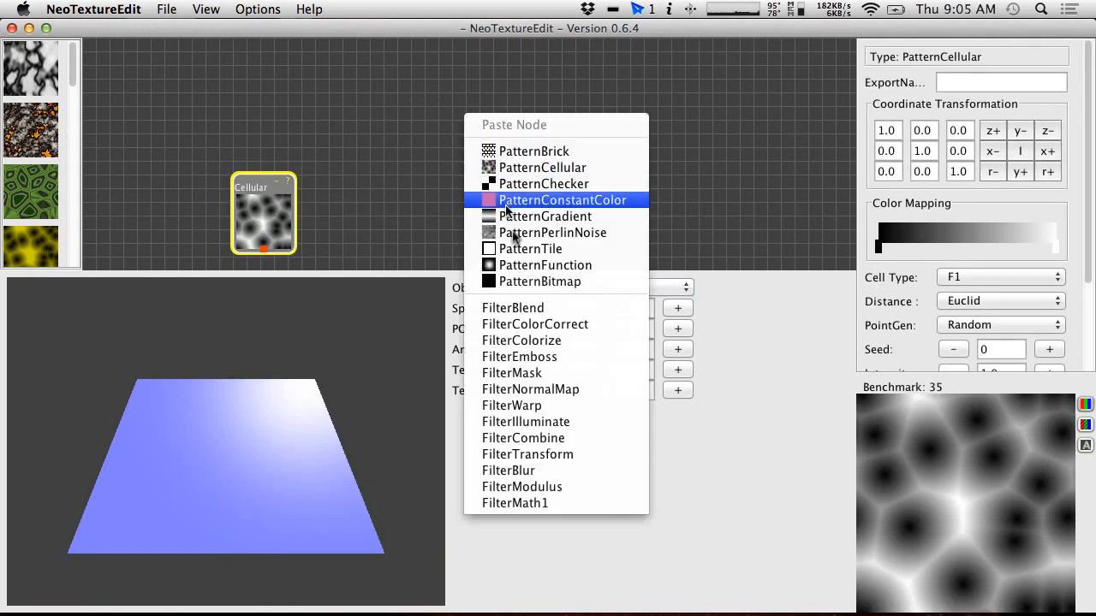
{"action": "left_click", "coordinate": [552, 232]}
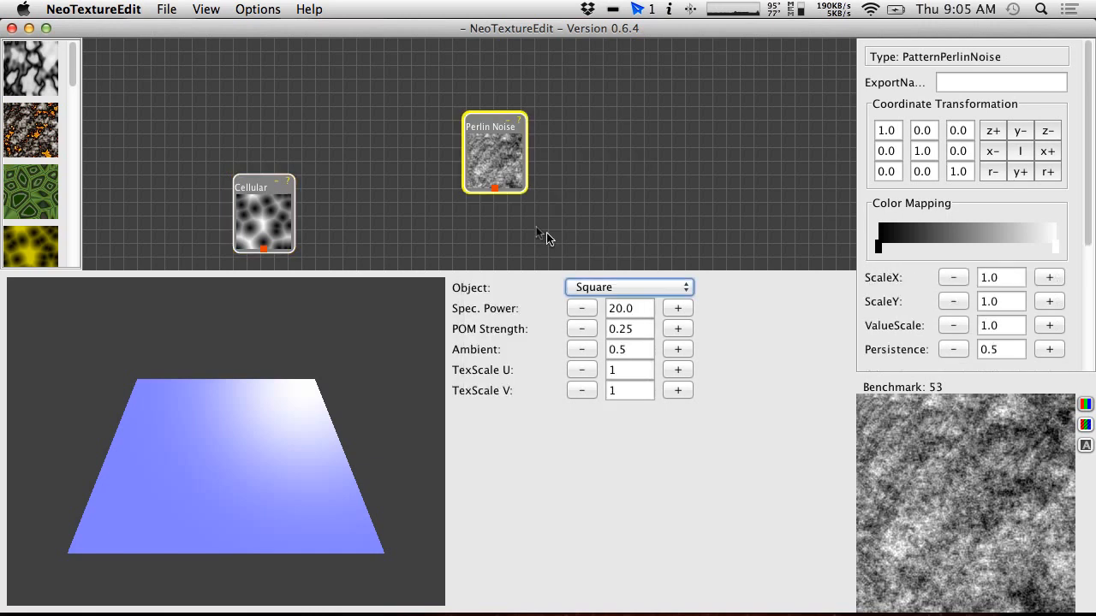
{"action": "mouse_move", "coordinate": [1049, 293]}
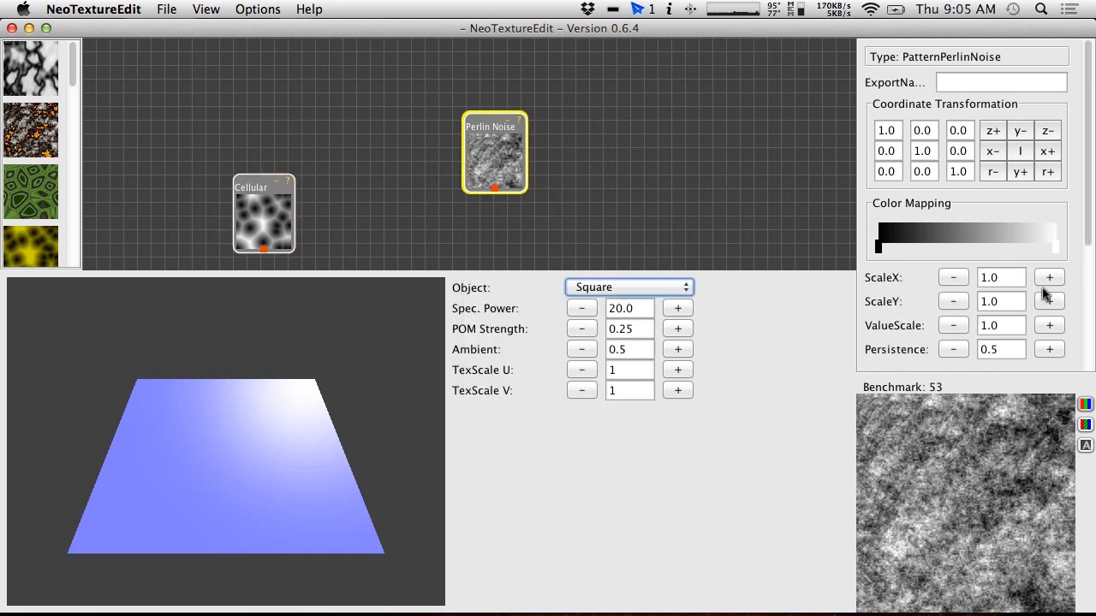
{"action": "left_click", "coordinate": [952, 348]}
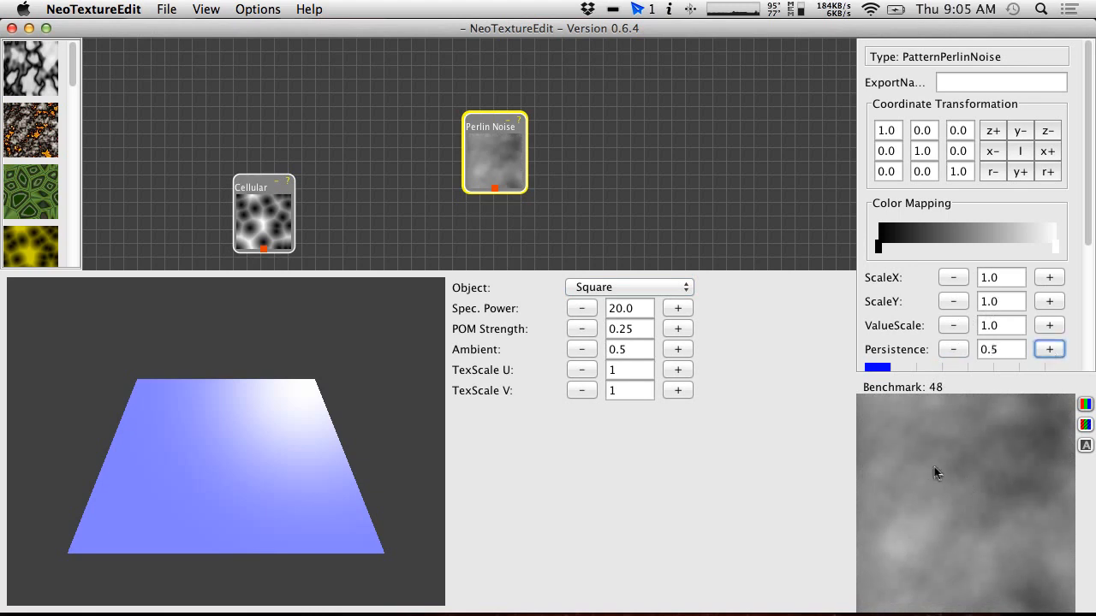
{"action": "mouse_move", "coordinate": [931, 452]}
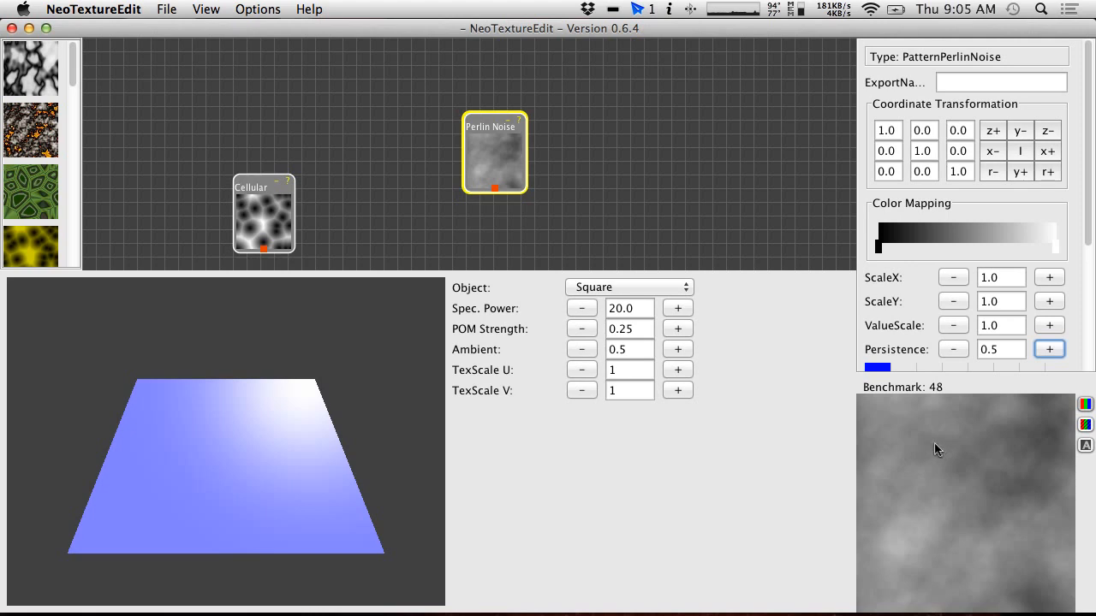
{"action": "mouse_move", "coordinate": [1032, 450]}
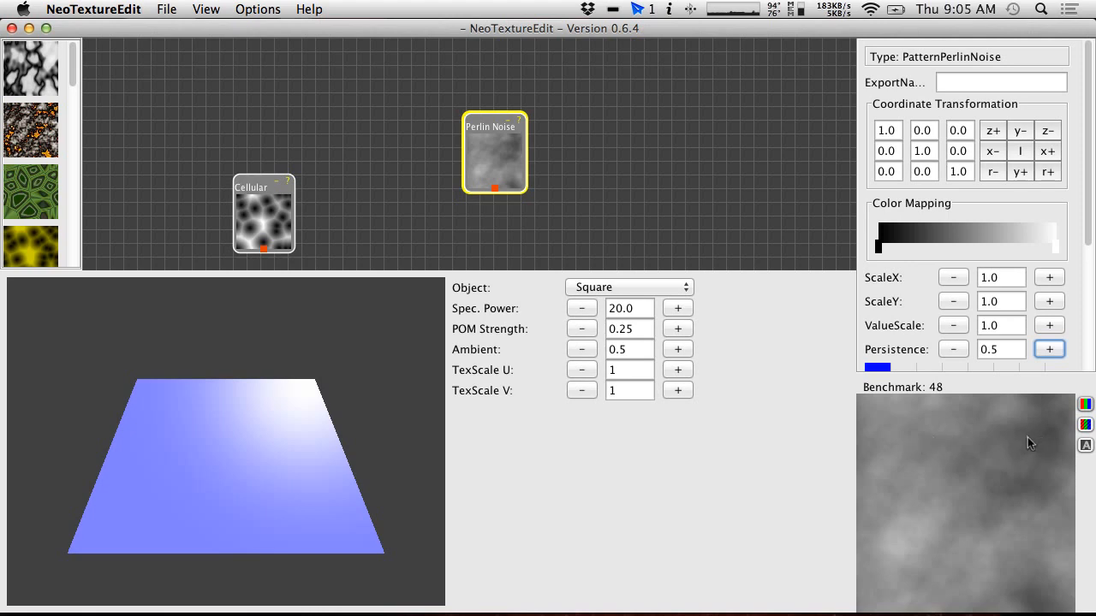
{"action": "mouse_move", "coordinate": [995, 441]}
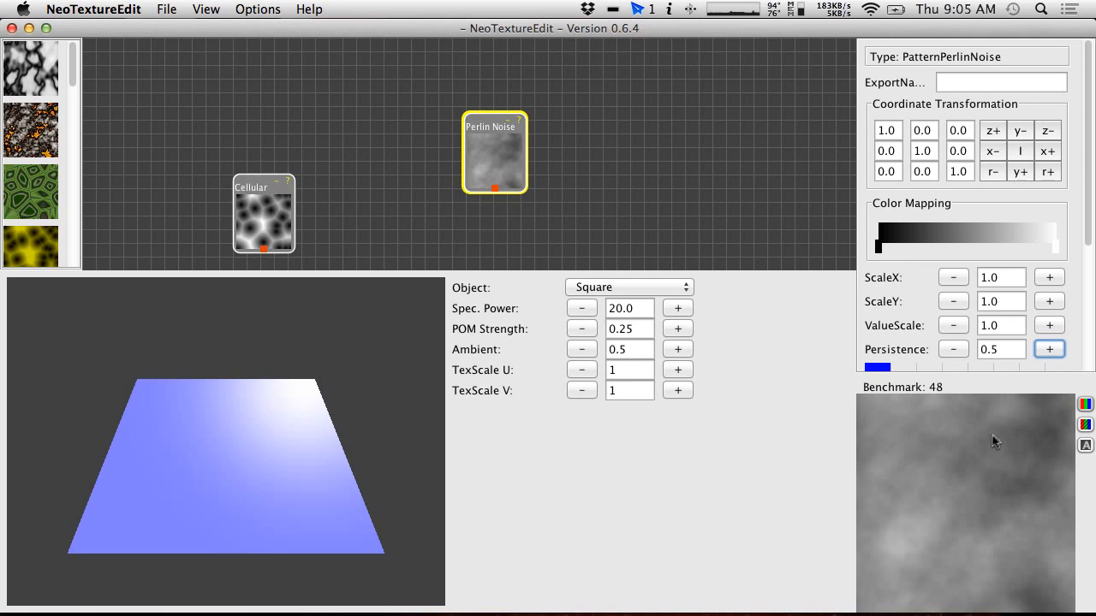
{"action": "mouse_move", "coordinate": [965, 439]}
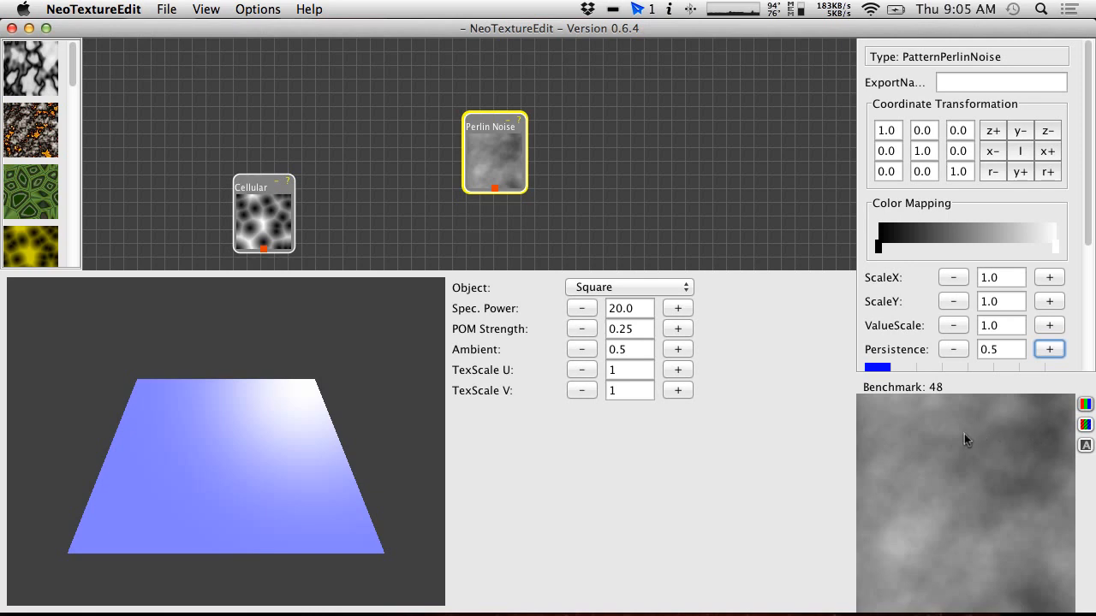
{"action": "mouse_move", "coordinate": [918, 433]}
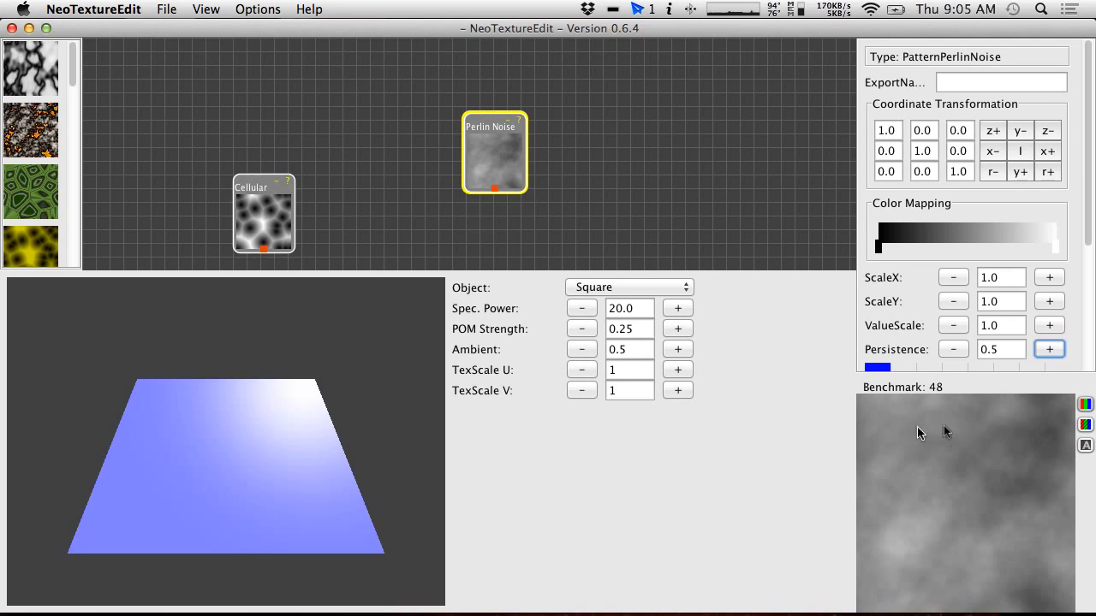
{"action": "mouse_move", "coordinate": [848, 412]}
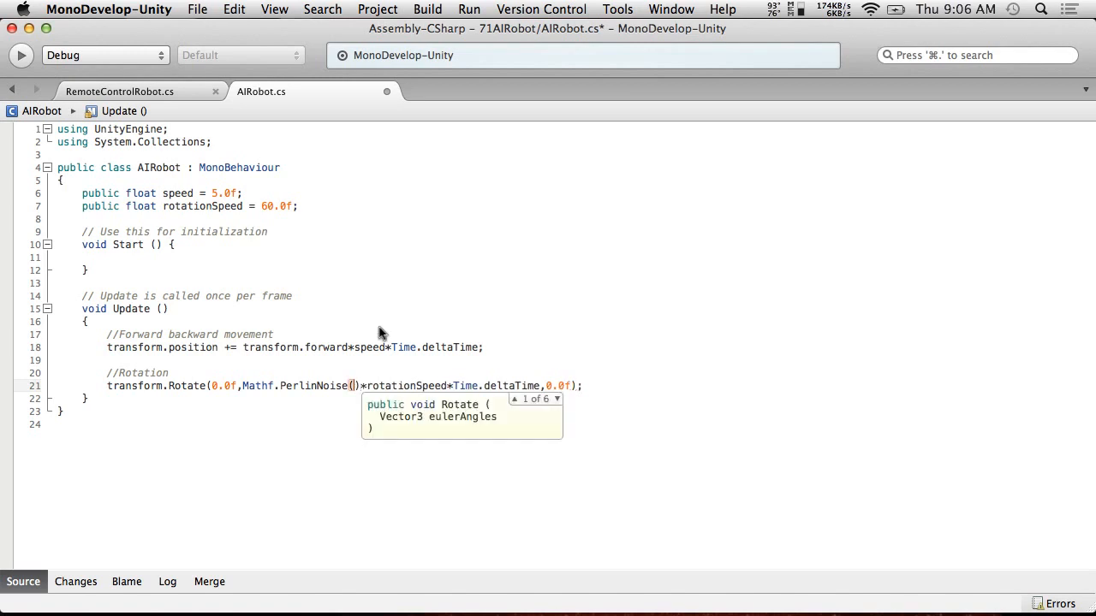
{"action": "mouse_move", "coordinate": [181, 327]}
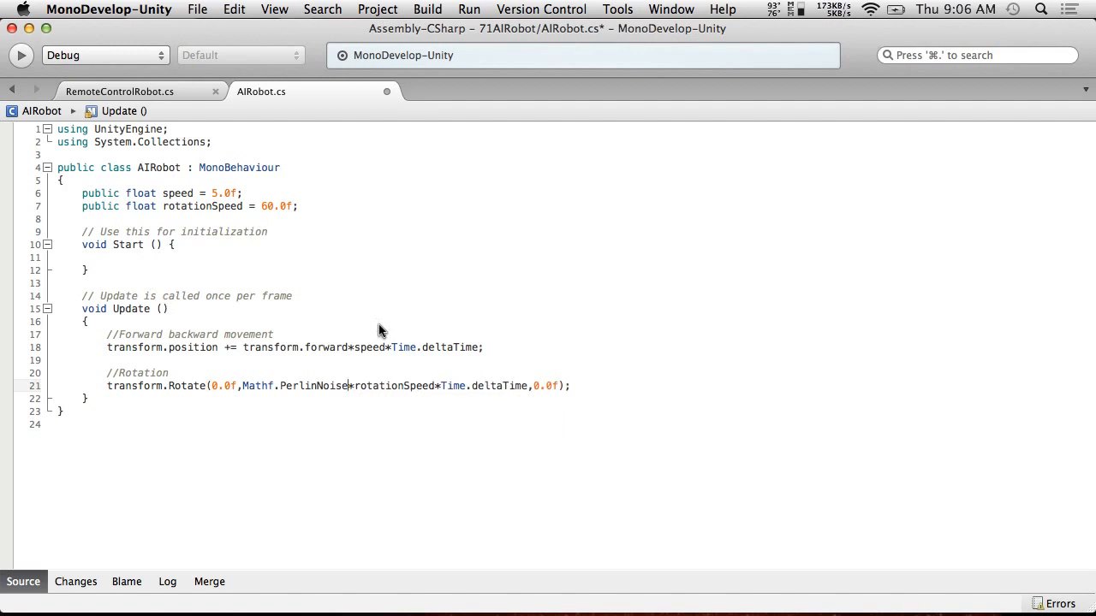
- Add 'private float t = 0.0f', accumulate Time.deltaTime, and pass t to PerlinNoise
{"action": "type", "text": "y"}
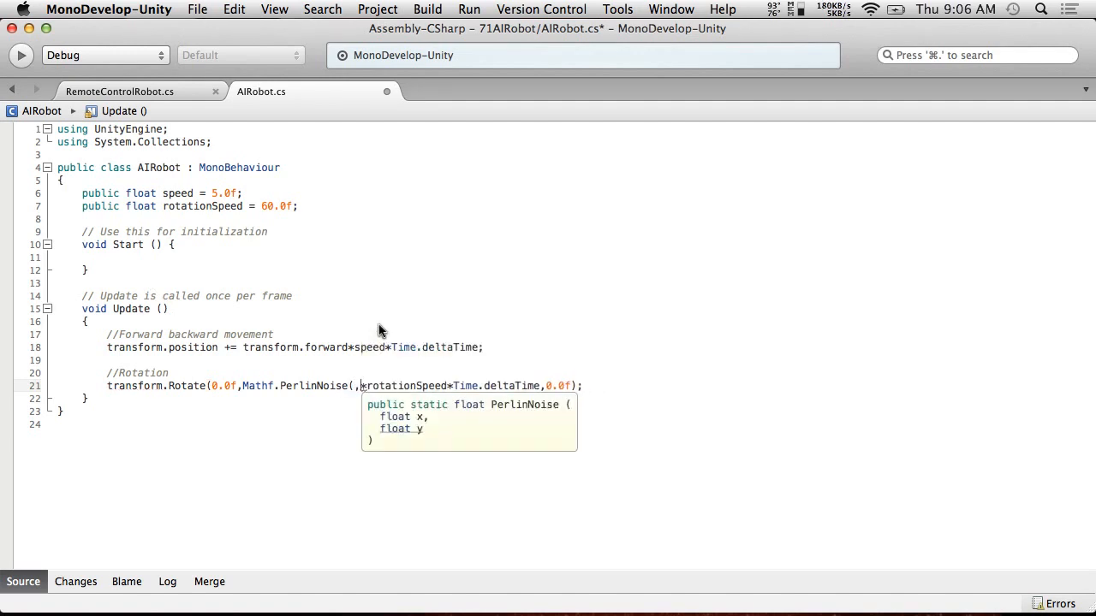
{"action": "type", "text": "0.0f)"}
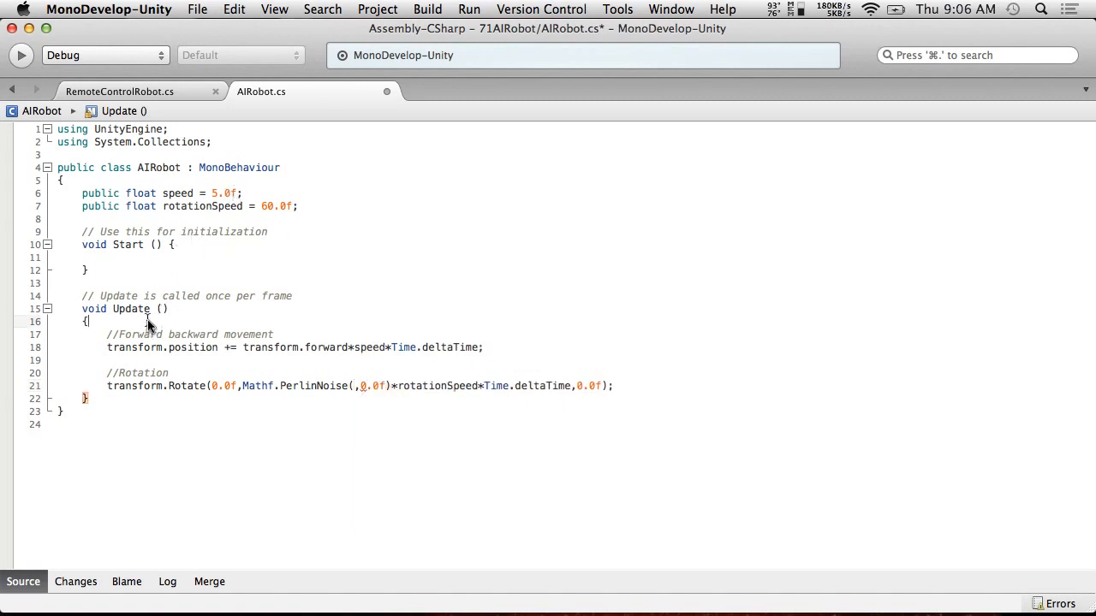
{"action": "type", "text": "tag"}
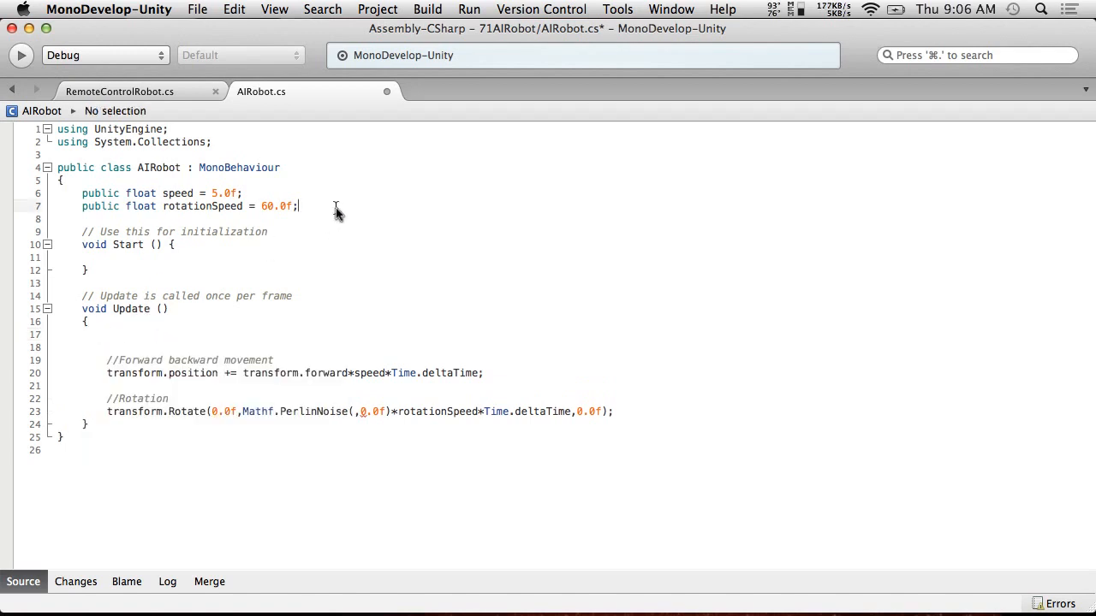
{"action": "type", "text": "private float"}
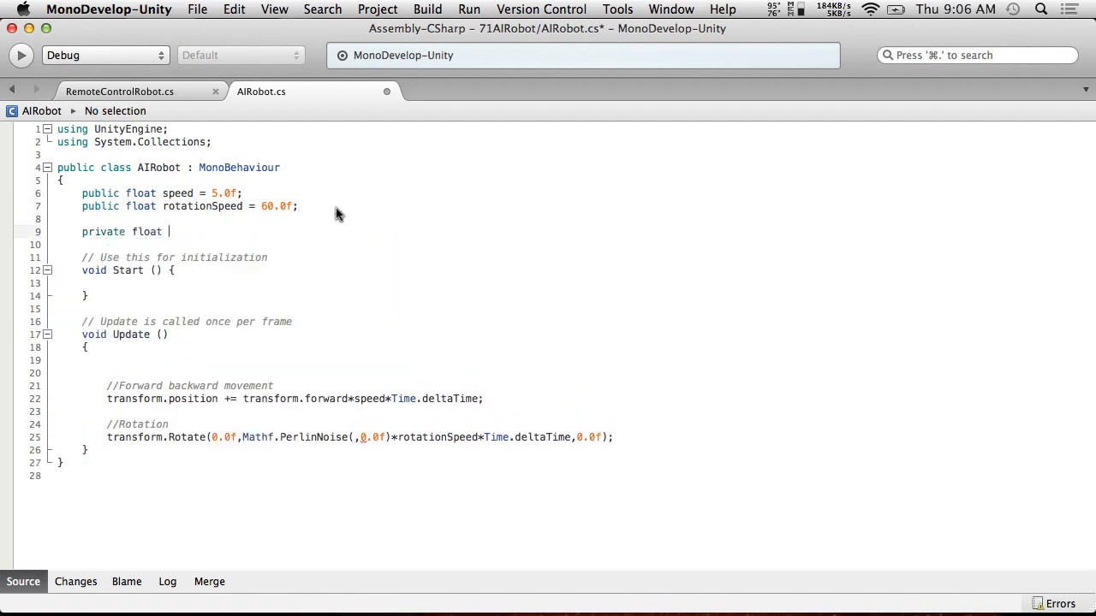
{"action": "type", "text": "t = 0.0f;"}
{"action": "left_click", "coordinate": [571, 360]}
{"action": "type", "text": "t +="}
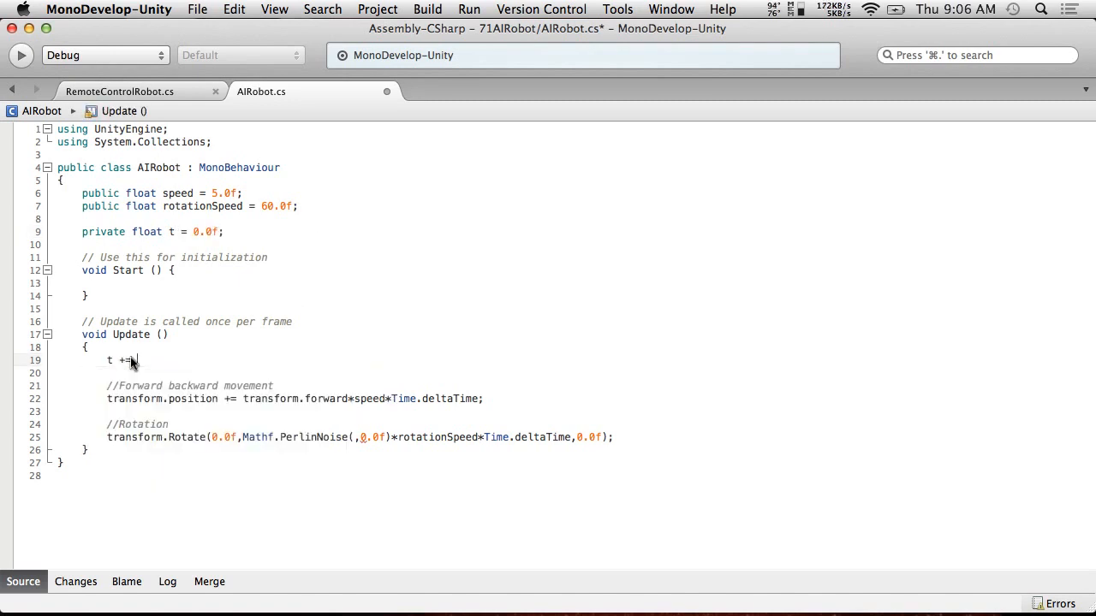
{"action": "type", "text": "Time.del"}
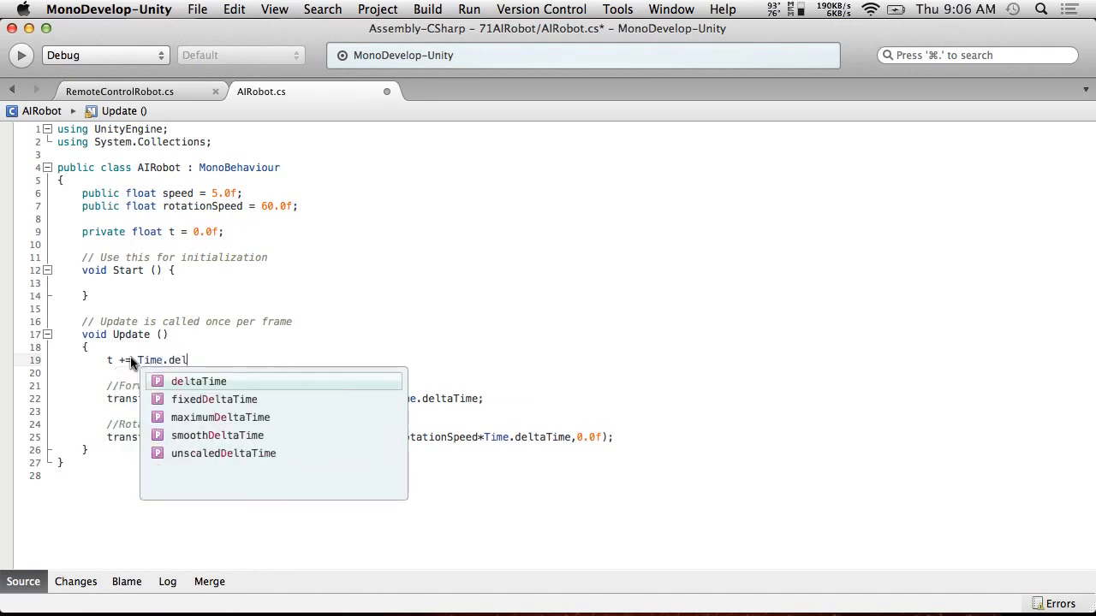
{"action": "left_click", "coordinate": [197, 9]}
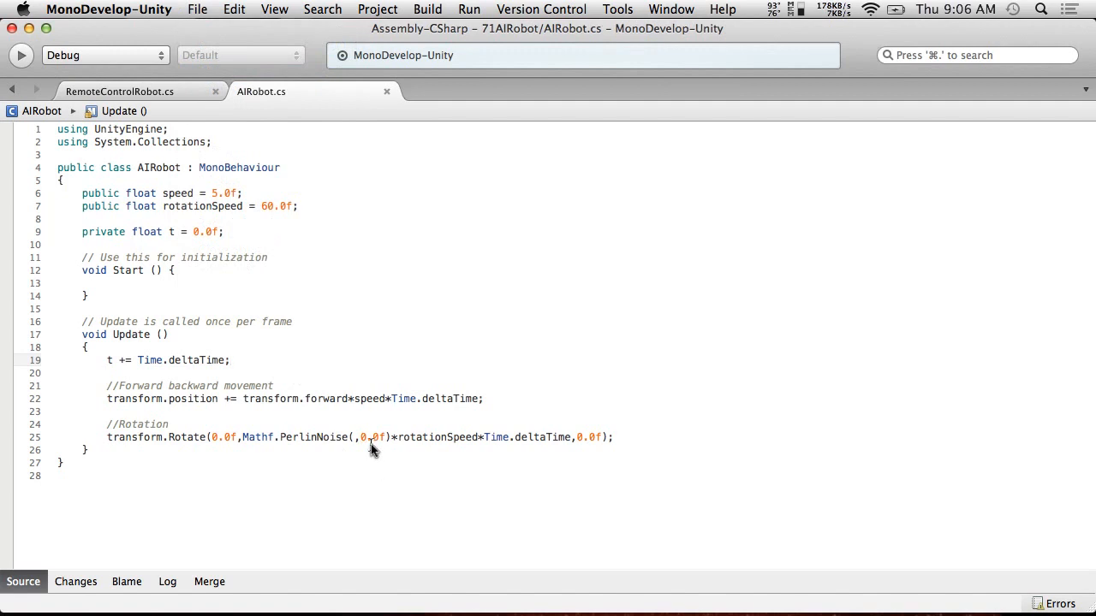
{"action": "type", "text": "t"}
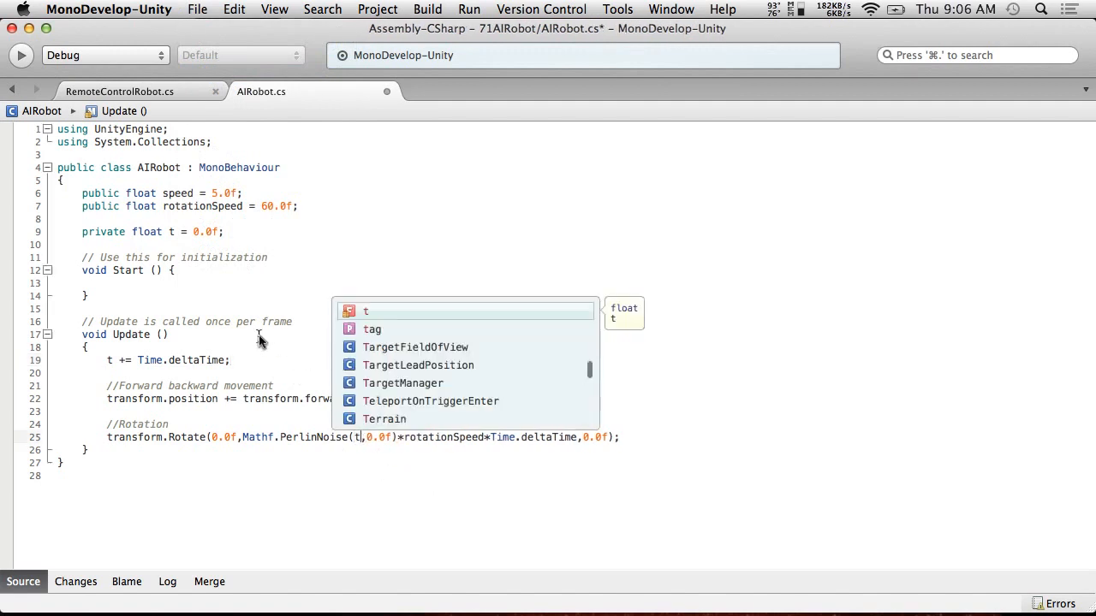
{"action": "left_click", "coordinate": [197, 10]}
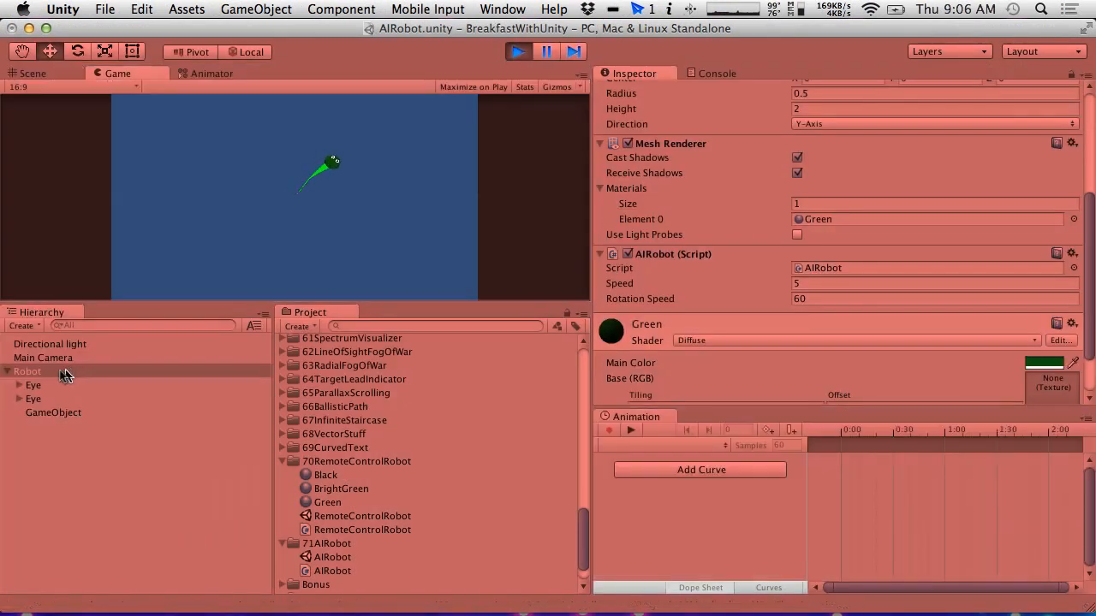
{"action": "left_click", "coordinate": [33, 73]}
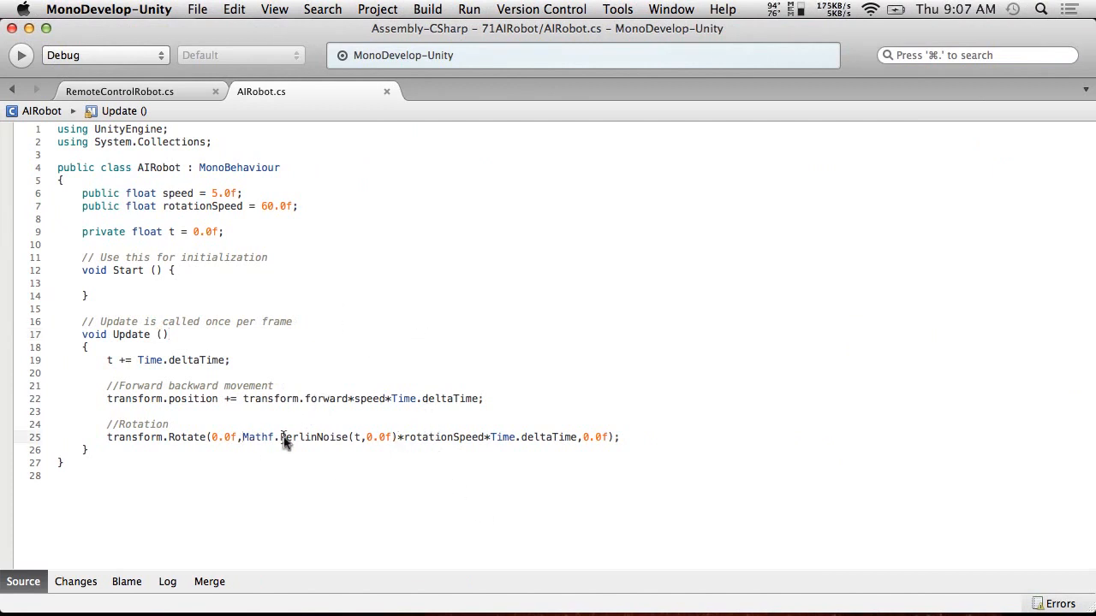
{"action": "mouse_move", "coordinate": [396, 441]}
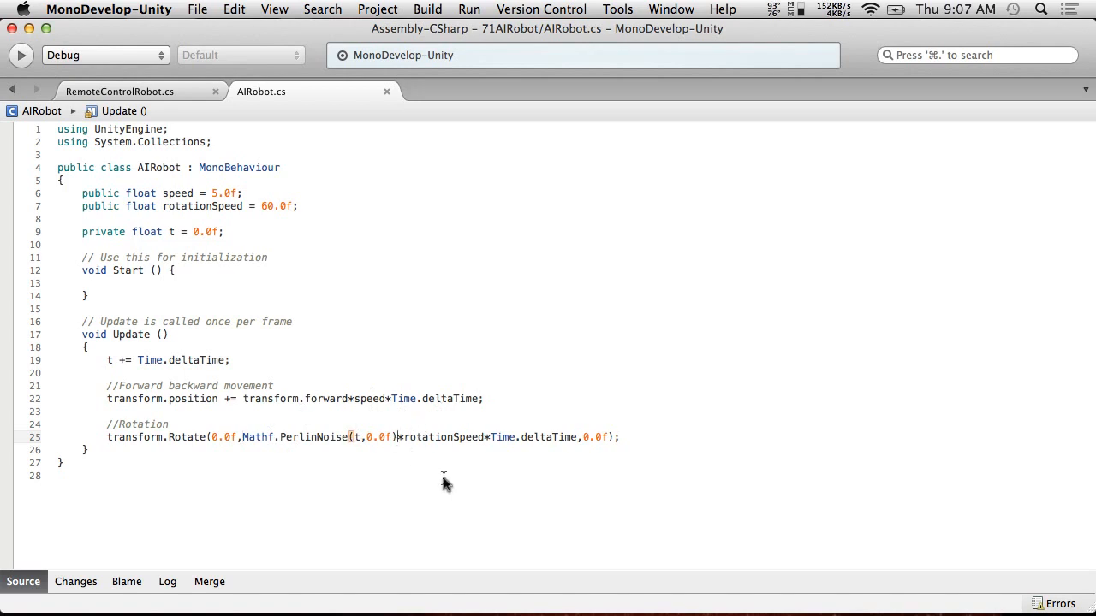
- Change the rotation to (Mathf.PerlinNoise(t,0.0f)-0.5f)*2.0f and save
{"action": "type", "text": "-0.5f"}
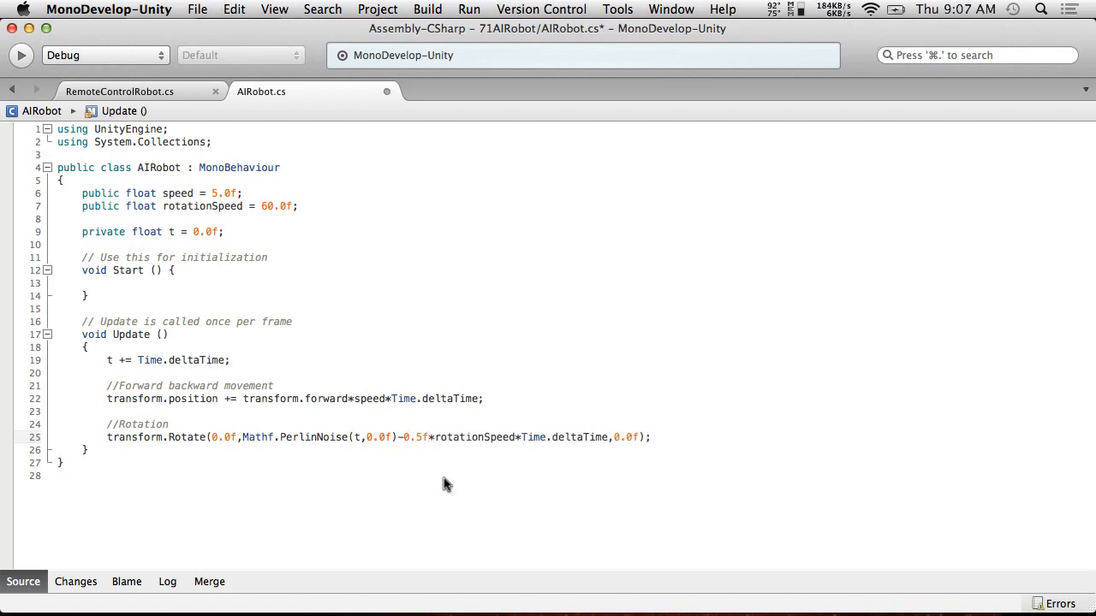
{"action": "mouse_move", "coordinate": [275, 458]}
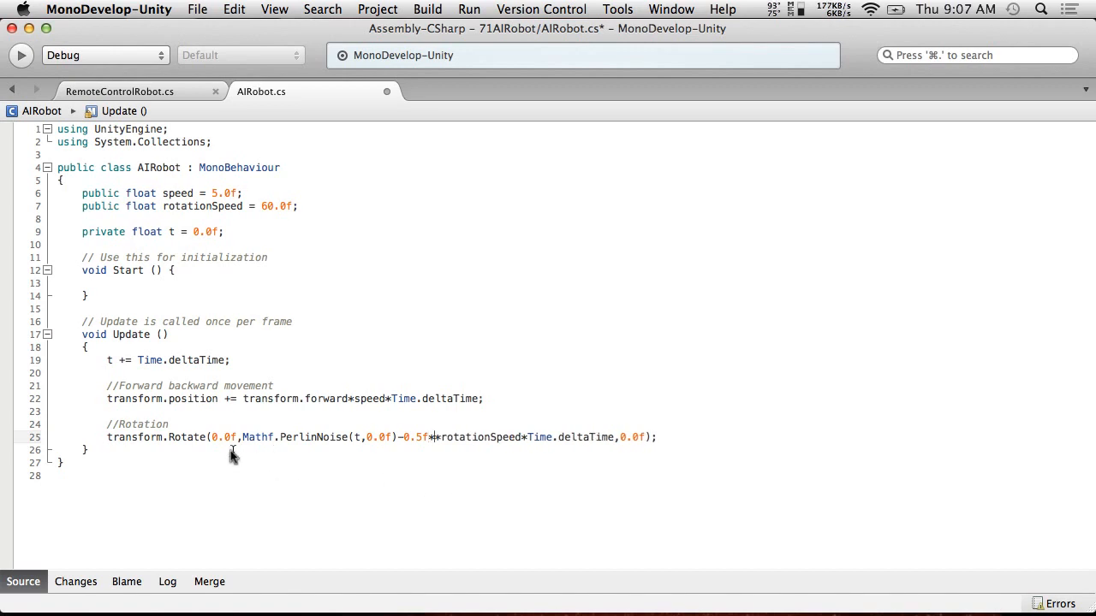
{"action": "type", "text": "("}
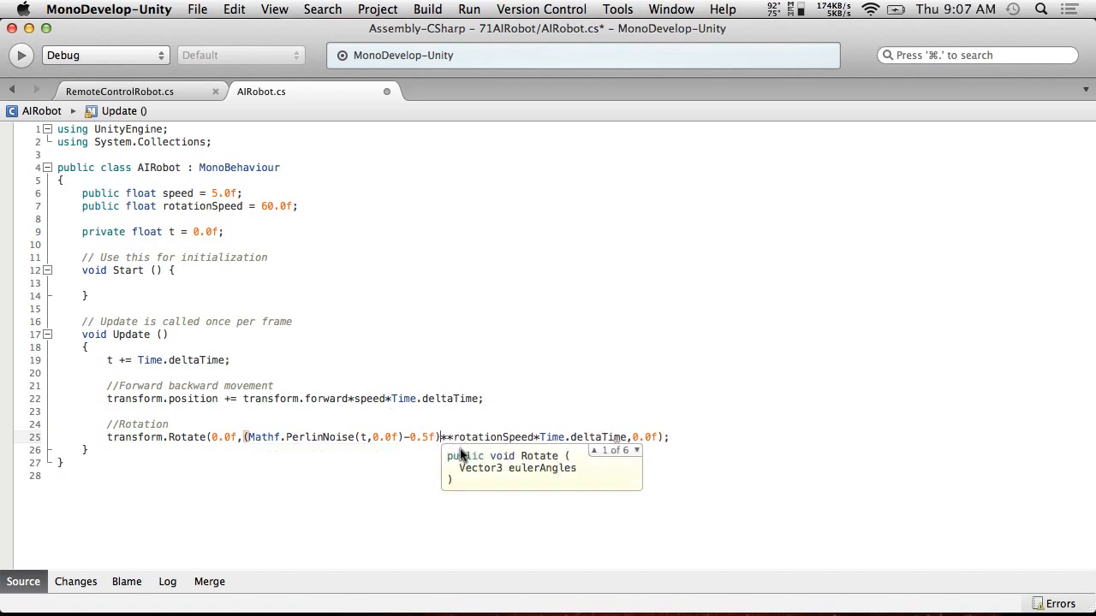
{"action": "type", "text": "*2.0"}
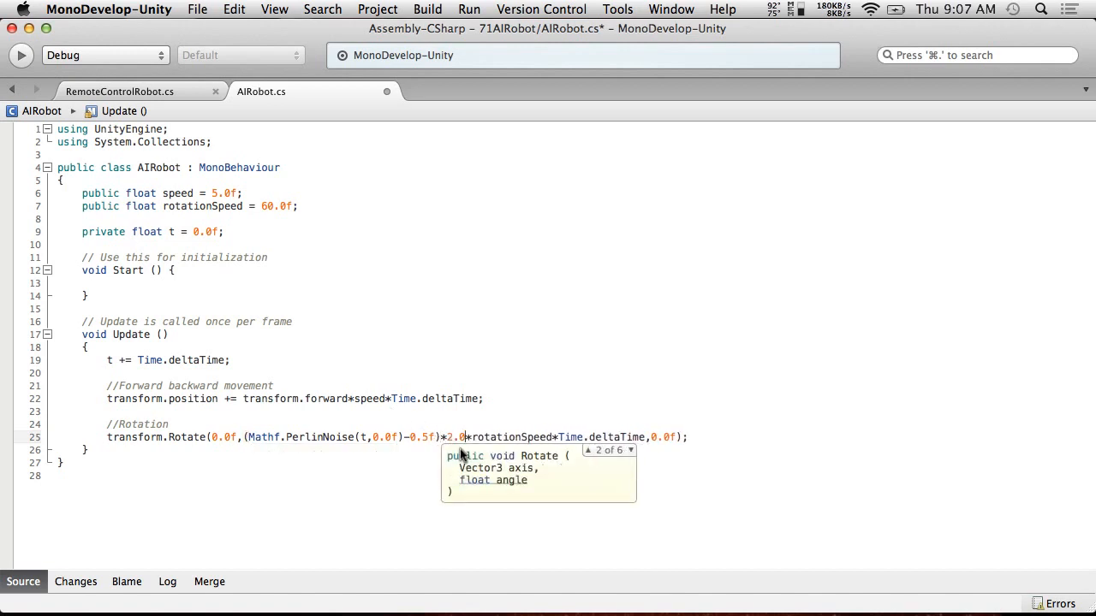
{"action": "left_click", "coordinate": [198, 10]}
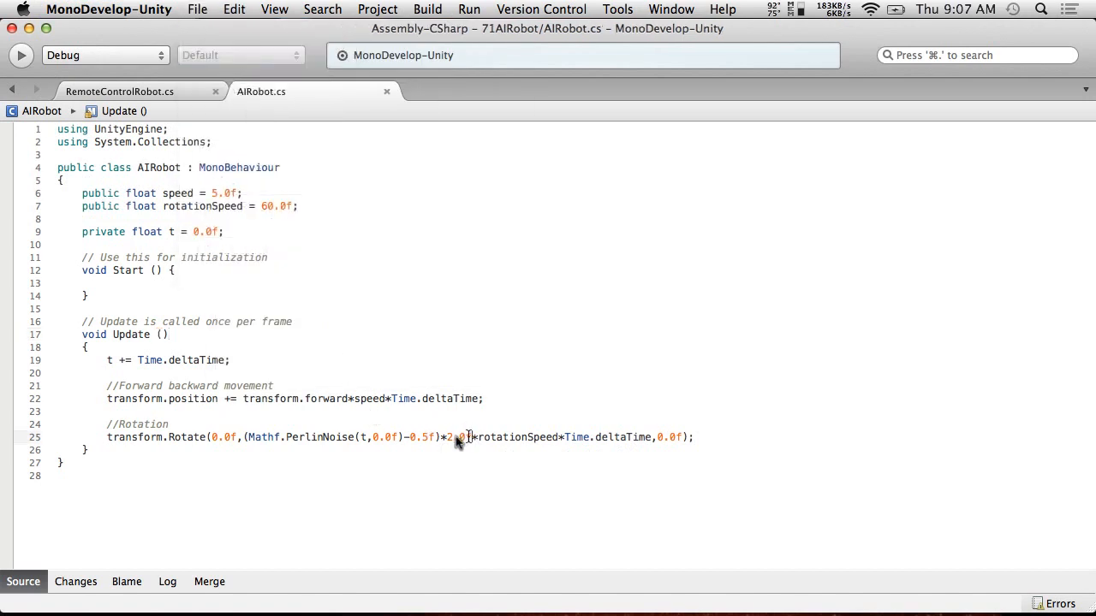
{"action": "left_click_drag", "start_coordinate": [242, 437], "coordinate": [466, 437]}
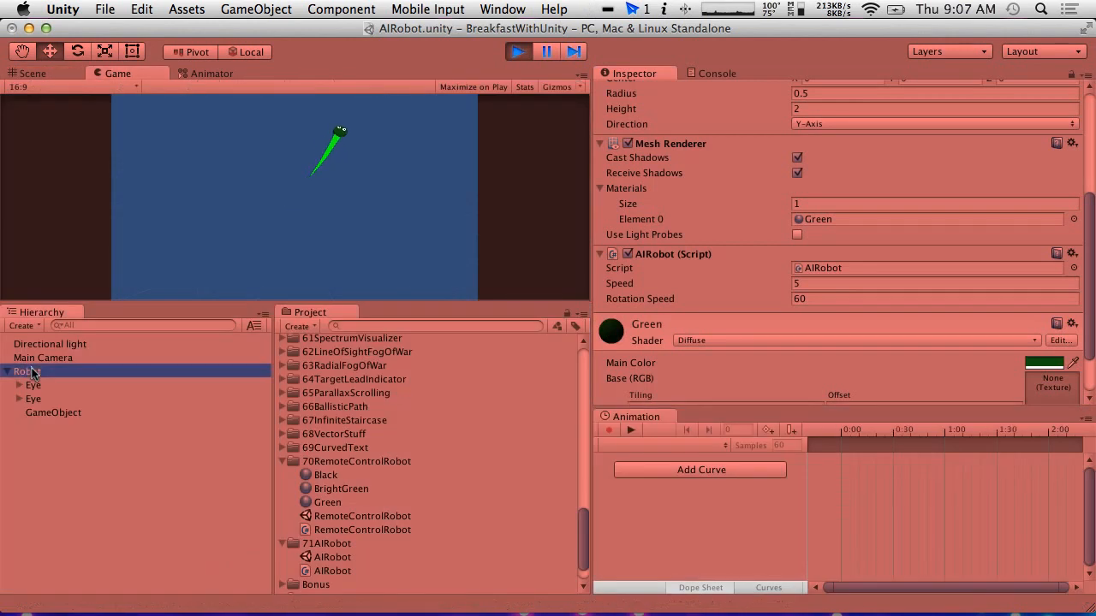
- Test-run Robot, then enter 360 as AIRobot's Rotation Speed after stopping Play
{"action": "left_click", "coordinate": [32, 73]}
{"action": "type", "text": "360"}
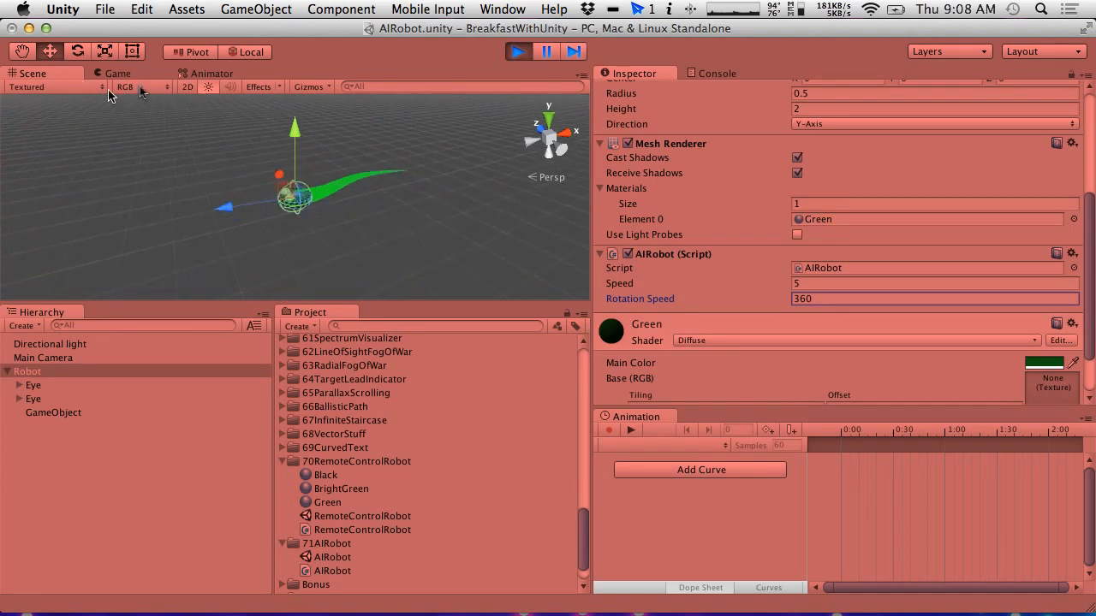
{"action": "left_click", "coordinate": [517, 51]}
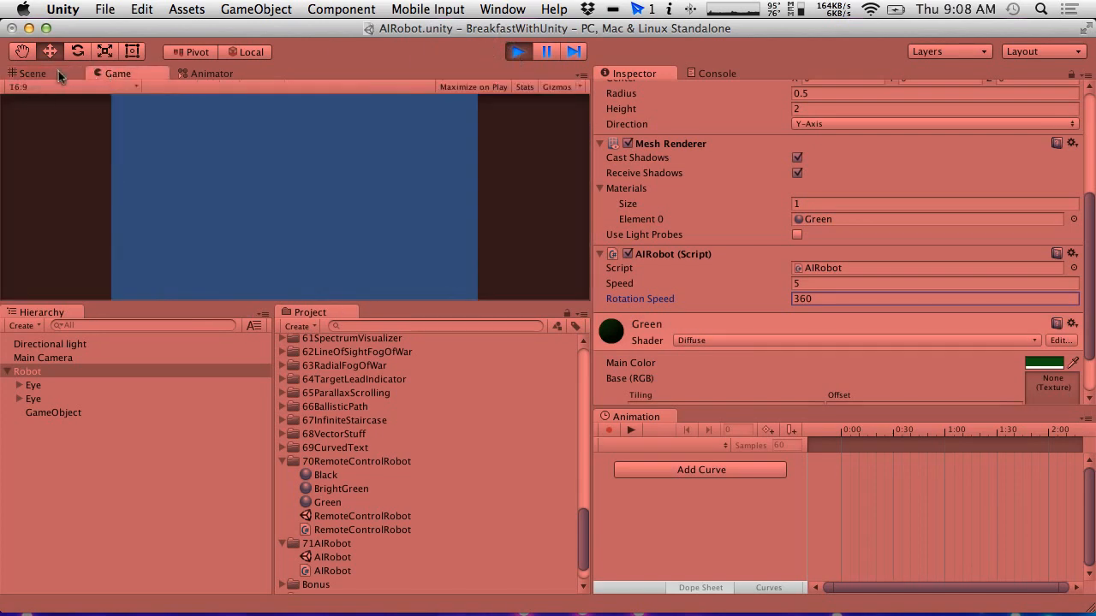
{"action": "left_click", "coordinate": [517, 52]}
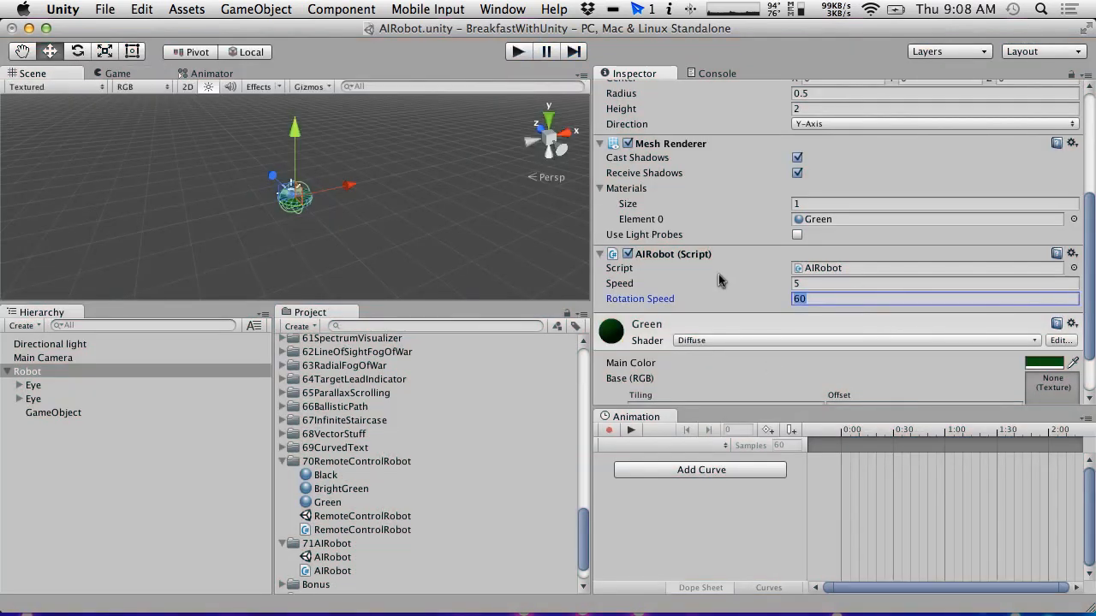
{"action": "type", "text": "360"}
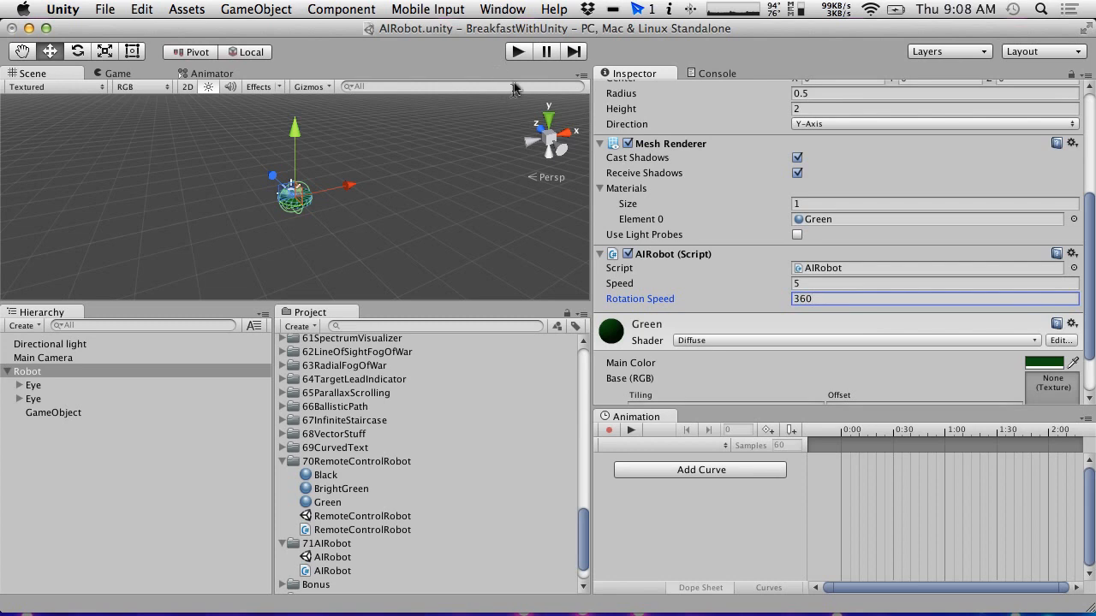
{"action": "left_click", "coordinate": [517, 51]}
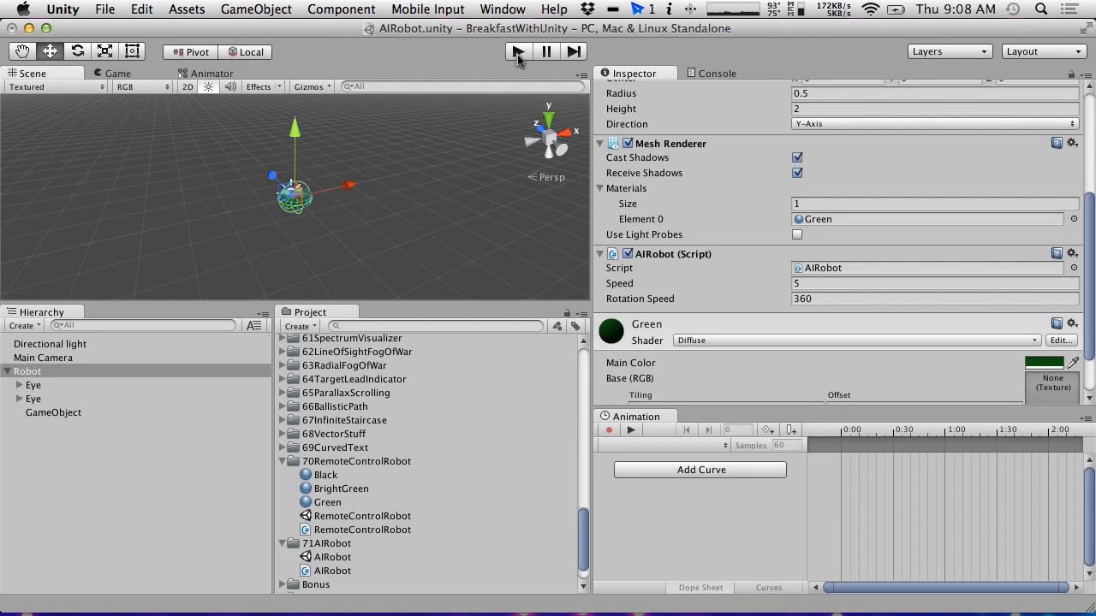
{"action": "mouse_move", "coordinate": [708, 73]}
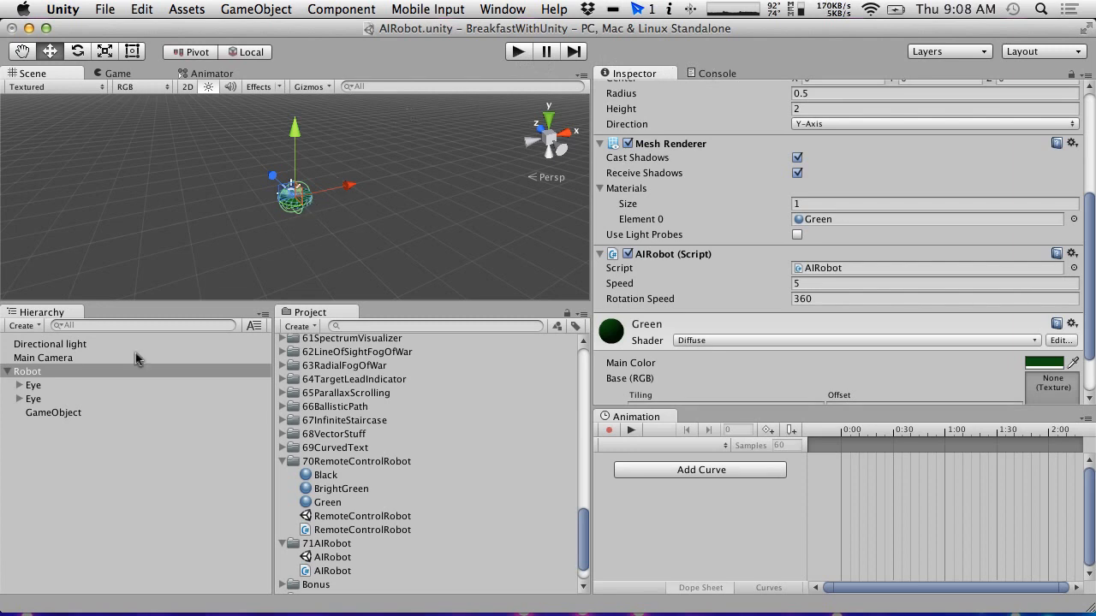
- Add a Cube wall rotated 36.71 on Y and scaled 14.26 on X, then test it in Play
{"action": "left_click", "coordinate": [23, 326]}
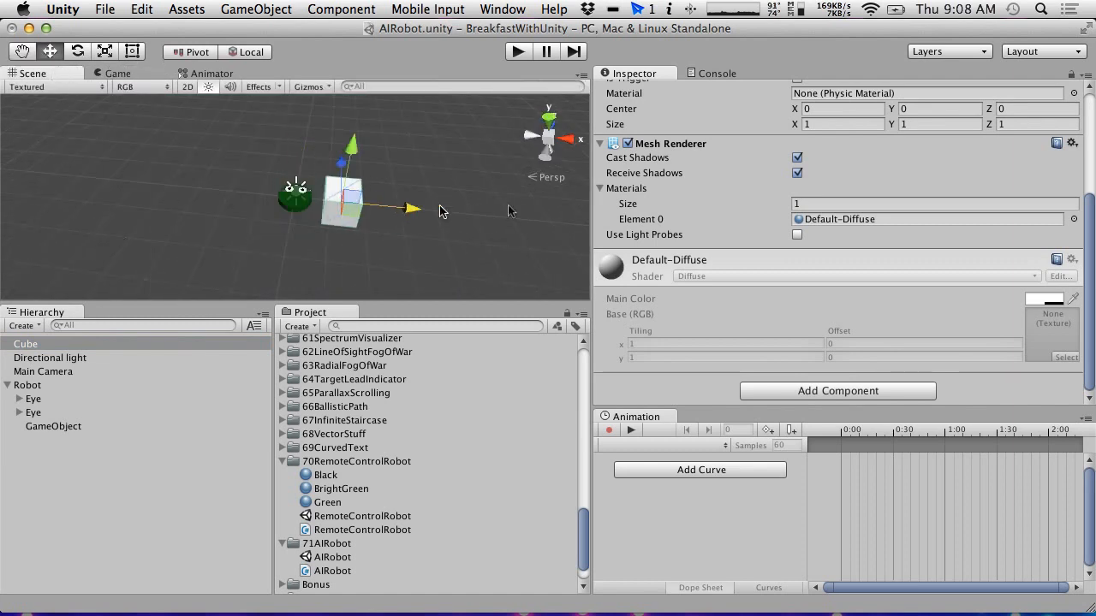
{"action": "left_click_drag", "start_coordinate": [342, 197], "coordinate": [419, 116]}
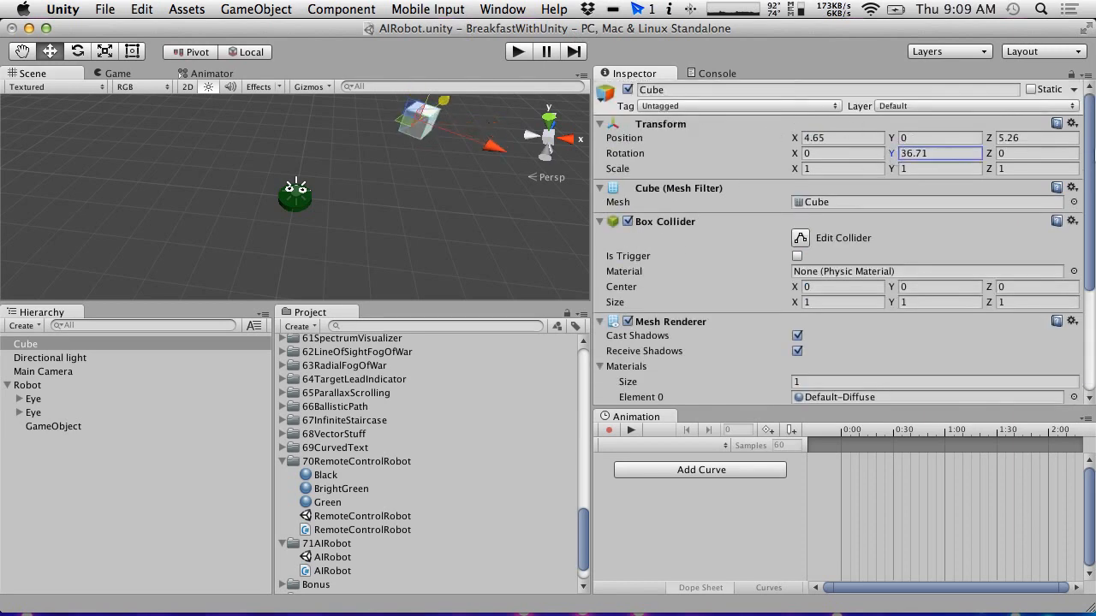
{"action": "type", "text": "16.27"}
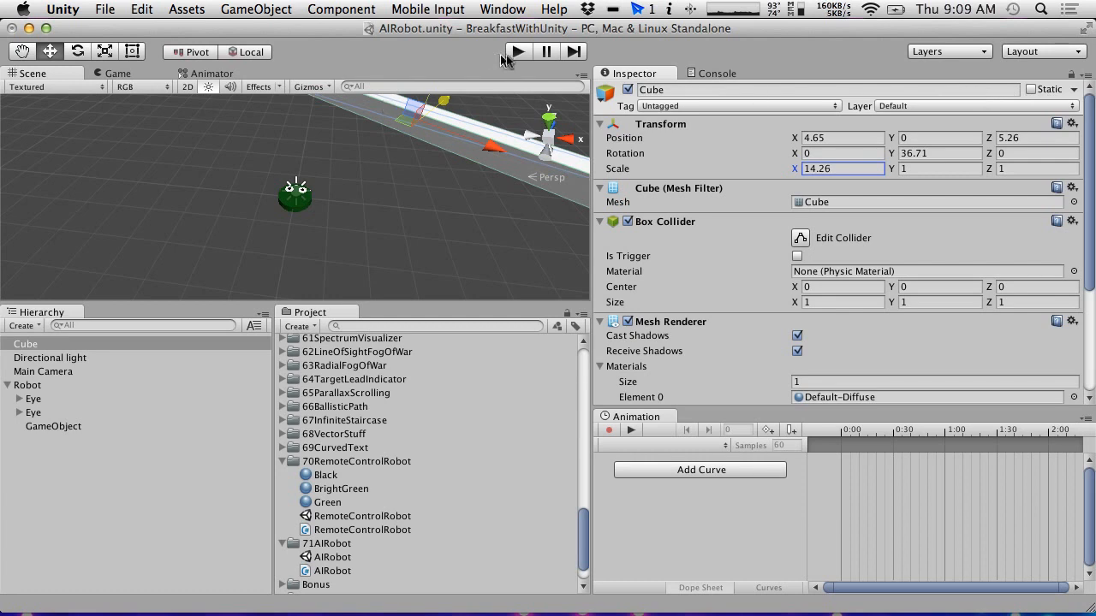
{"action": "left_click", "coordinate": [517, 51]}
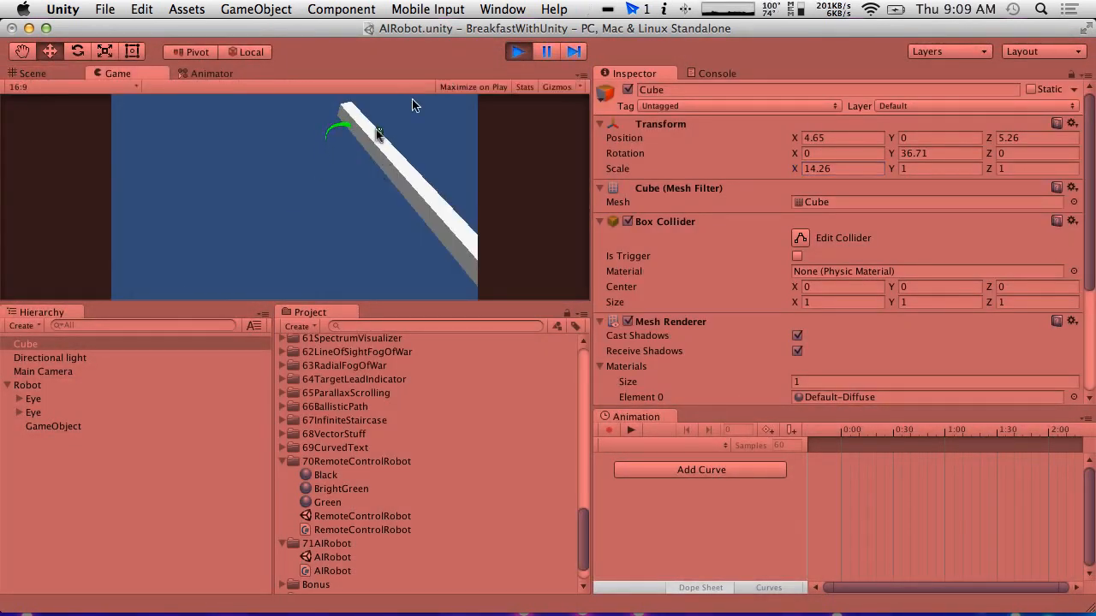
{"action": "left_click", "coordinate": [517, 51]}
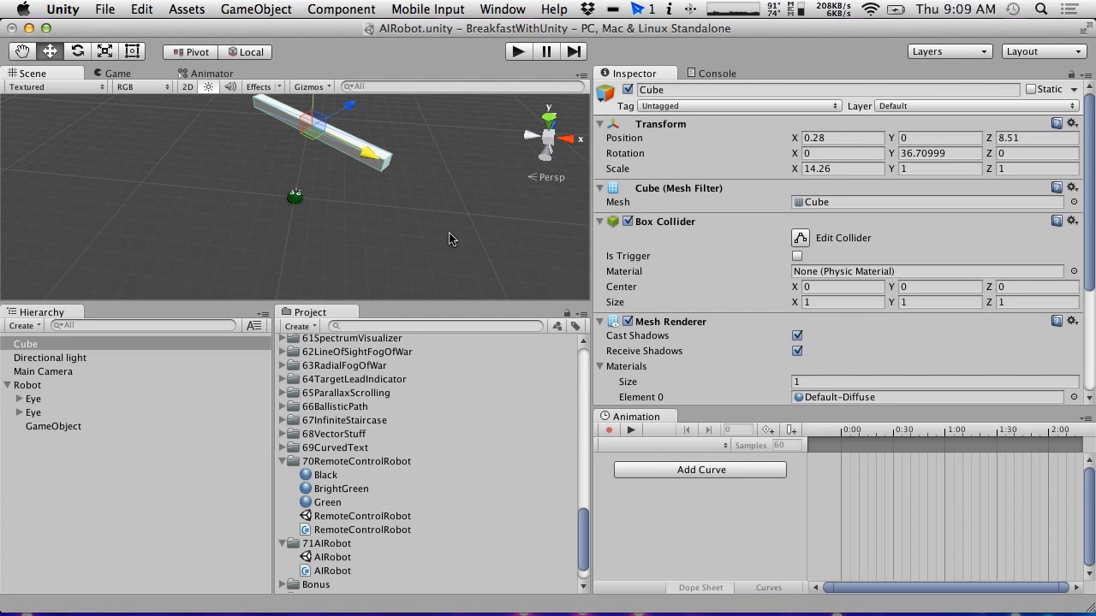
- Add a Rigidbody to Robot with Use Gravity unticked, and run the scene again
{"action": "left_click", "coordinate": [27, 385]}
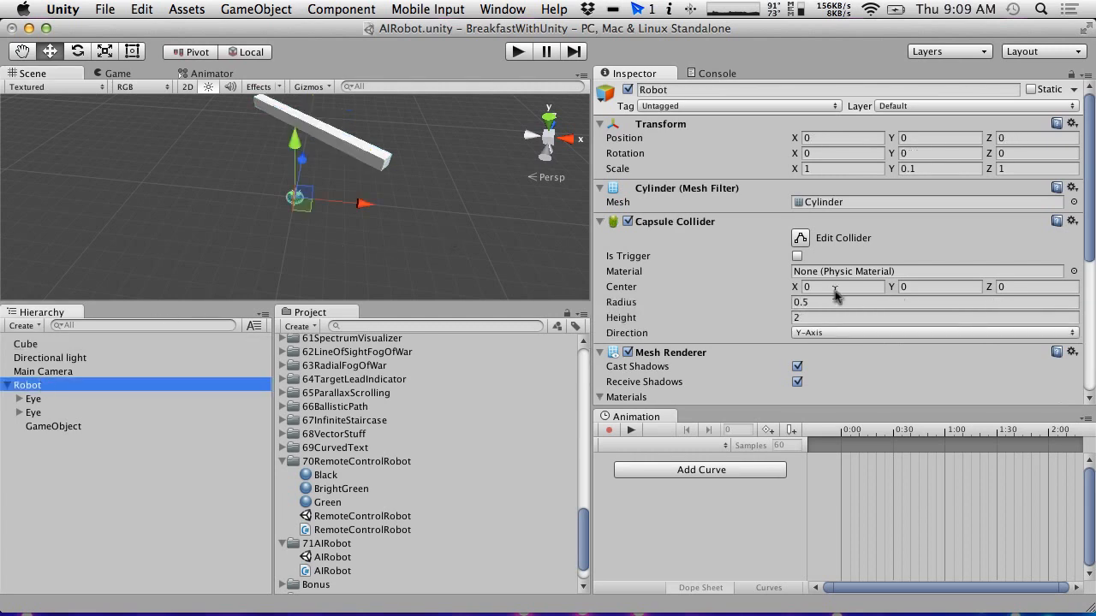
{"action": "scroll", "scroll_direction": "down", "scroll_amount": 3}
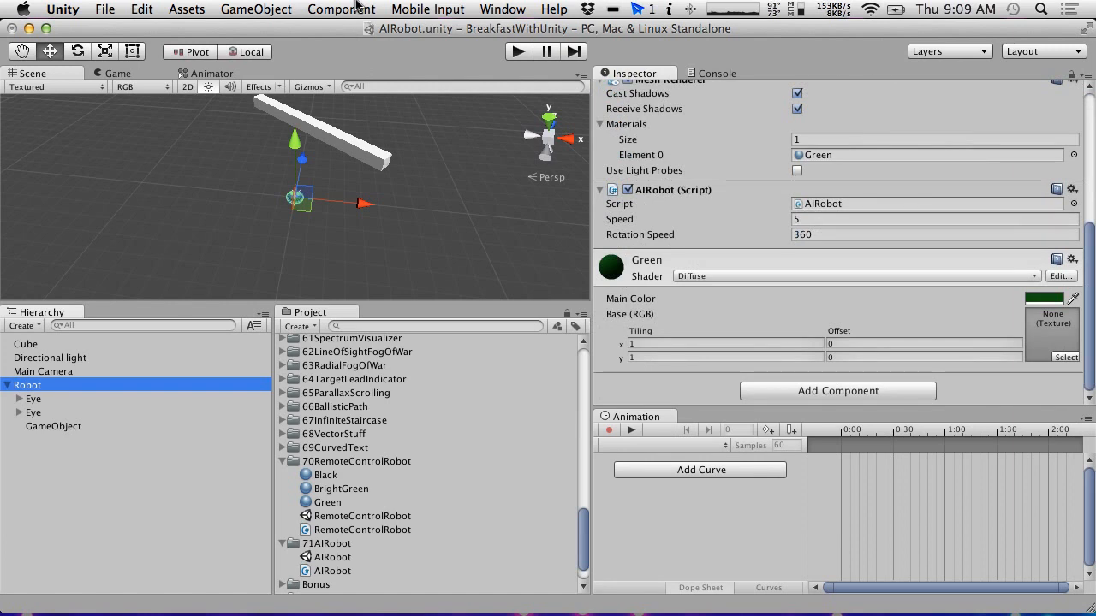
{"action": "left_click", "coordinate": [340, 9]}
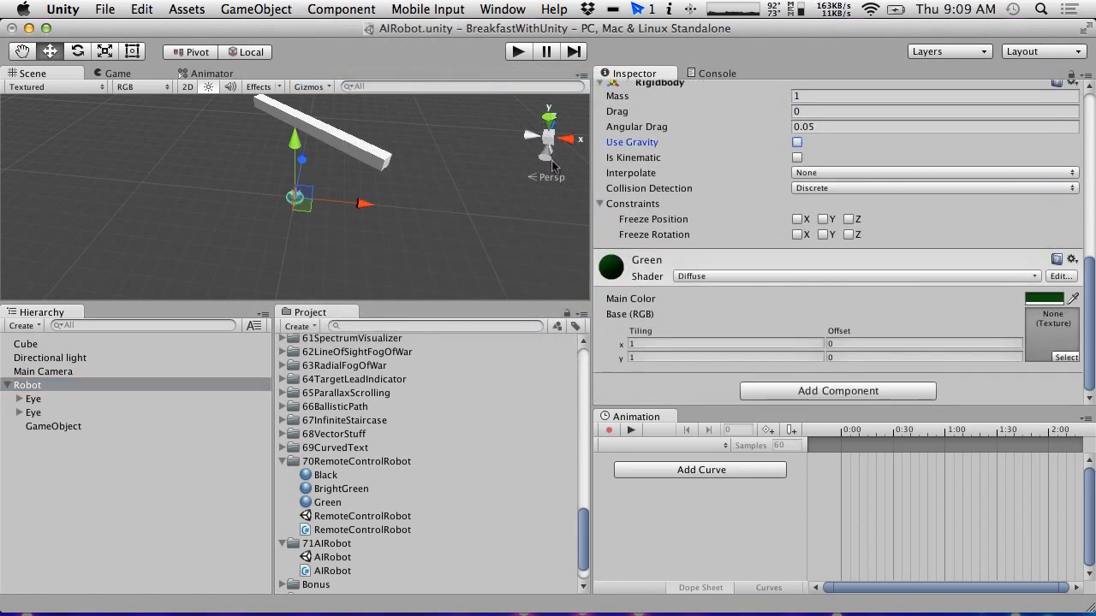
{"action": "left_click", "coordinate": [517, 51]}
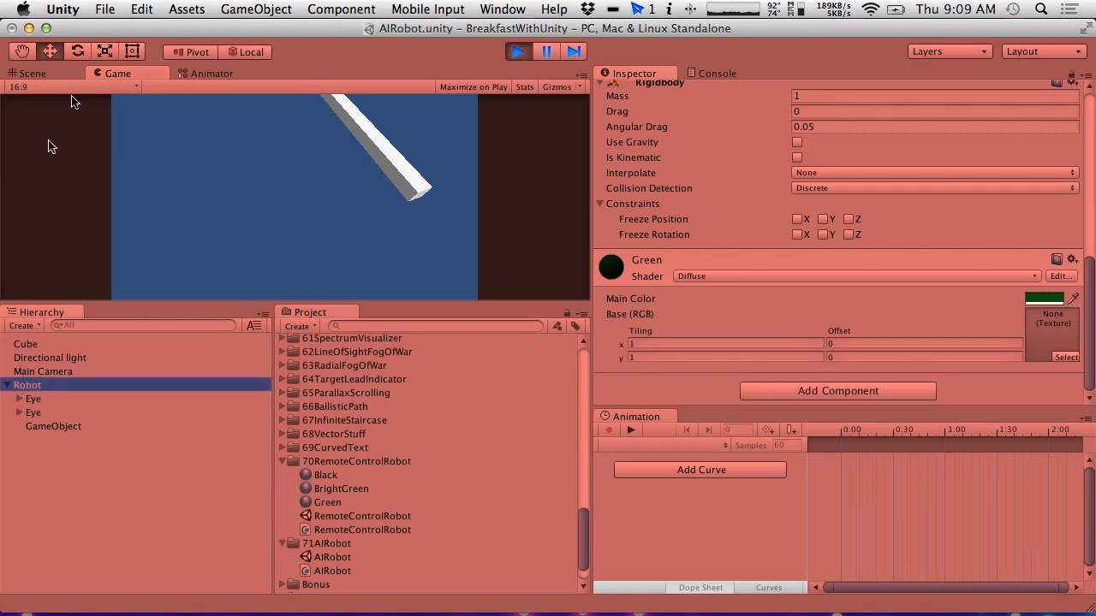
{"action": "left_click", "coordinate": [32, 73]}
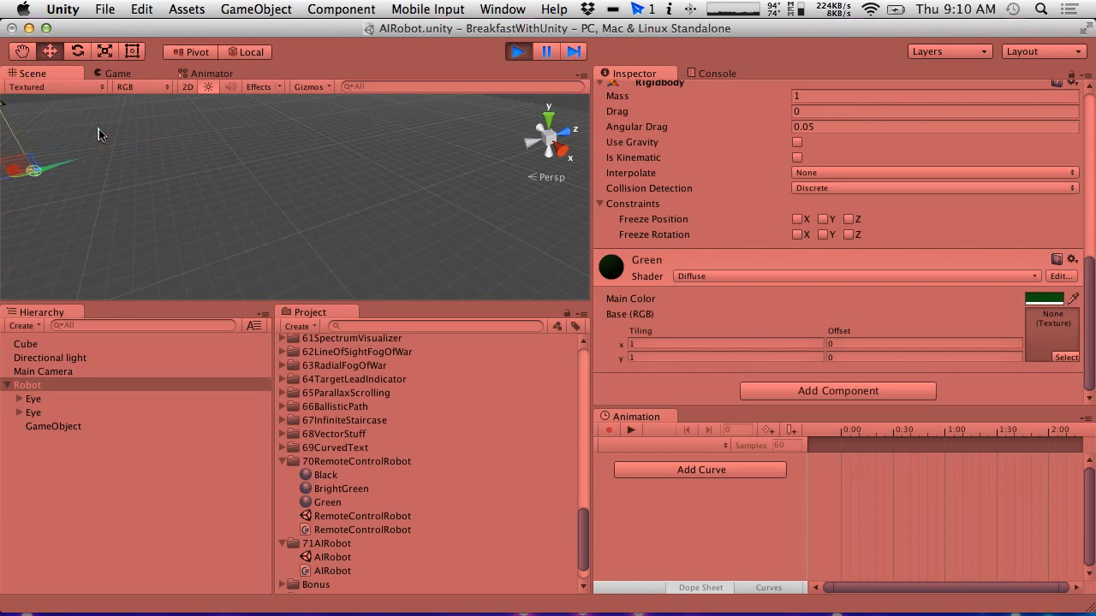
{"action": "left_click", "coordinate": [517, 52]}
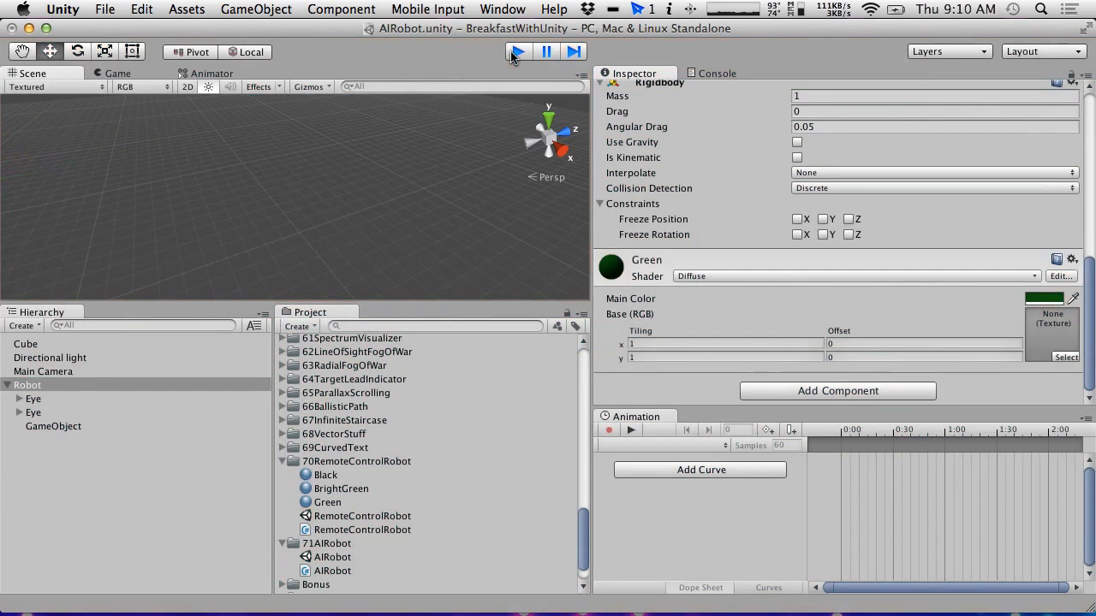
{"action": "left_click", "coordinate": [517, 52]}
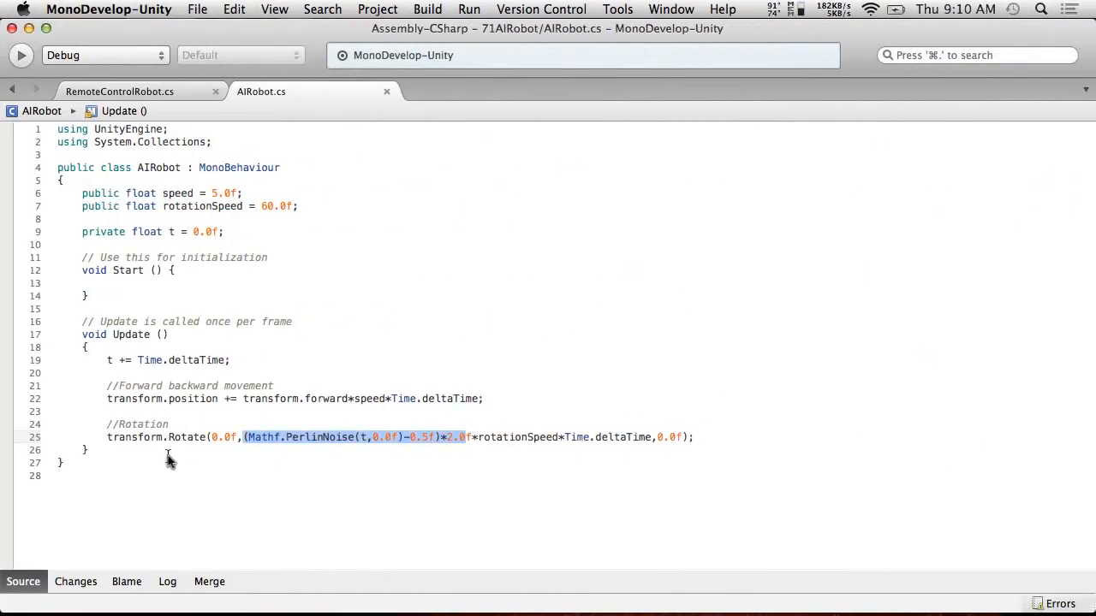
- Write a trigger-enter handler whose body sets rigidbody.velocity
{"action": "type", "text": "void"}
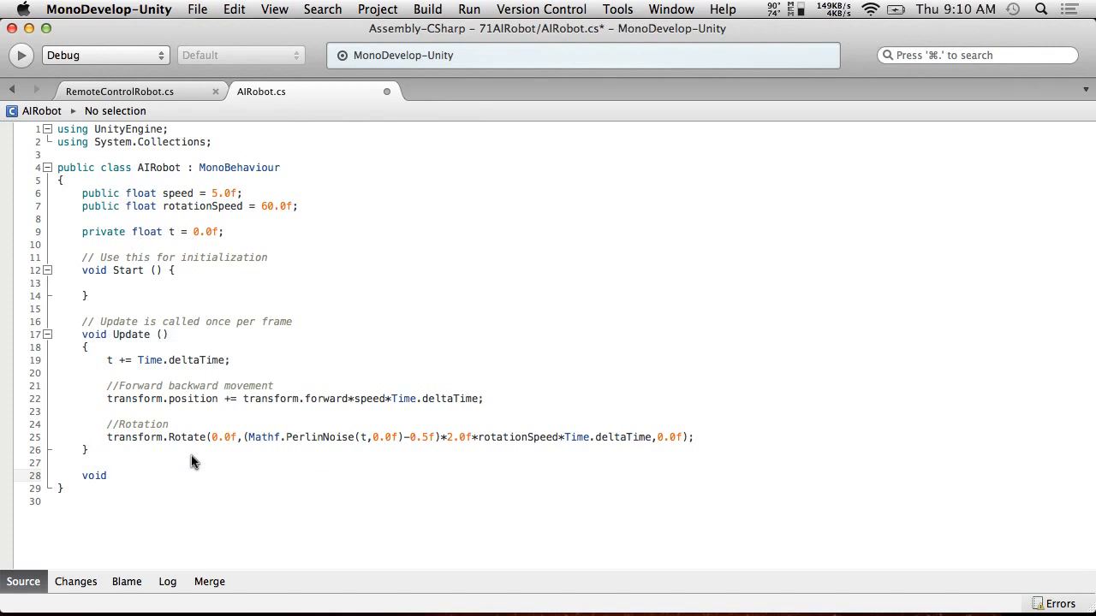
{"action": "type", "text": "OnTriggerEnt"}
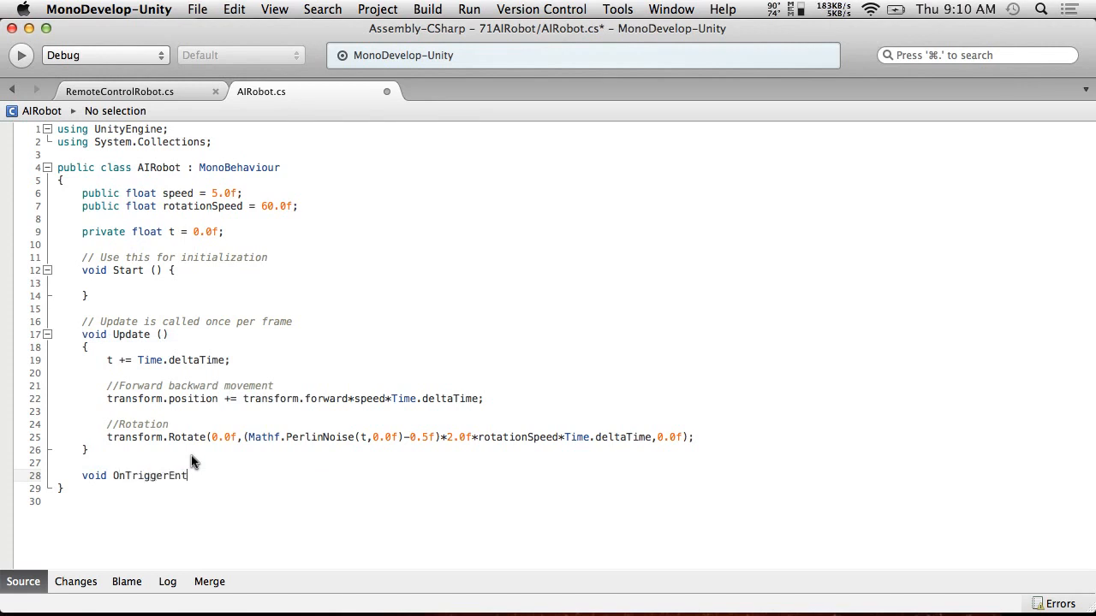
{"action": "type", "text": "er()"}
{"action": "type", "text": "void OnTriggerExit("}
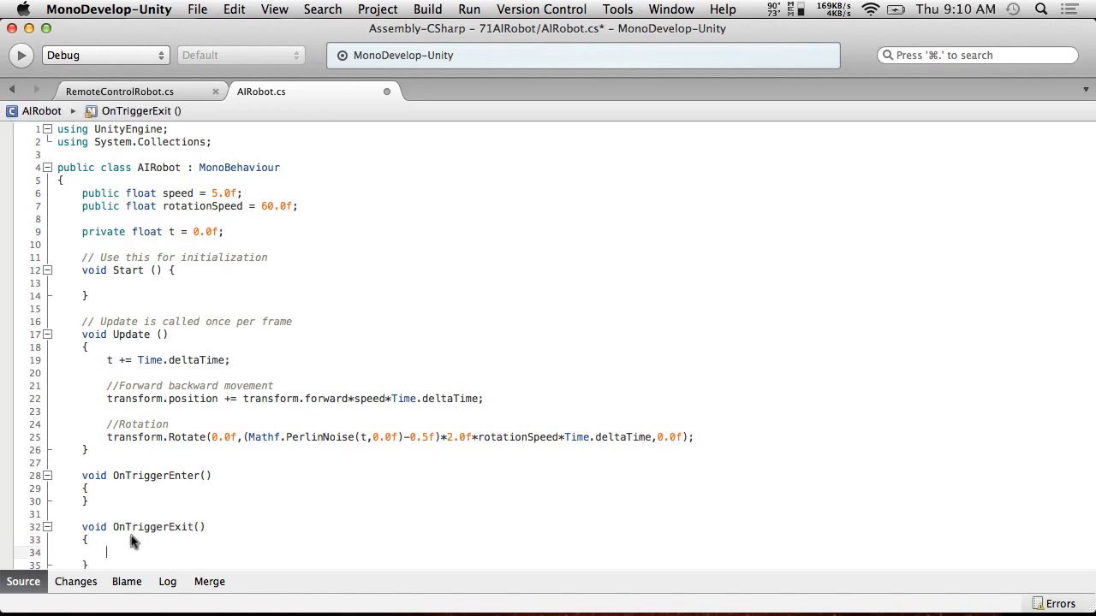
{"action": "type", "text": "rigidbody.velocity = 0.0f;"}
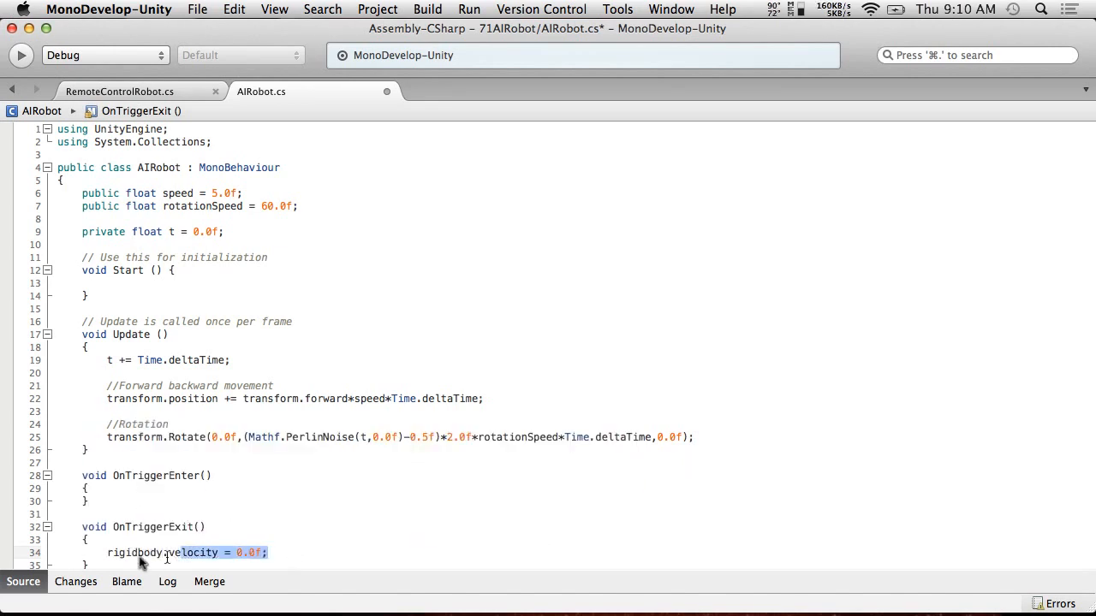
{"action": "left_click", "coordinate": [87, 488]}
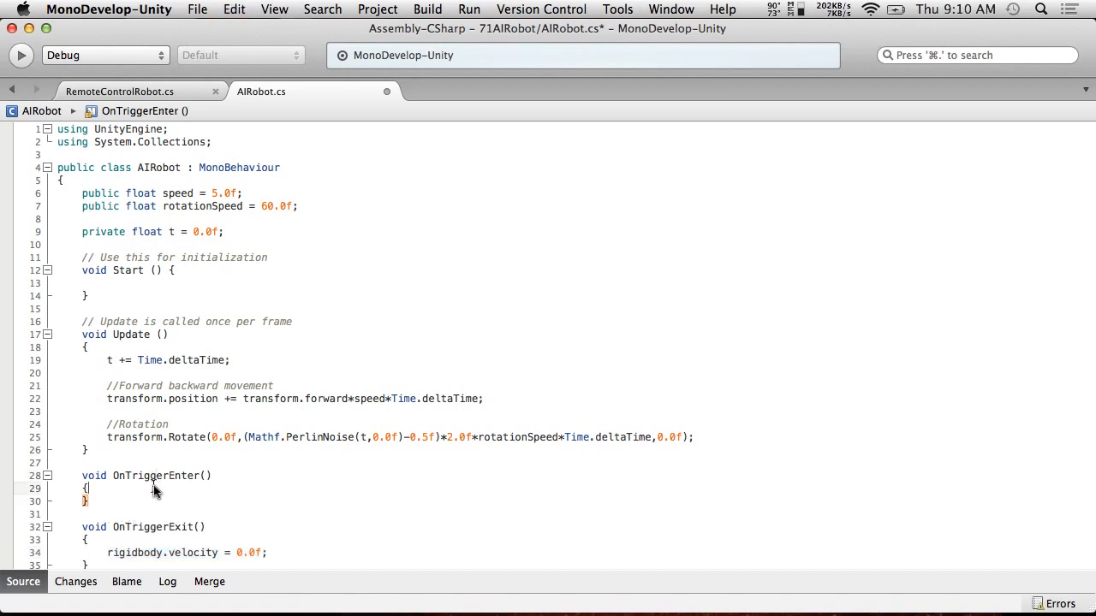
{"action": "type", "text": "rigidbody.velocity = 0.0f;"}
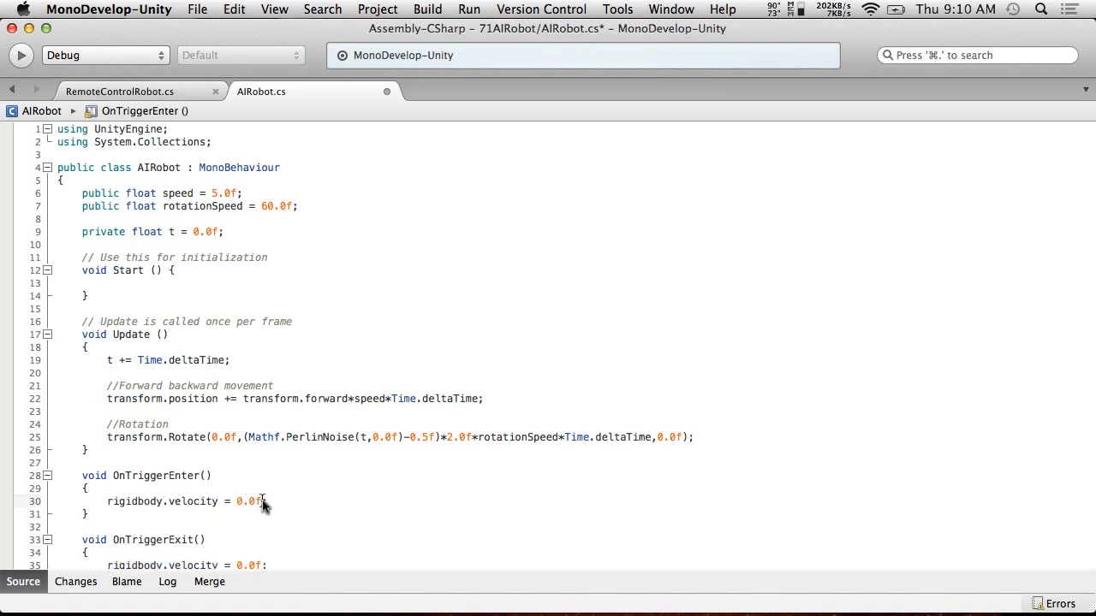
{"action": "mouse_move", "coordinate": [168, 479]}
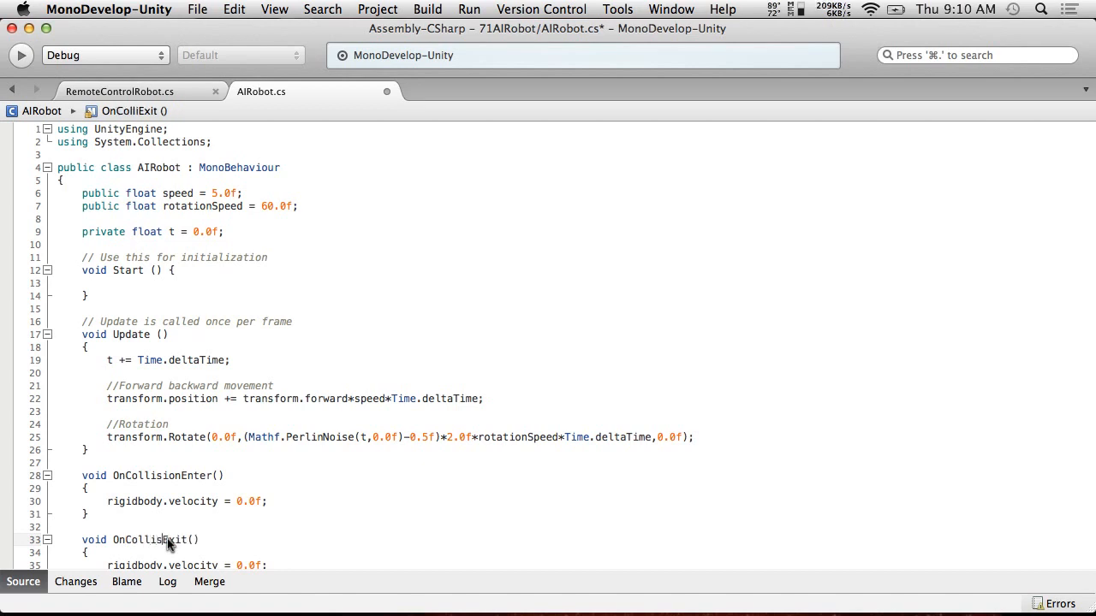
- Turn both handlers into collision methods zeroing velocity and angularVelocity with Vector3.zero, and save
{"action": "left_click", "coordinate": [109, 9]}
{"action": "type", "text": "ion"}
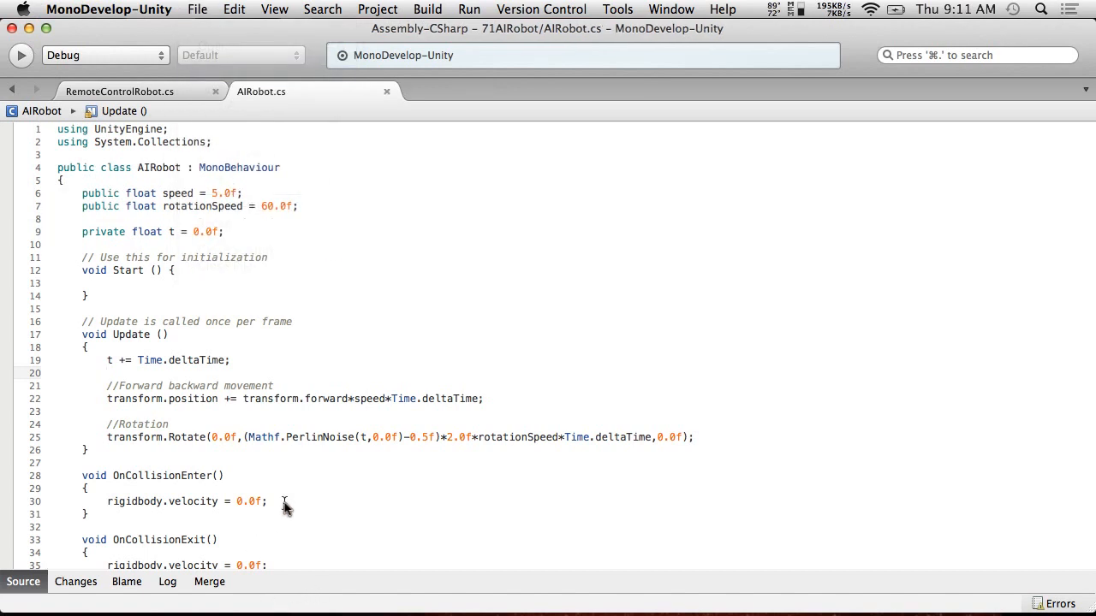
{"action": "type", "text": "rigidbody.angularVelocity = 0.0f;"}
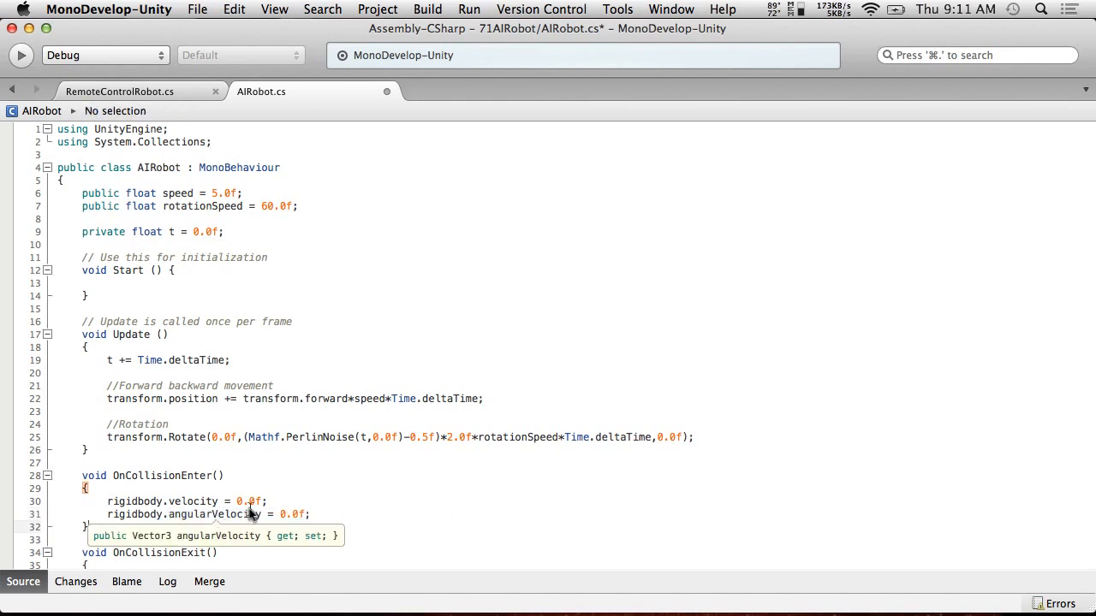
{"action": "mouse_move", "coordinate": [261, 503]}
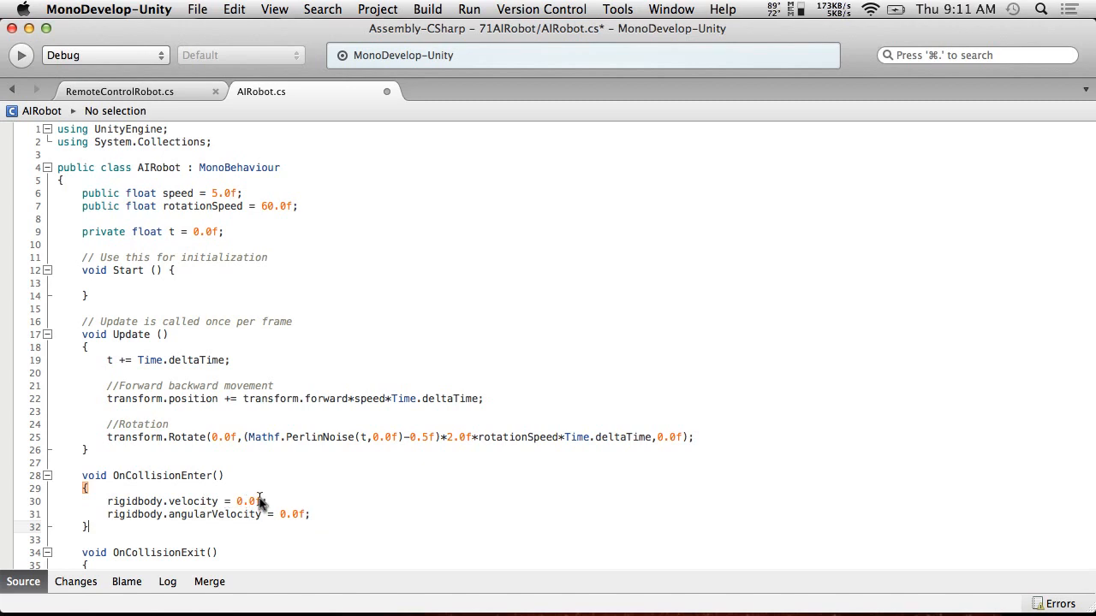
{"action": "type", "text": "Vector3"}
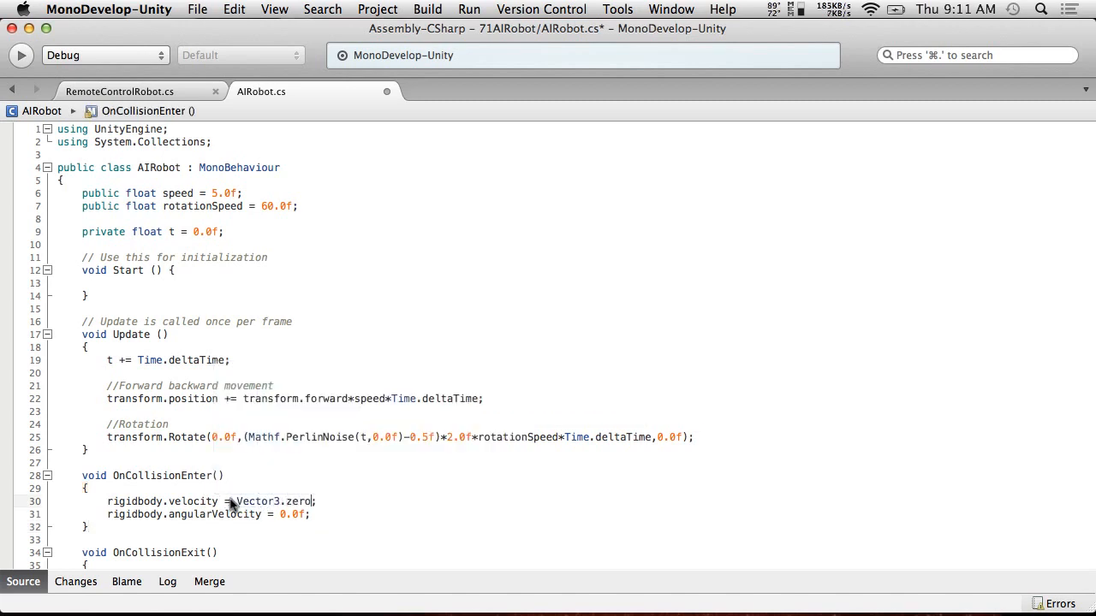
{"action": "double_click", "coordinate": [274, 500]}
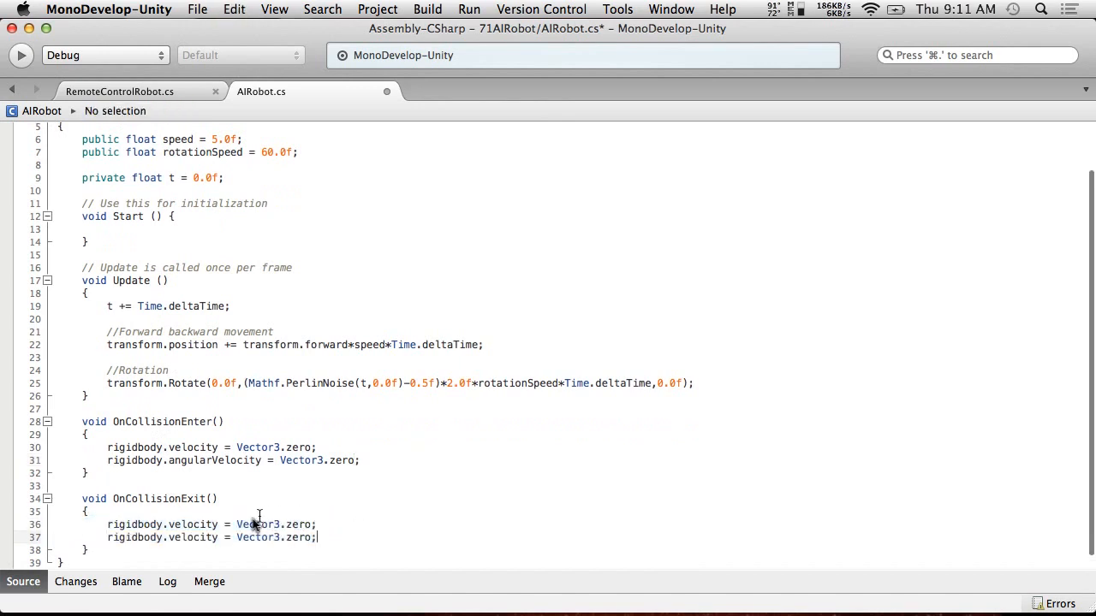
{"action": "type", "text": "angularV"}
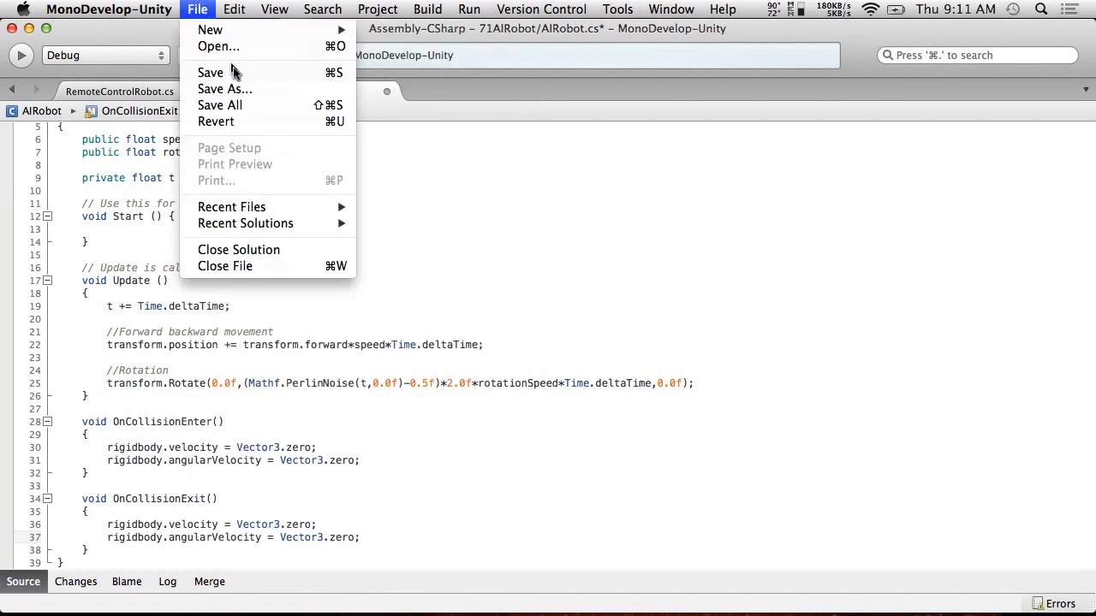
{"action": "left_click", "coordinate": [210, 72]}
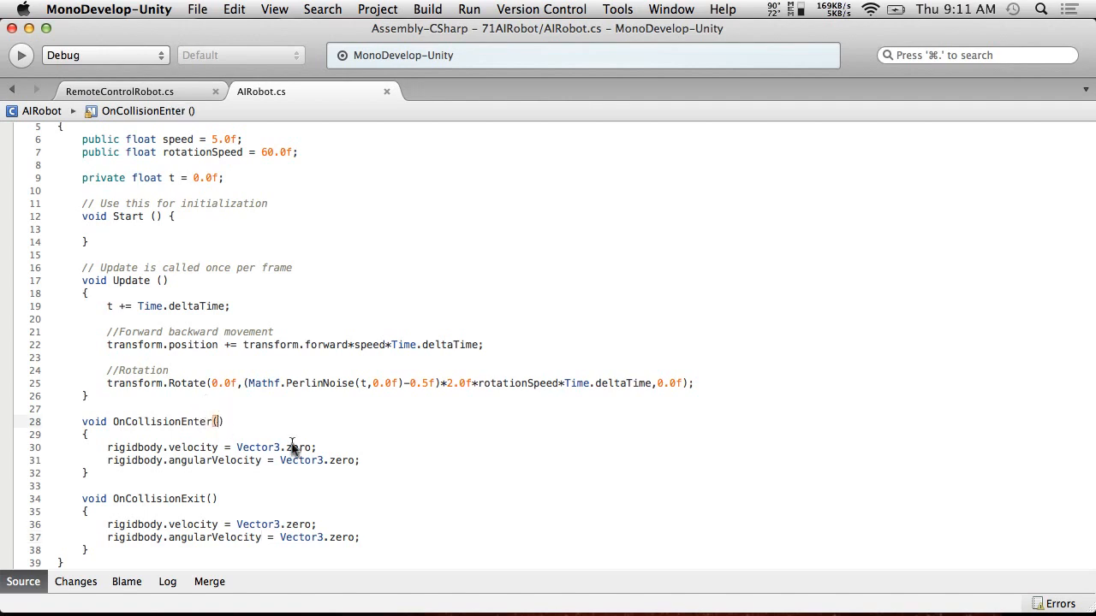
{"action": "type", "text": "Collision"}
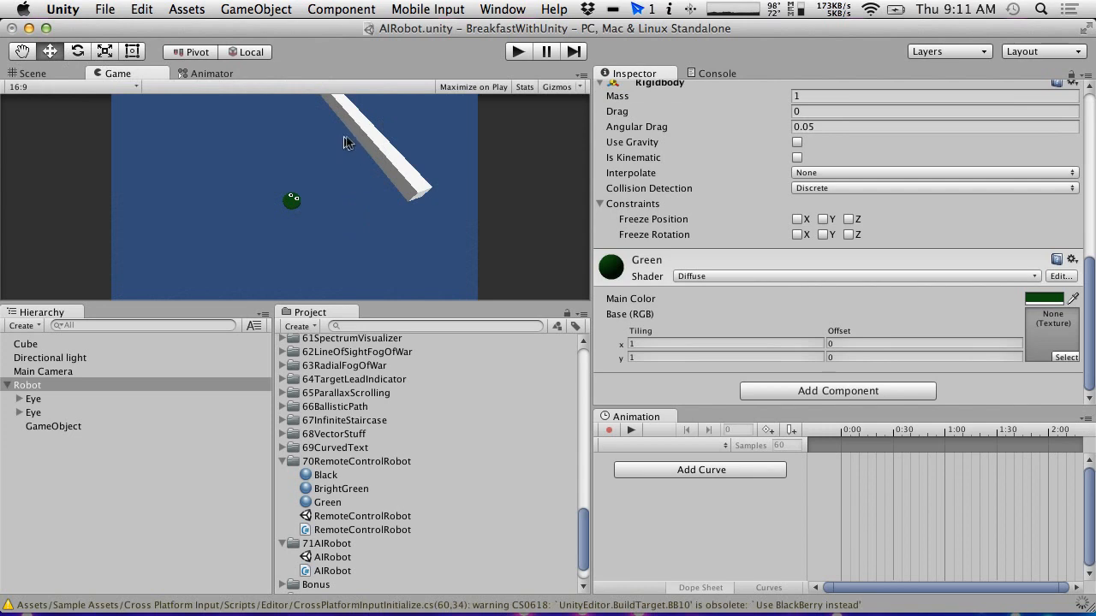
{"action": "mouse_move", "coordinate": [351, 146]}
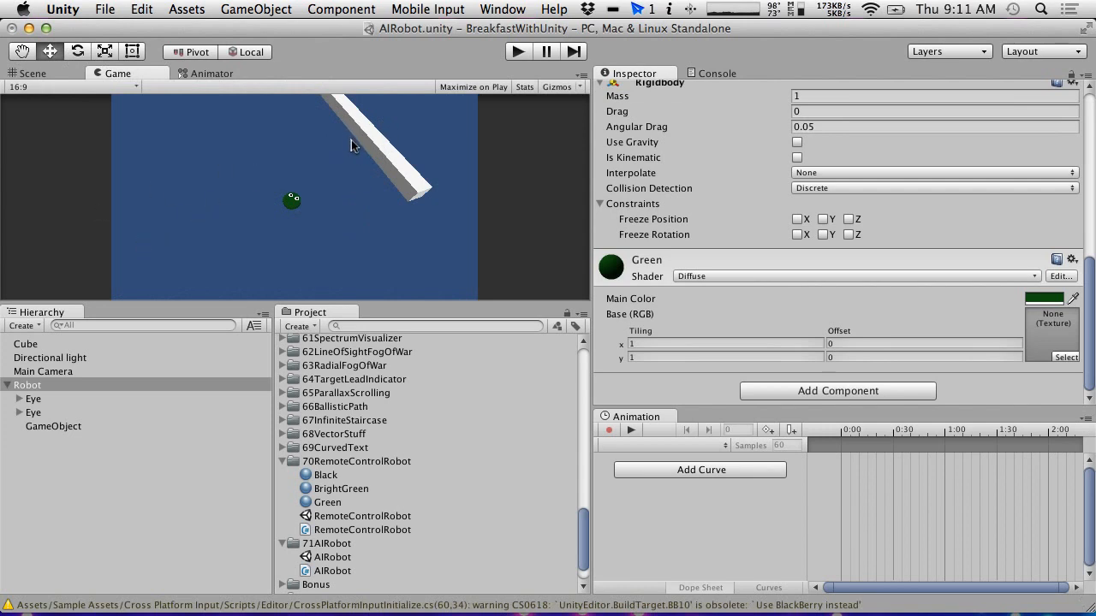
{"action": "mouse_move", "coordinate": [357, 139]}
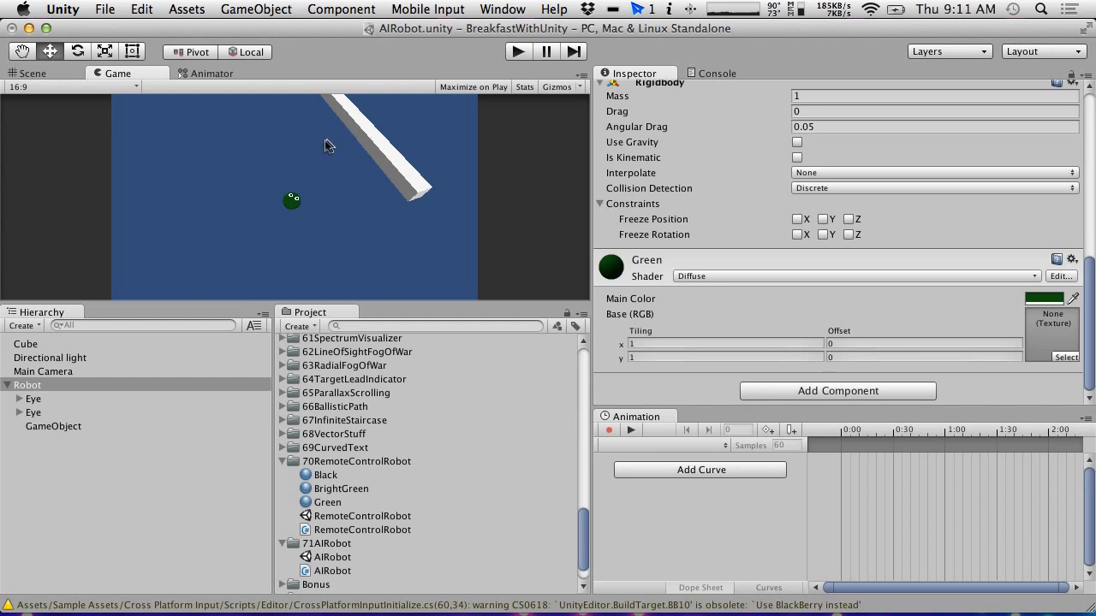
{"action": "mouse_move", "coordinate": [364, 139]}
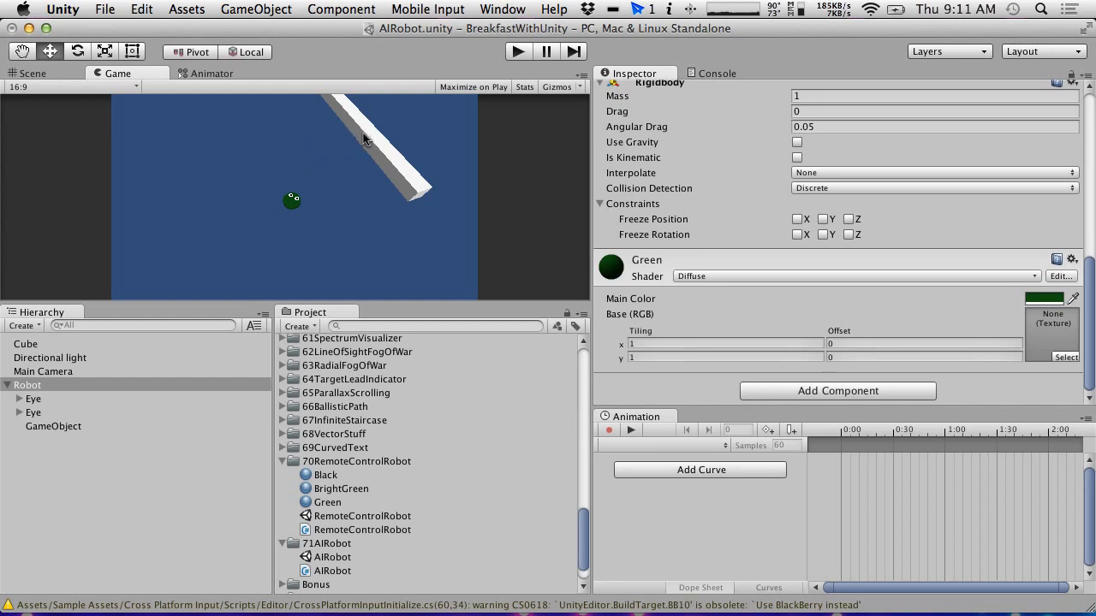
{"action": "mouse_move", "coordinate": [301, 212]}
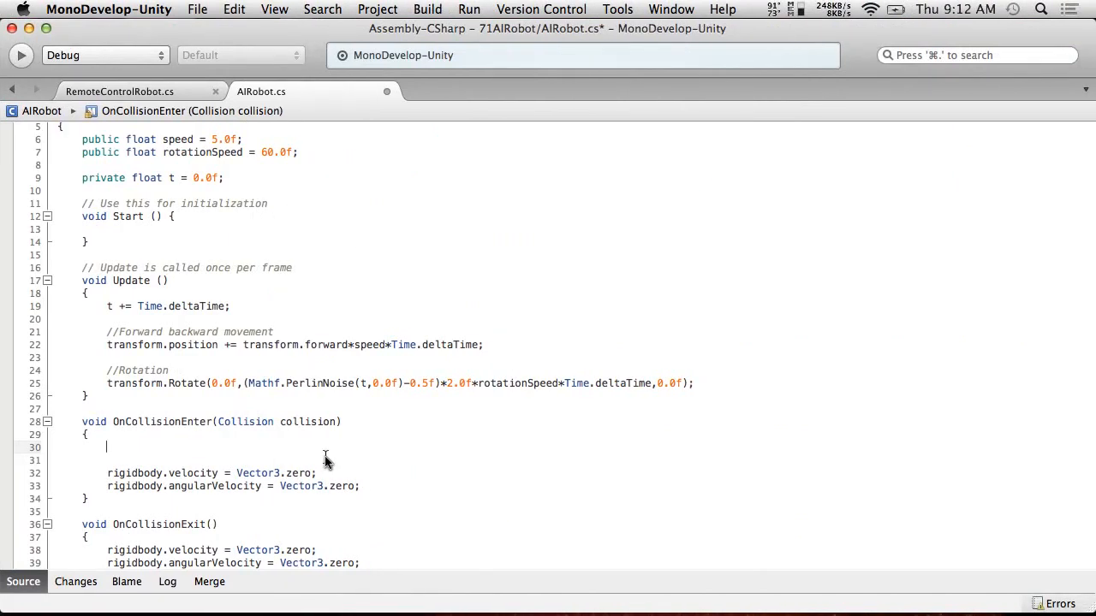
- Type transform.forward = Vector3.Reflect(transform.forward, collision.contacts[0].normal); in OnCollisionEnter
{"action": "type", "text": "transform"}
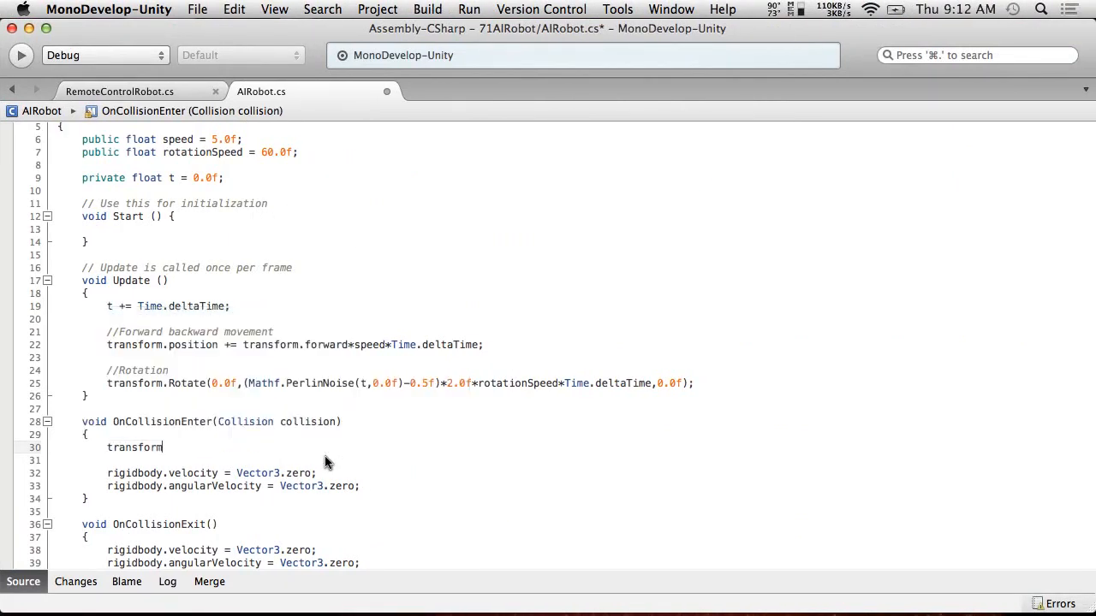
{"action": "type", "text": ".fo"}
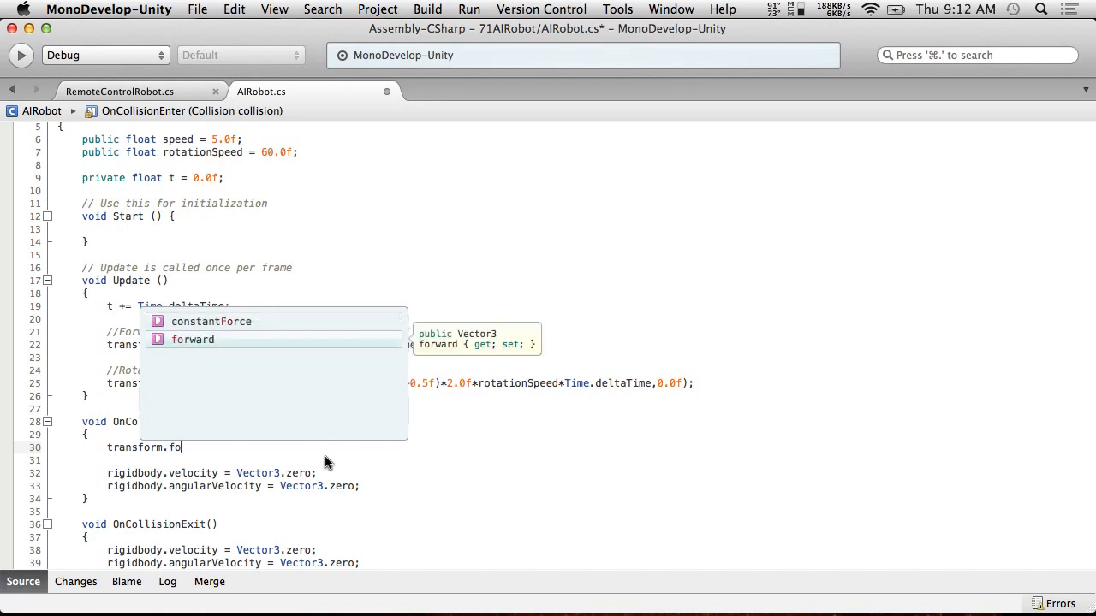
{"action": "type", "text": "r"}
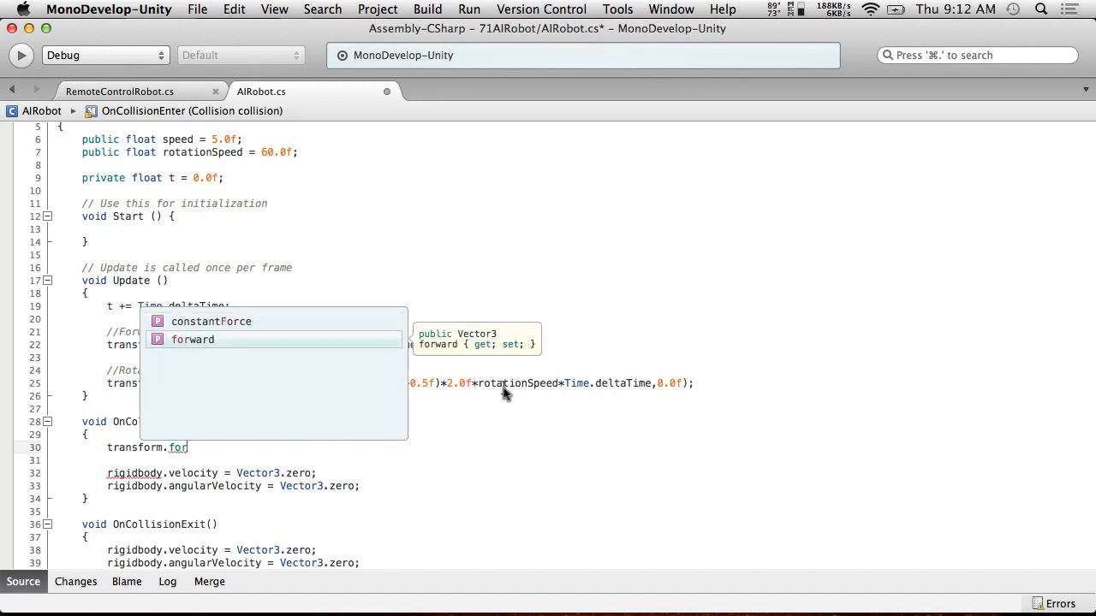
{"action": "mouse_move", "coordinate": [443, 351]}
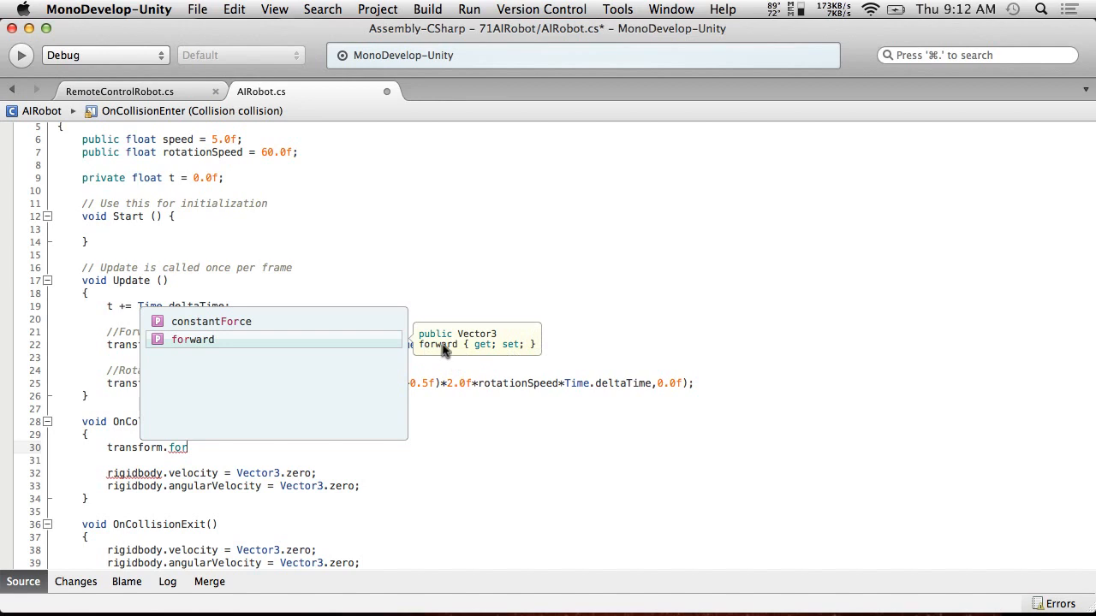
{"action": "mouse_move", "coordinate": [529, 349]}
{"action": "type", "text": "ward ="}
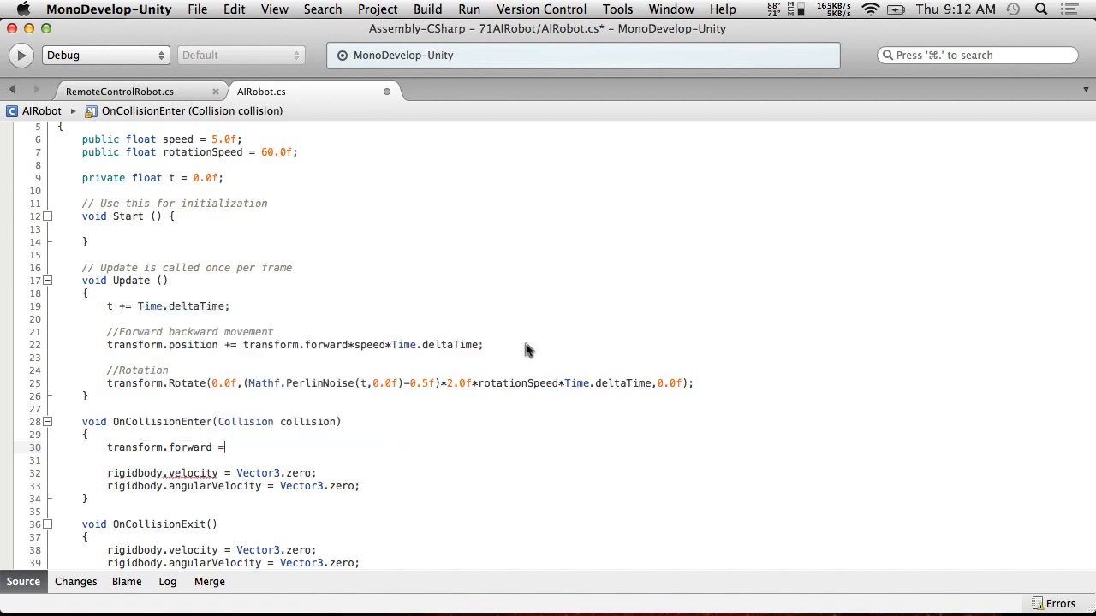
{"action": "type", "text": "\" \""}
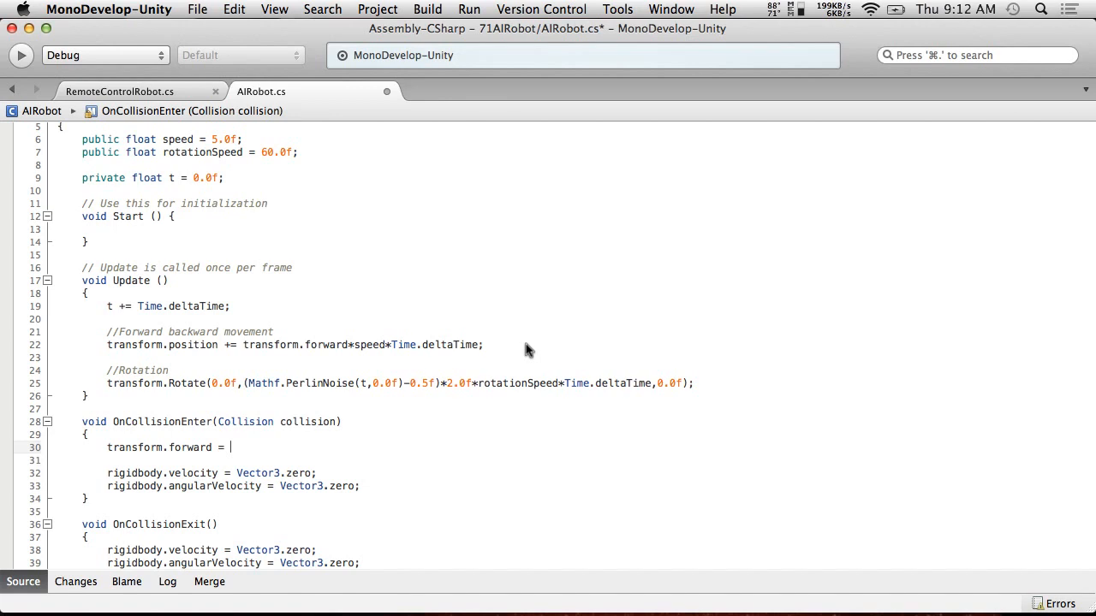
{"action": "type", "text": "Vector3."}
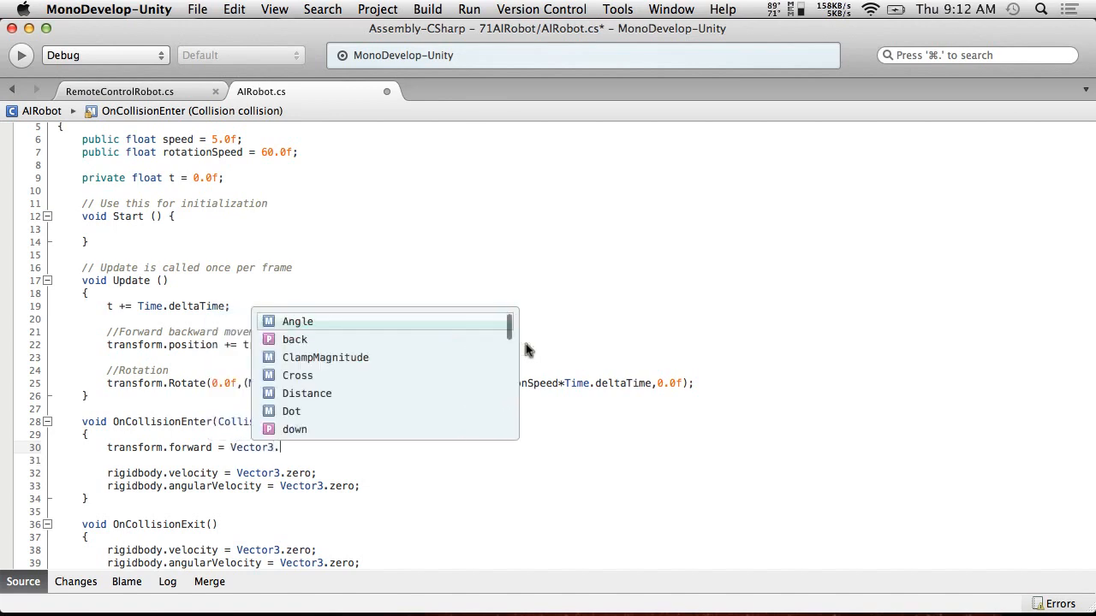
{"action": "type", "text": "Reflect("}
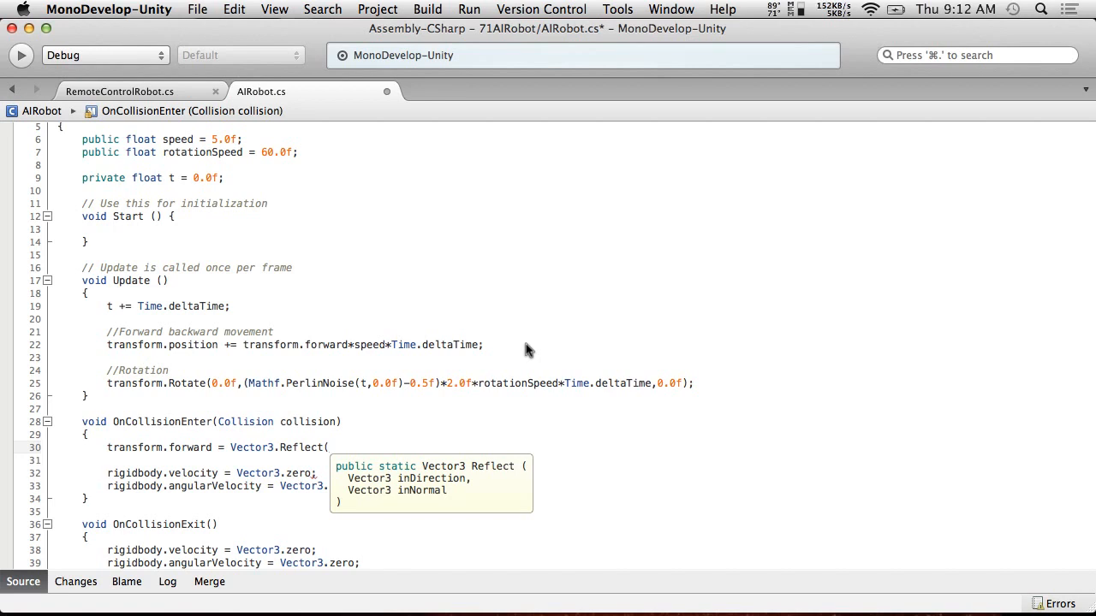
{"action": "type", "text": "transform.forward,"}
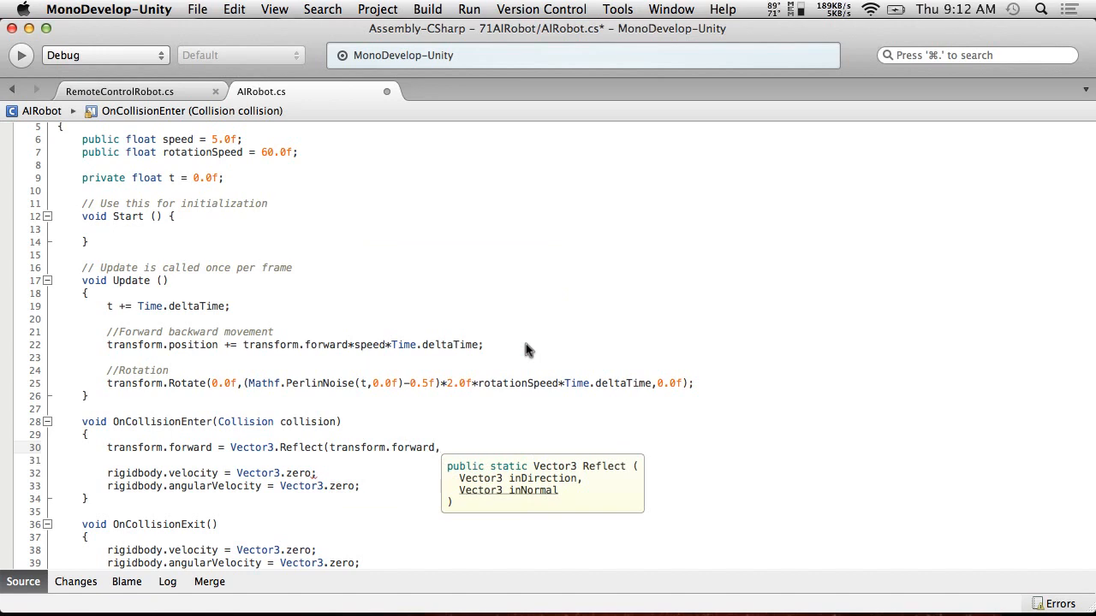
{"action": "type", "text": "collision.contacts["}
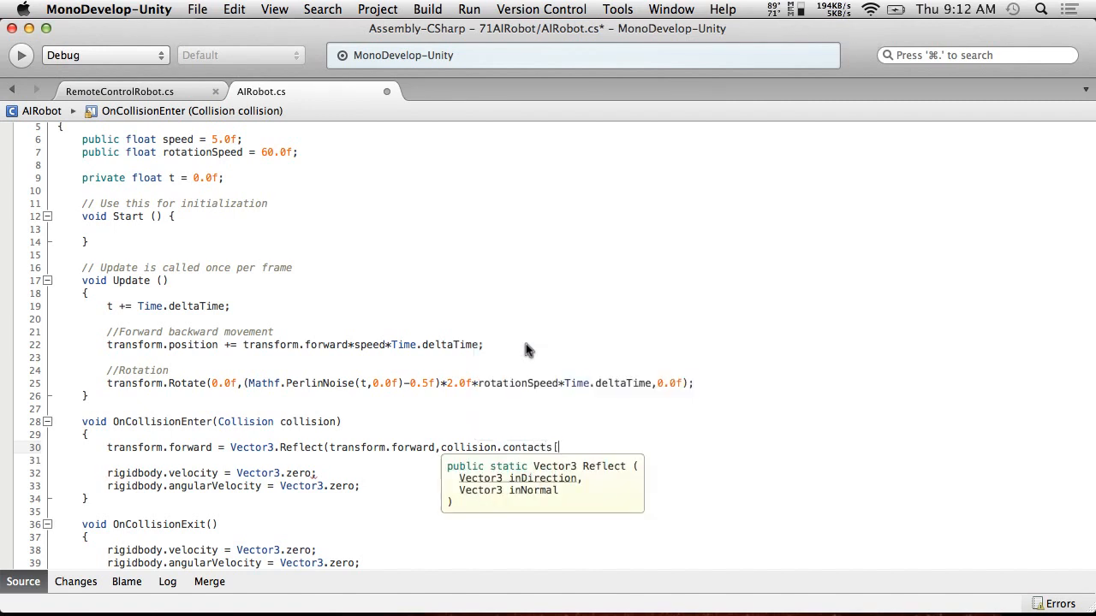
{"action": "type", "text": "0]"}
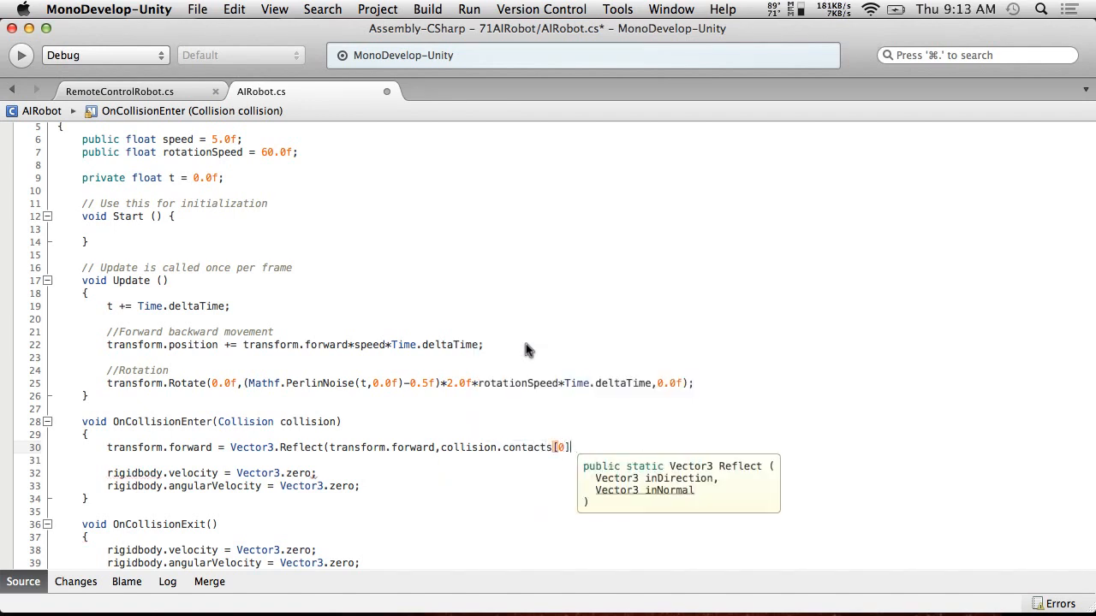
{"action": "type", "text": ".normal);"}
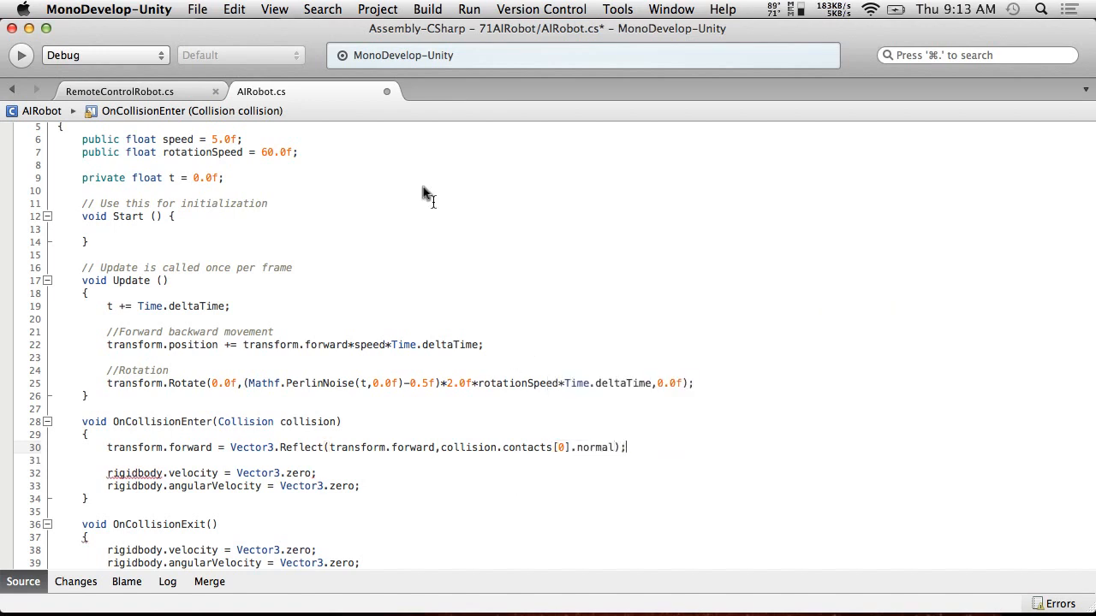
{"action": "left_click", "coordinate": [197, 10]}
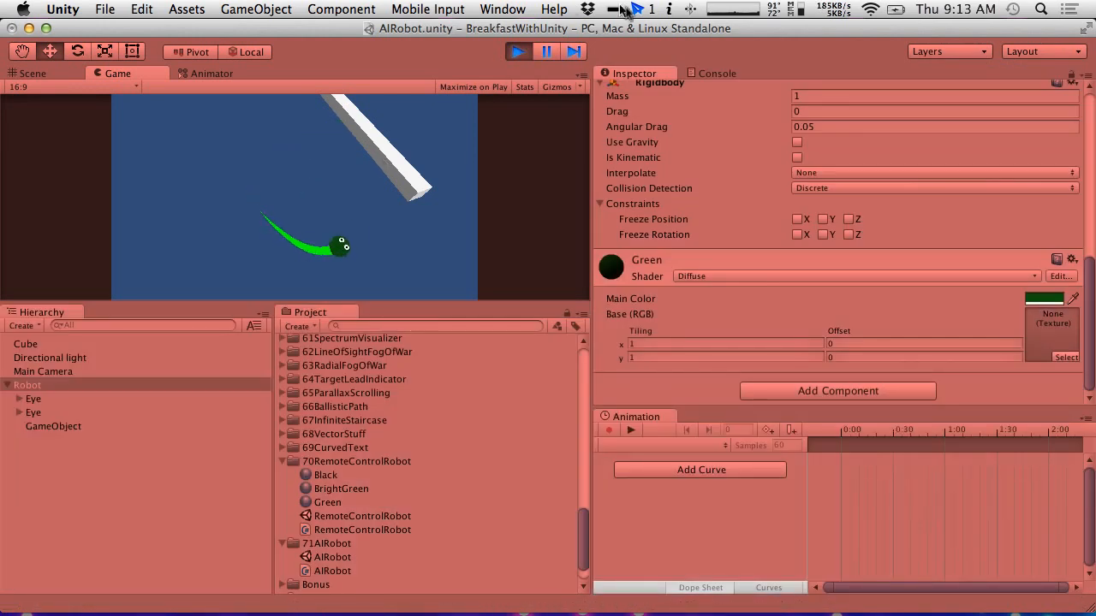
{"action": "left_click", "coordinate": [516, 52]}
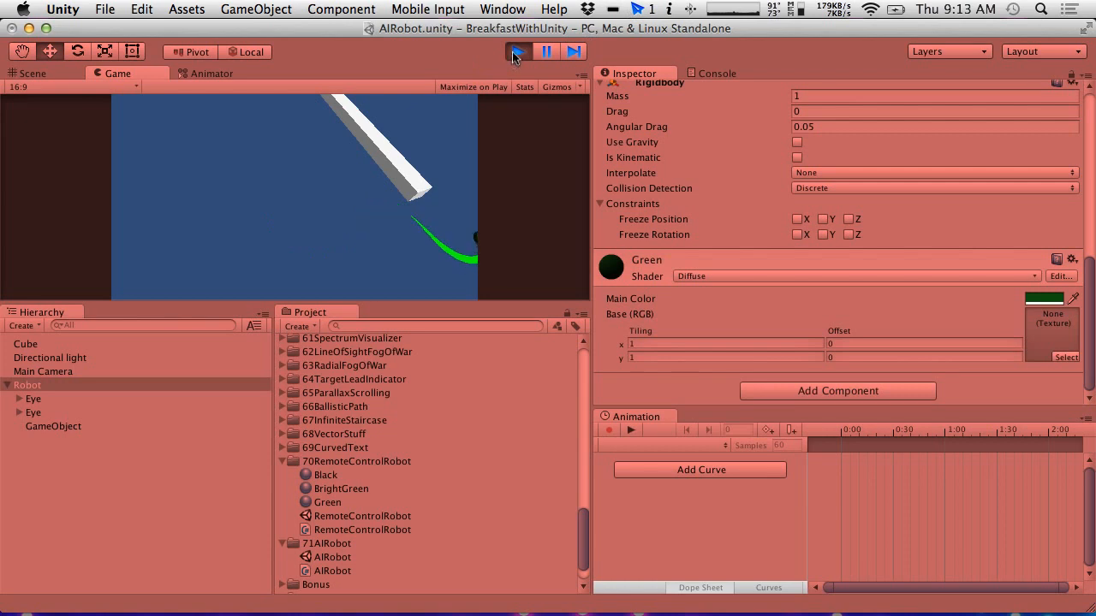
{"action": "left_click", "coordinate": [517, 52]}
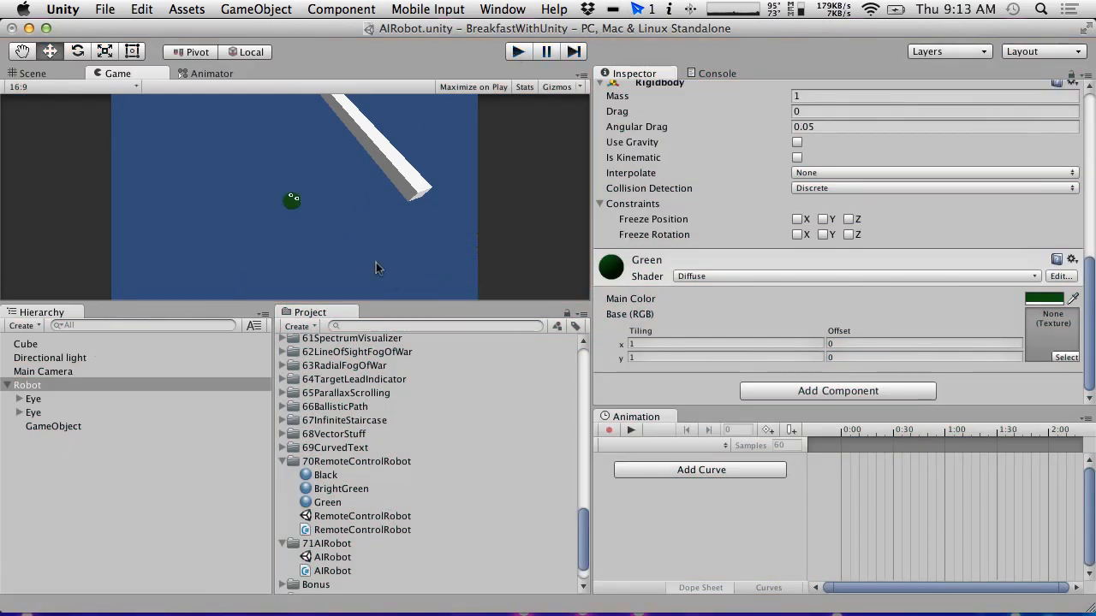
- Duplicate the Cube wall into four walls forming a rectangle around the robot, then play
{"action": "left_click", "coordinate": [31, 73]}
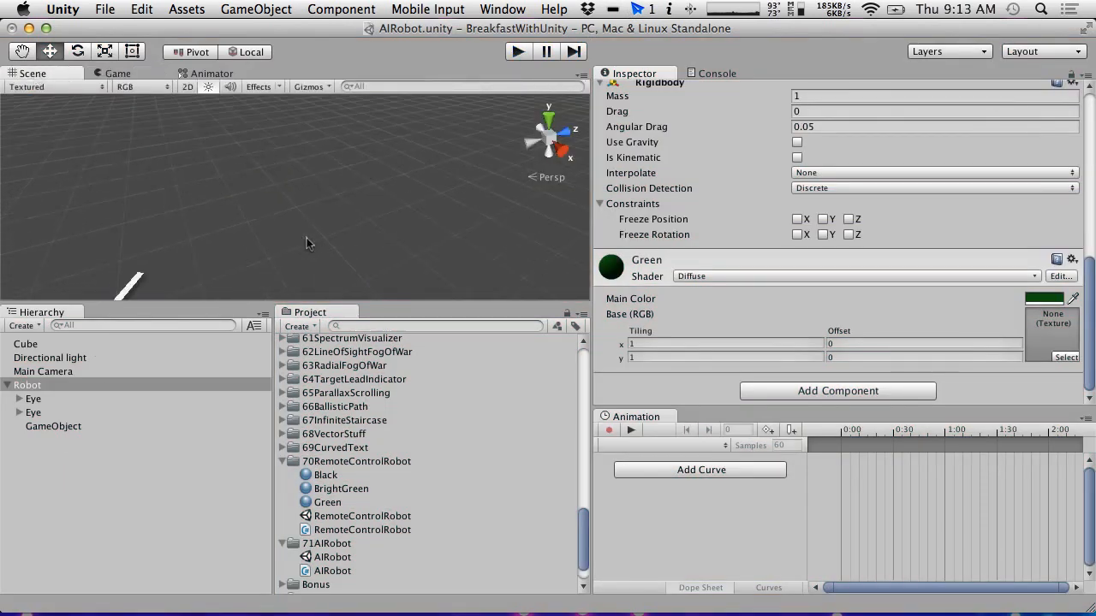
{"action": "left_click", "coordinate": [26, 343]}
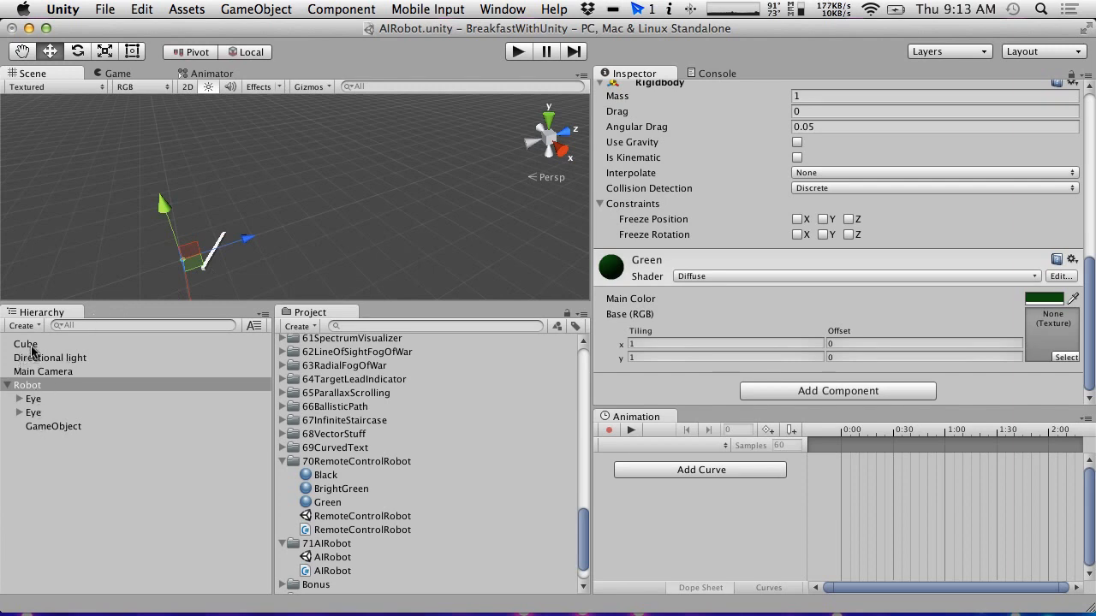
{"action": "left_click", "coordinate": [26, 343]}
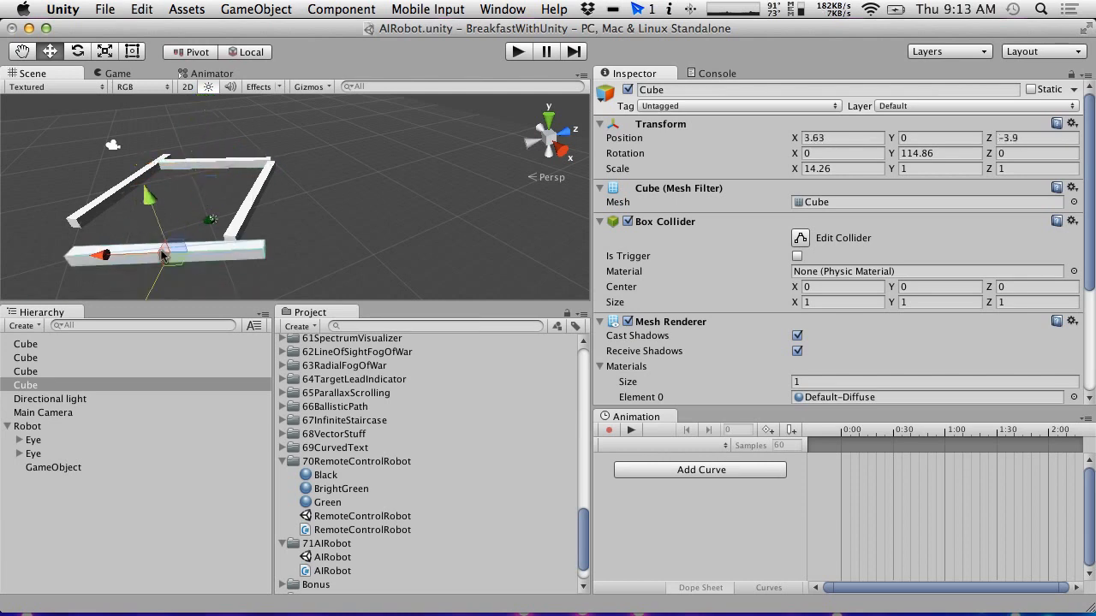
{"action": "left_click_drag", "start_coordinate": [167, 253], "coordinate": [103, 223]}
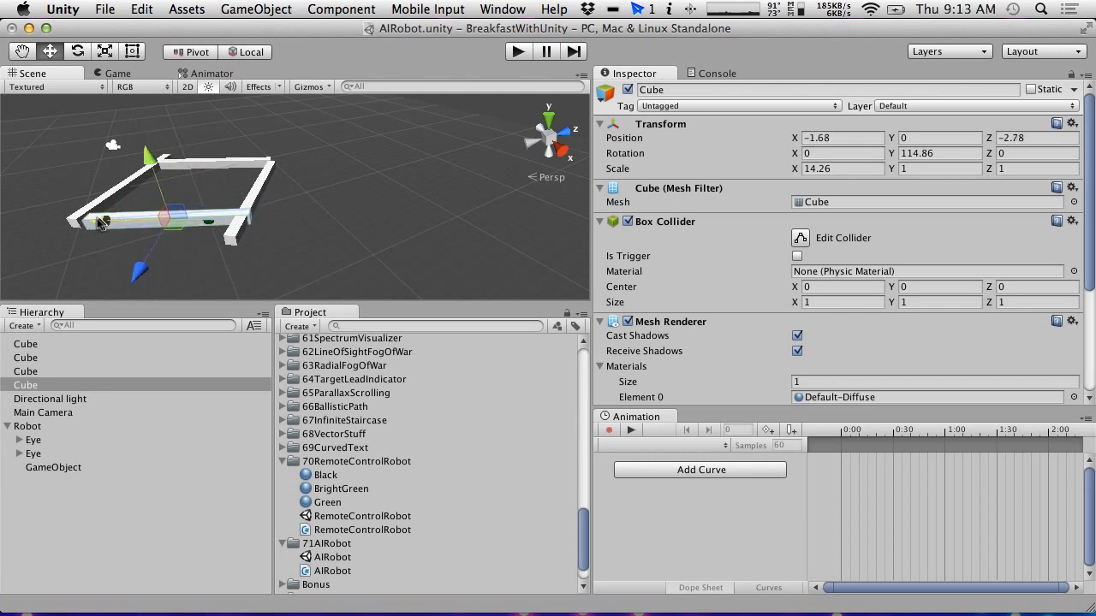
{"action": "left_click", "coordinate": [117, 72]}
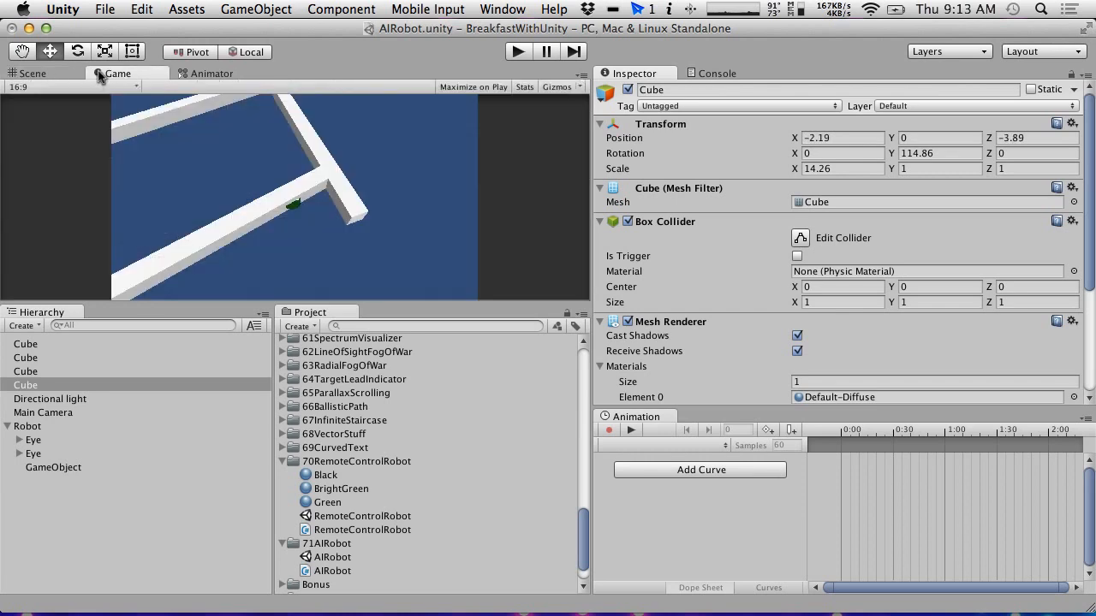
{"action": "left_click", "coordinate": [32, 72]}
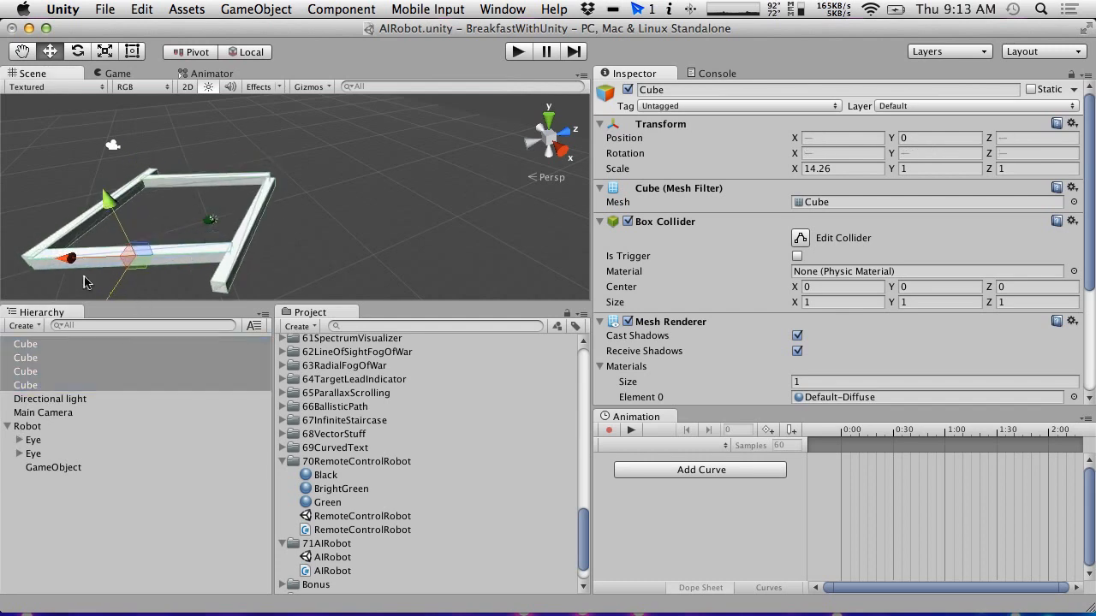
{"action": "left_click", "coordinate": [117, 72]}
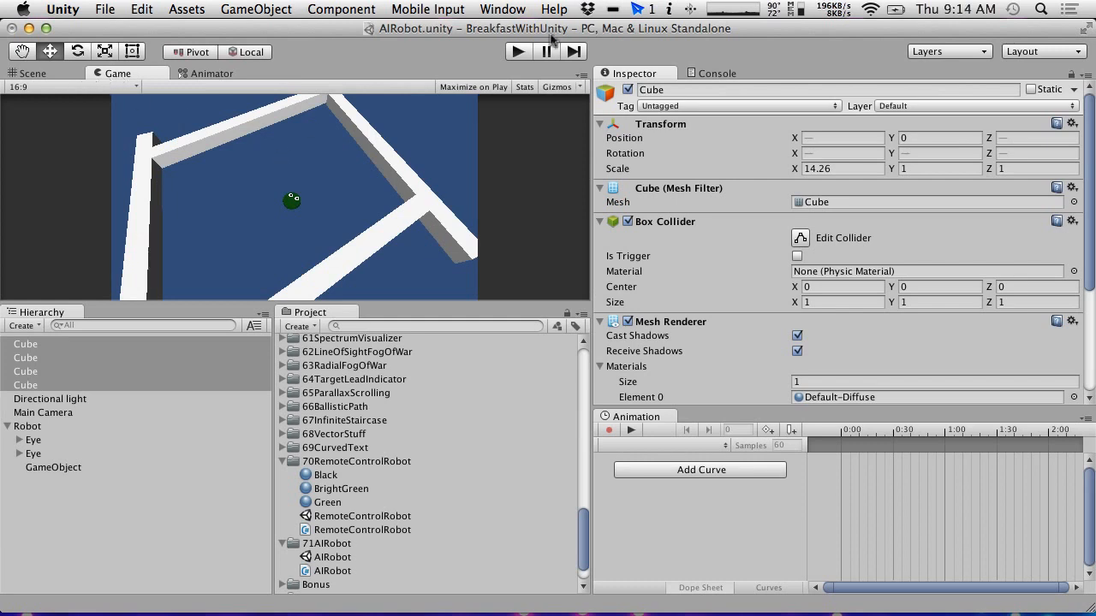
{"action": "left_click", "coordinate": [517, 52]}
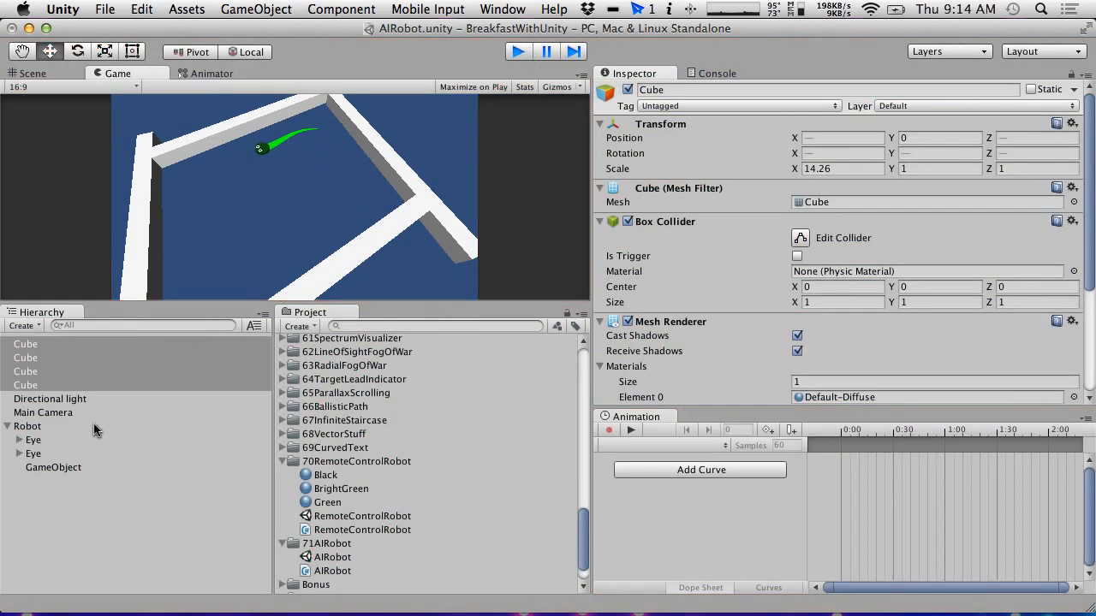
- Duplicate Robot into spread-out copies, delete the extra copy, and run the scene
{"action": "left_click", "coordinate": [27, 426]}
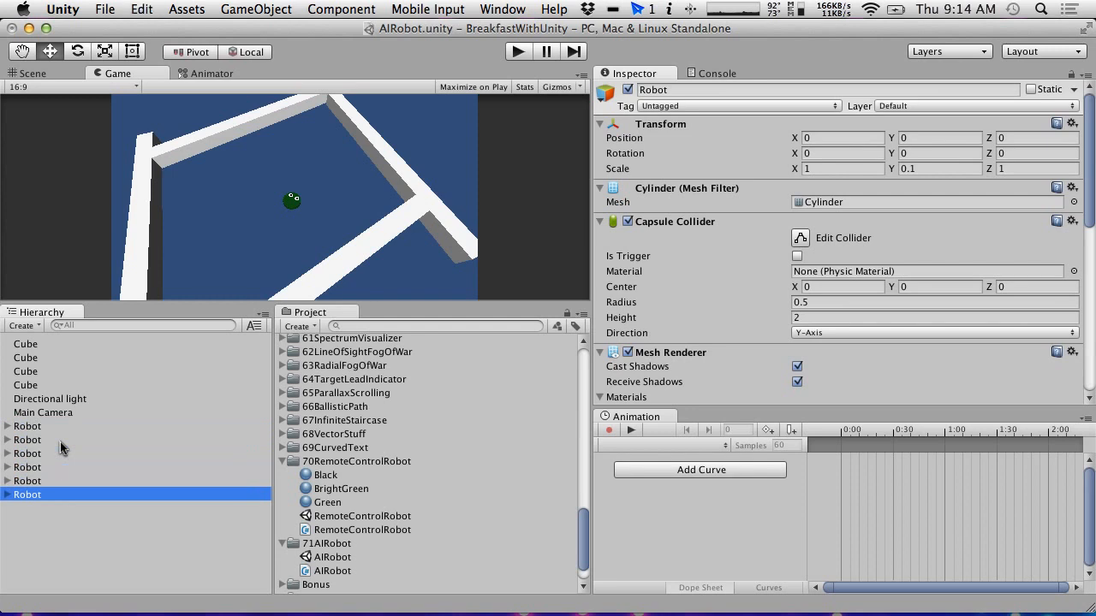
{"action": "mouse_move", "coordinate": [45, 419]}
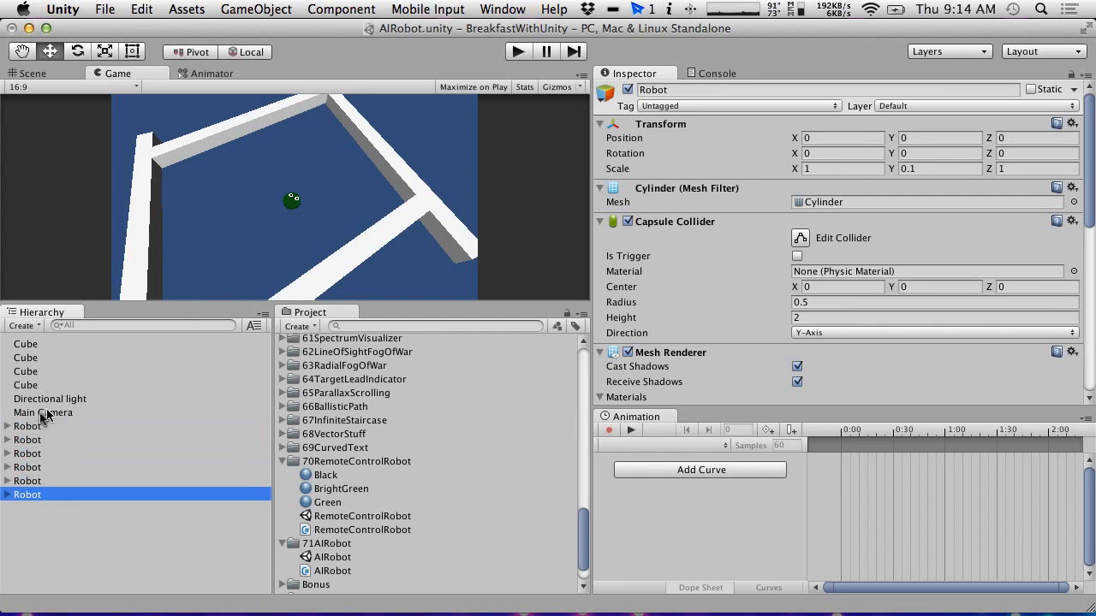
{"action": "left_click", "coordinate": [27, 439]}
{"action": "type", "text": "3.93"}
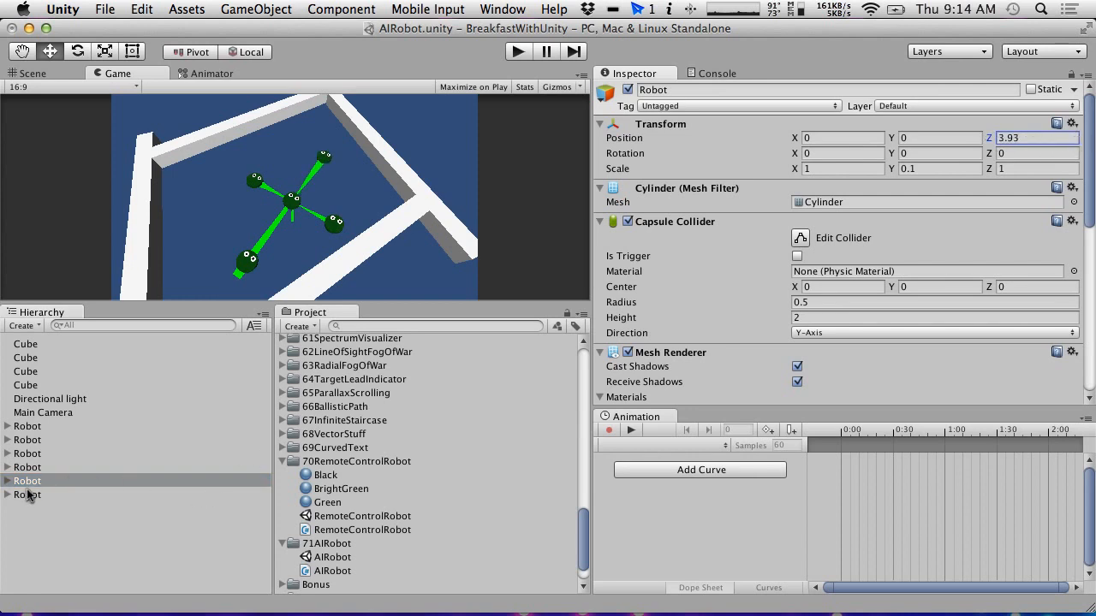
{"action": "right_click", "coordinate": [27, 494]}
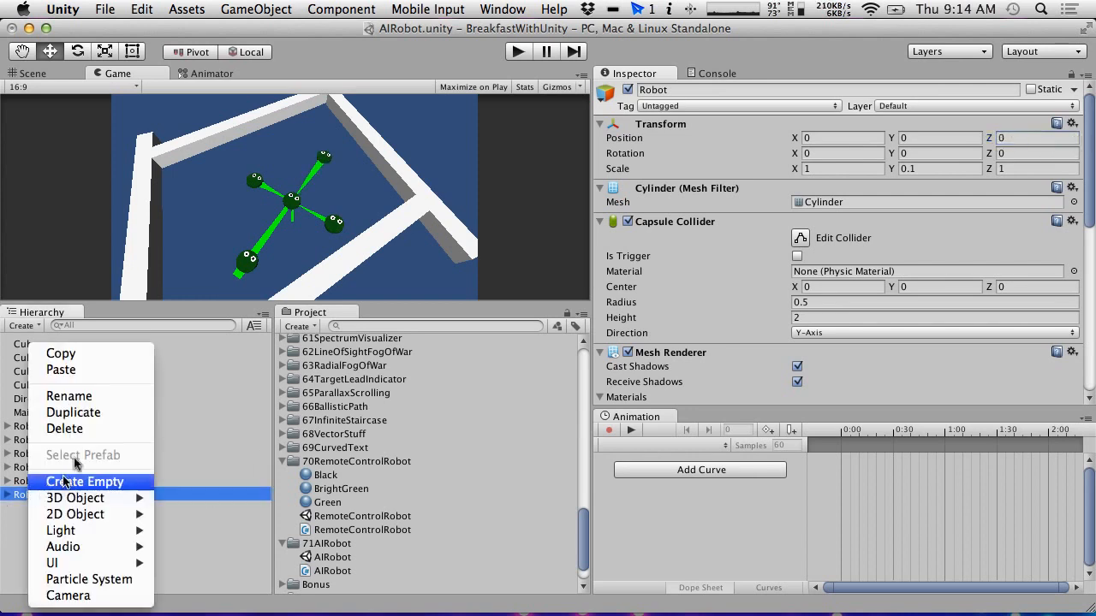
{"action": "left_click", "coordinate": [517, 52]}
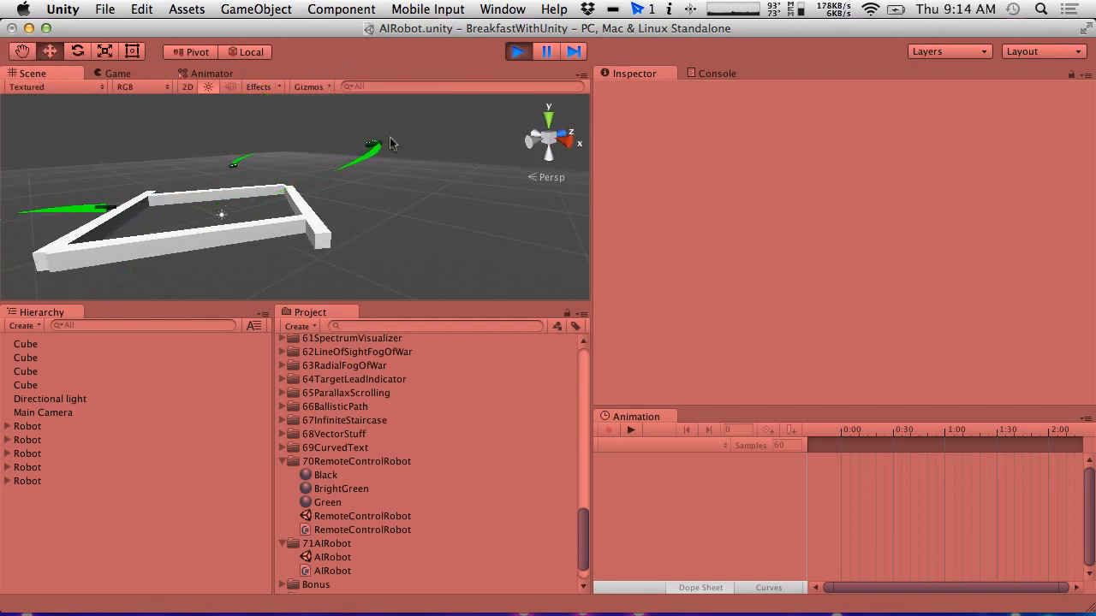
- Wrap the contact normal in Vector3.ProjectOnPlane(..., Vector3.up) inside the Reflect call
{"action": "left_click", "coordinate": [28, 467]}
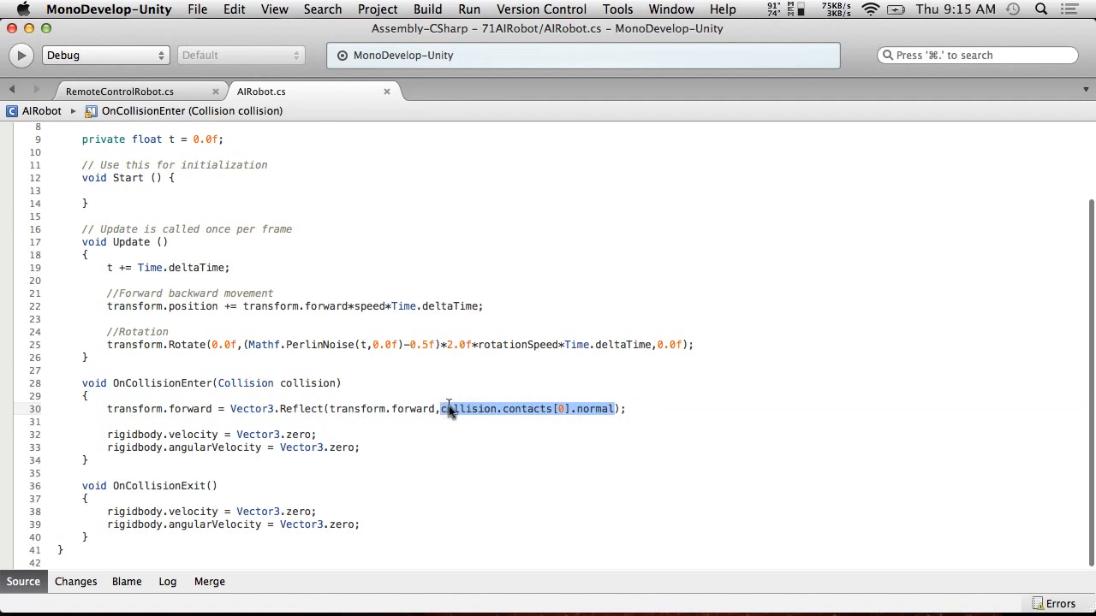
{"action": "mouse_move", "coordinate": [449, 408]}
{"action": "type", "text": "Vecto"}
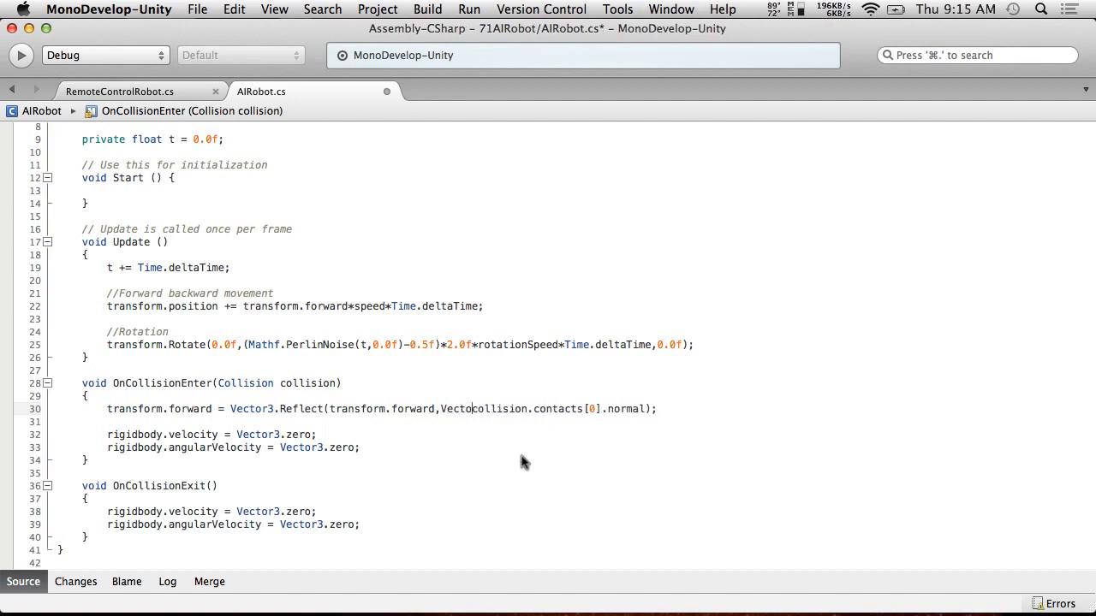
{"action": "type", "text": "ProjectOnPlane("}
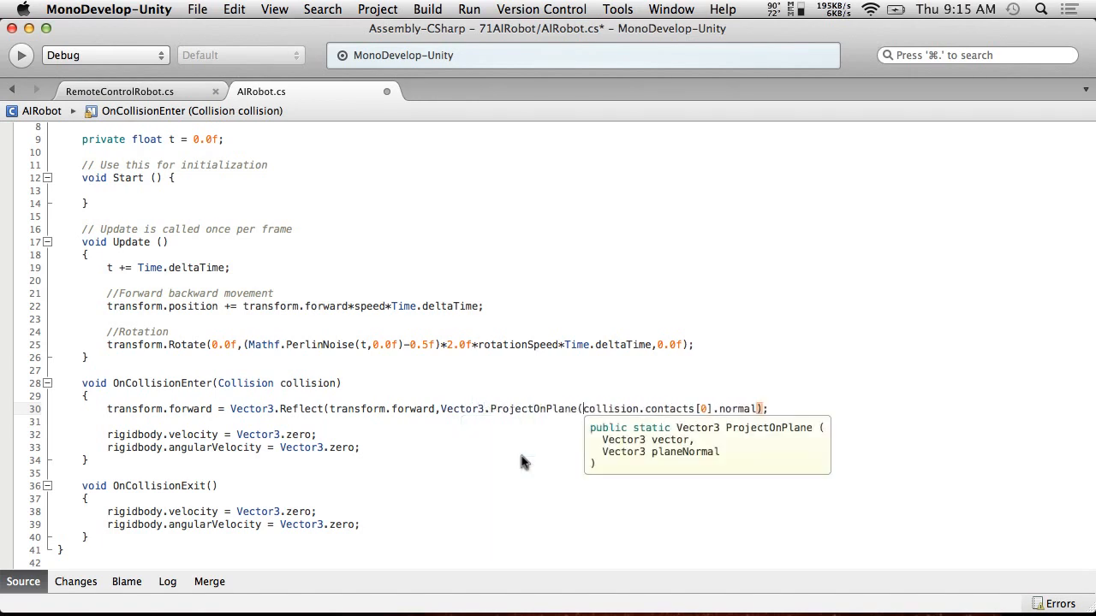
{"action": "mouse_move", "coordinate": [757, 413]}
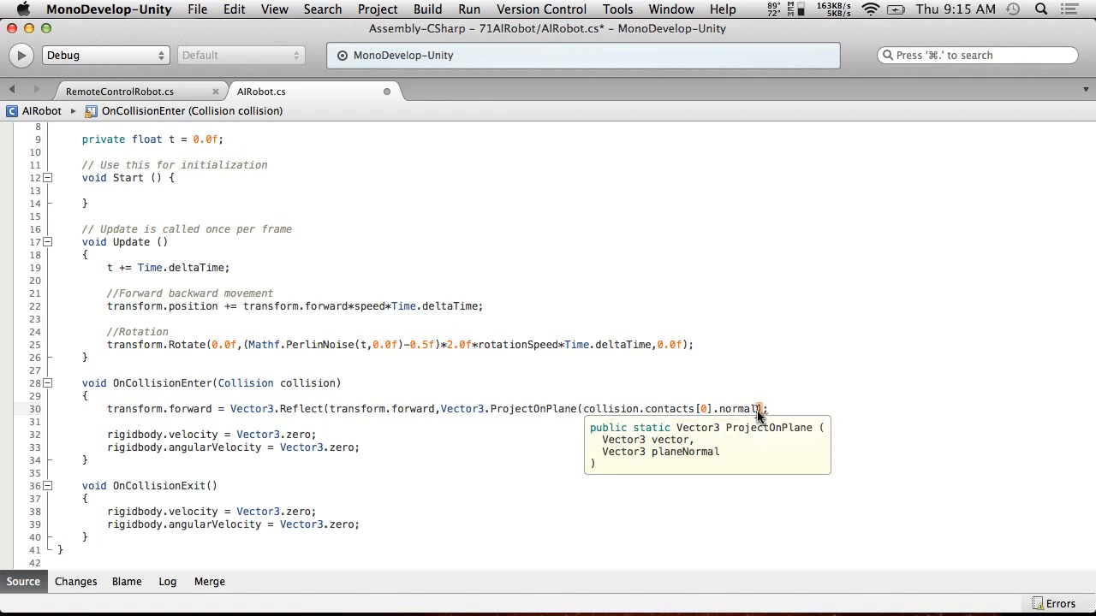
{"action": "type", "text": ","}
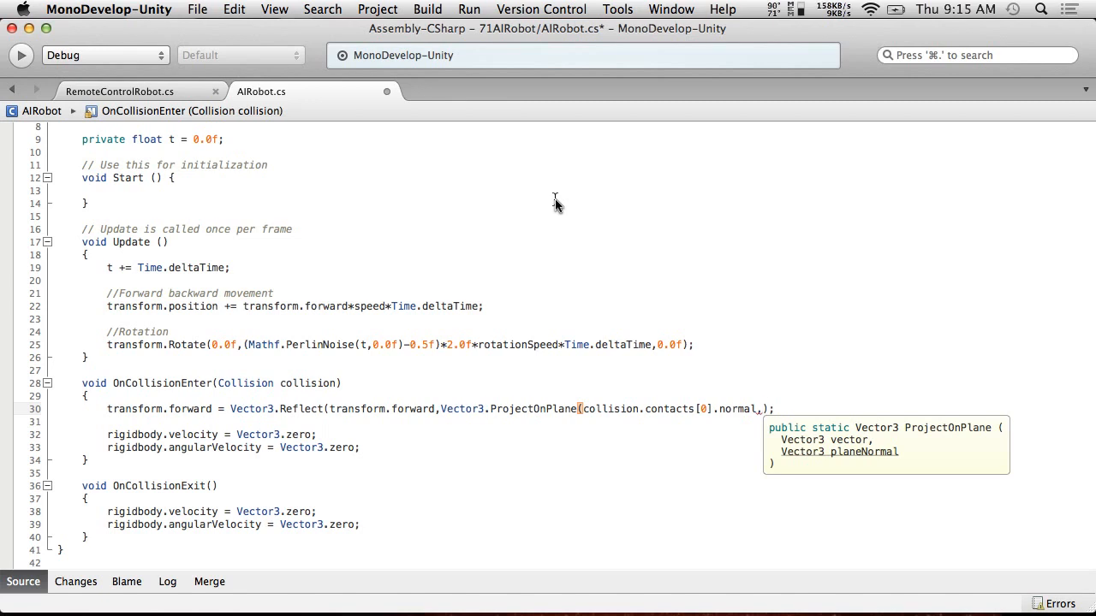
{"action": "type", "text": "Trans"}
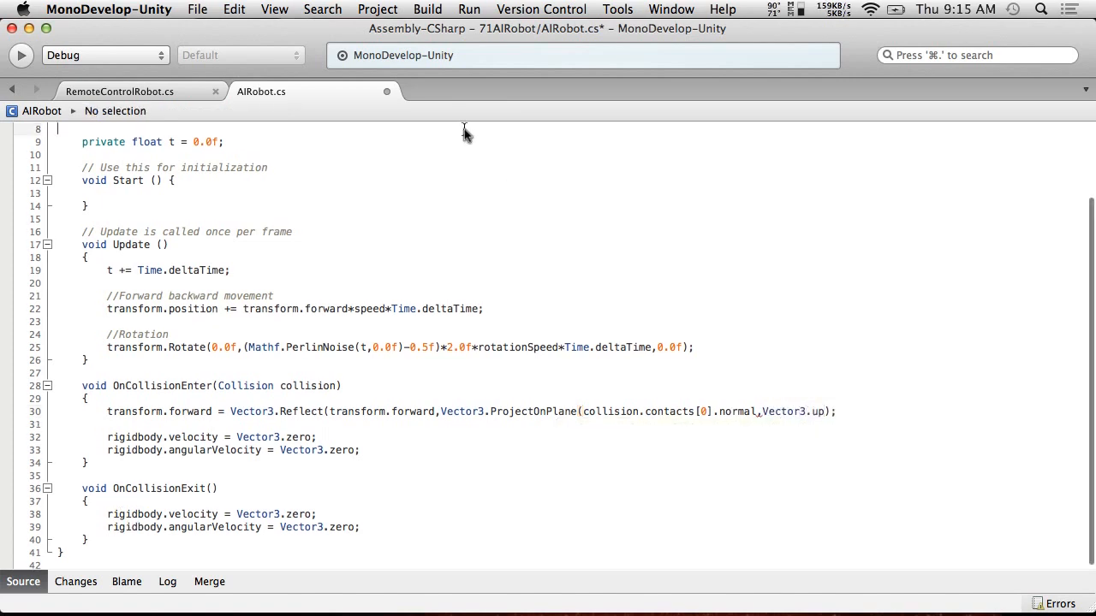
{"action": "mouse_move", "coordinate": [599, 288]}
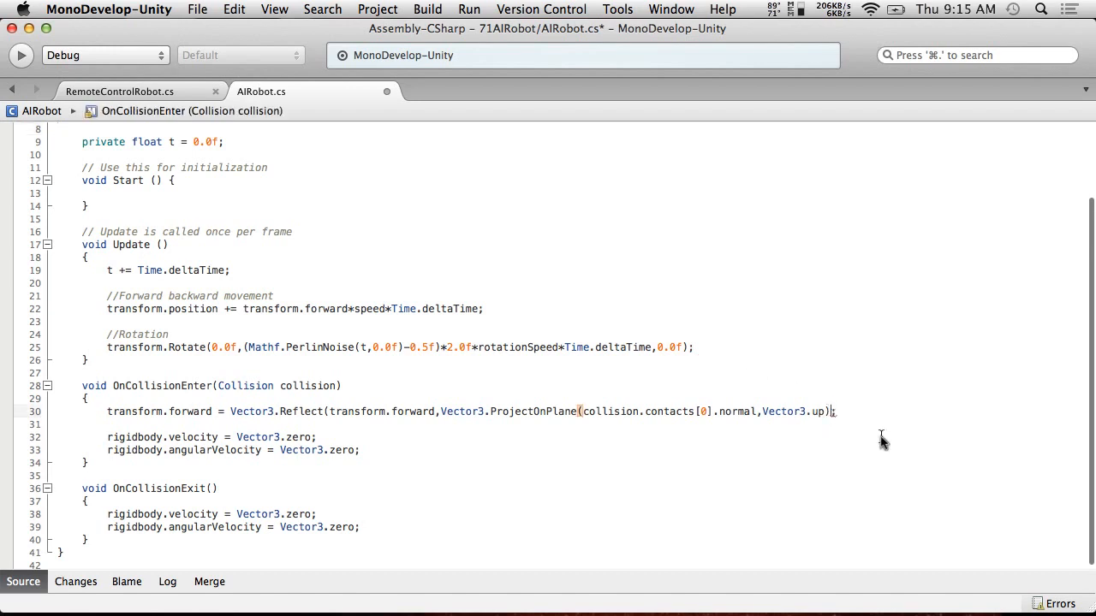
{"action": "type", "text": ")"}
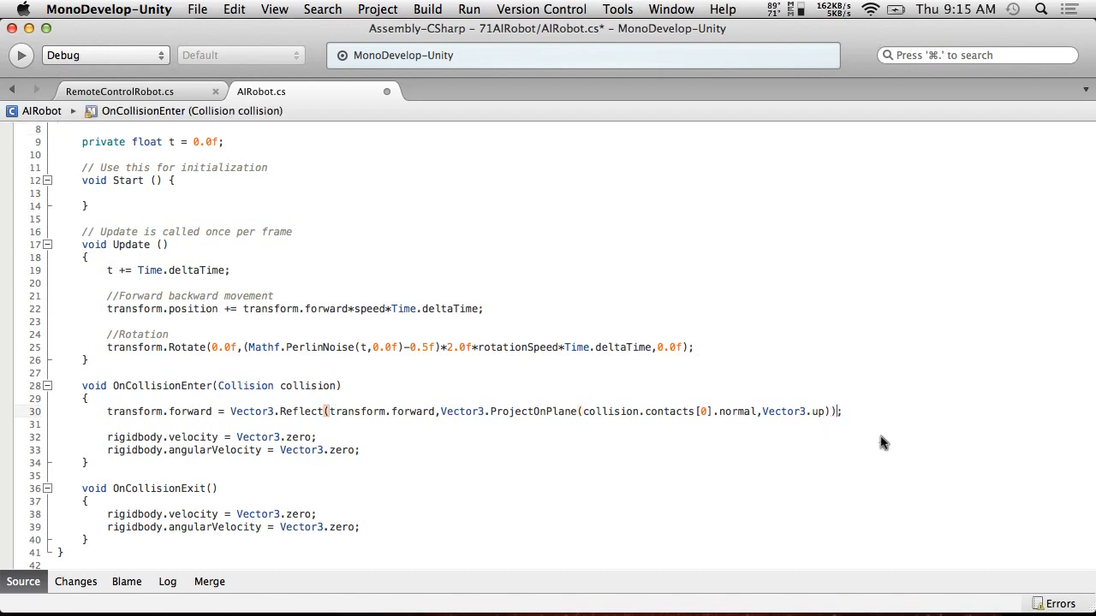
{"action": "mouse_move", "coordinate": [479, 6]}
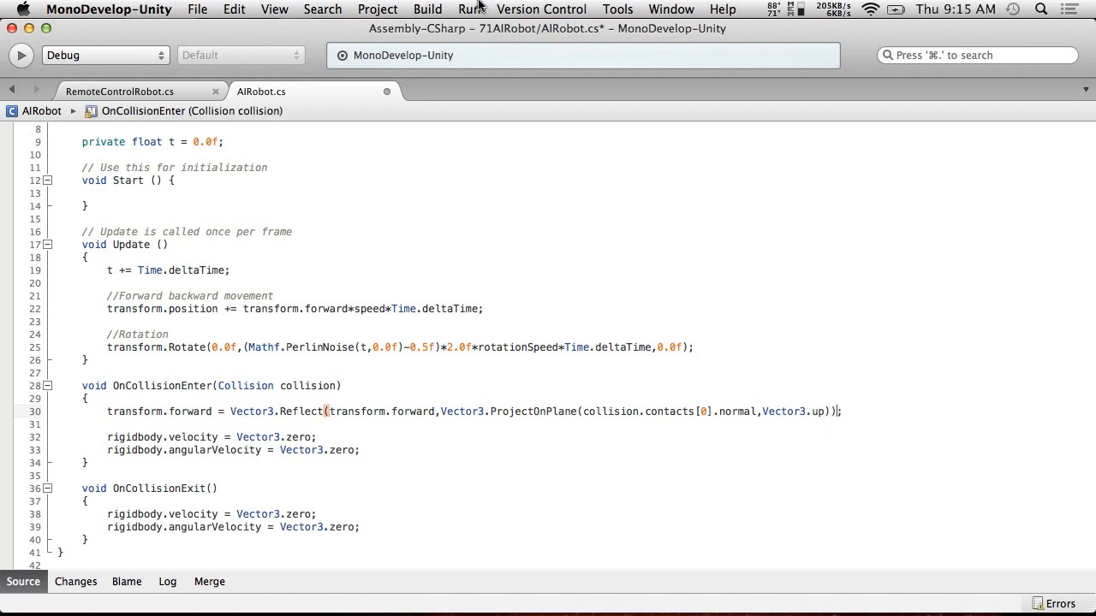
{"action": "left_click", "coordinate": [197, 9]}
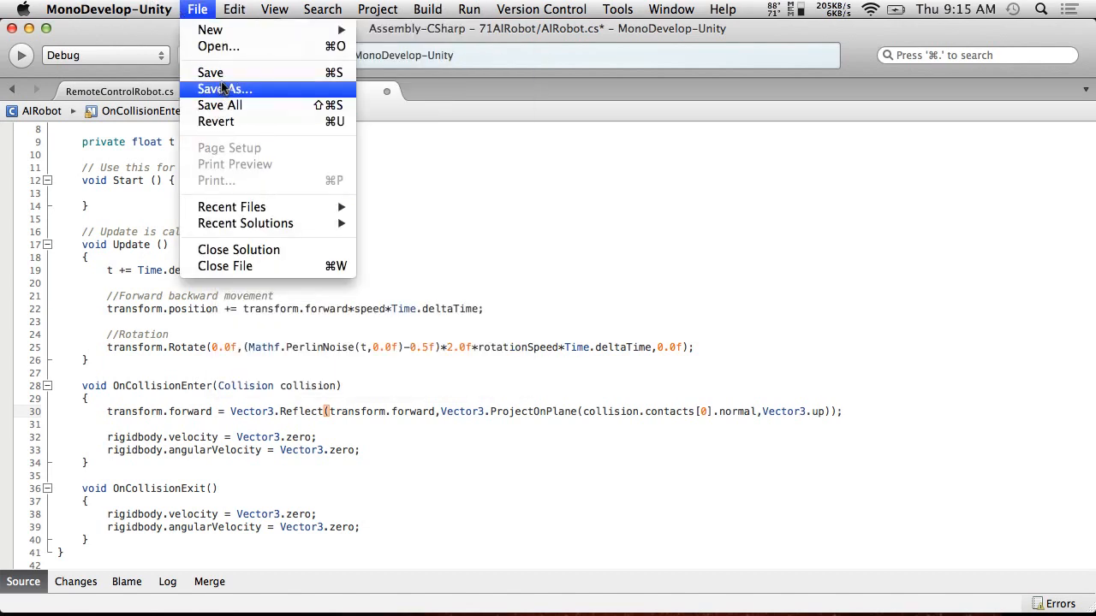
- Save AIRobot.cs, then stop the Unity play test with robots sliding along one wall
{"action": "left_click", "coordinate": [210, 72]}
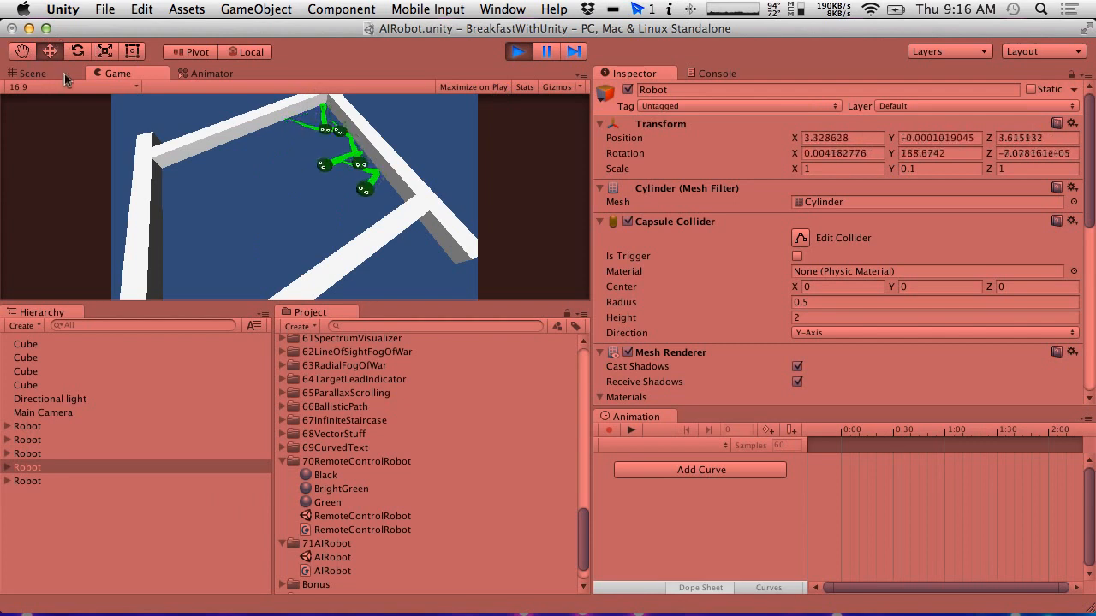
{"action": "left_click", "coordinate": [31, 72]}
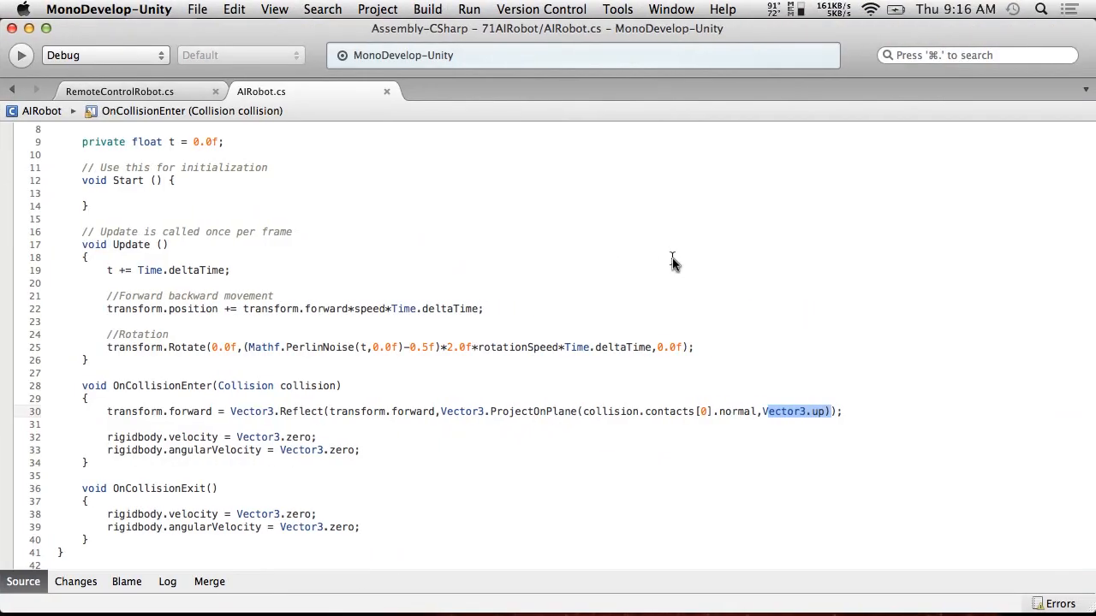
{"action": "mouse_move", "coordinate": [525, 397]}
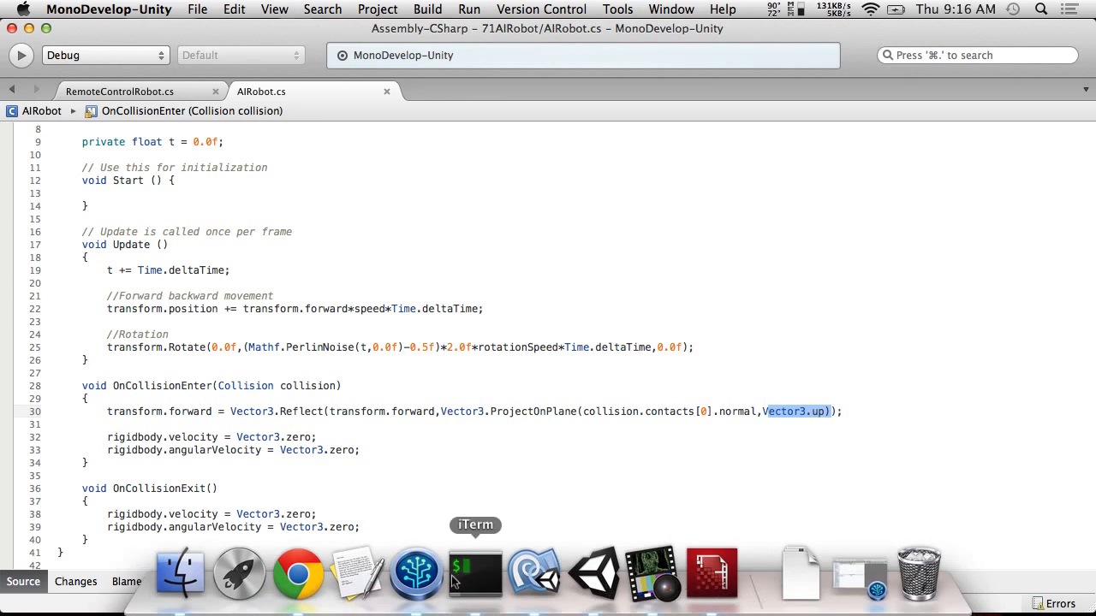
{"action": "mouse_move", "coordinate": [593, 573]}
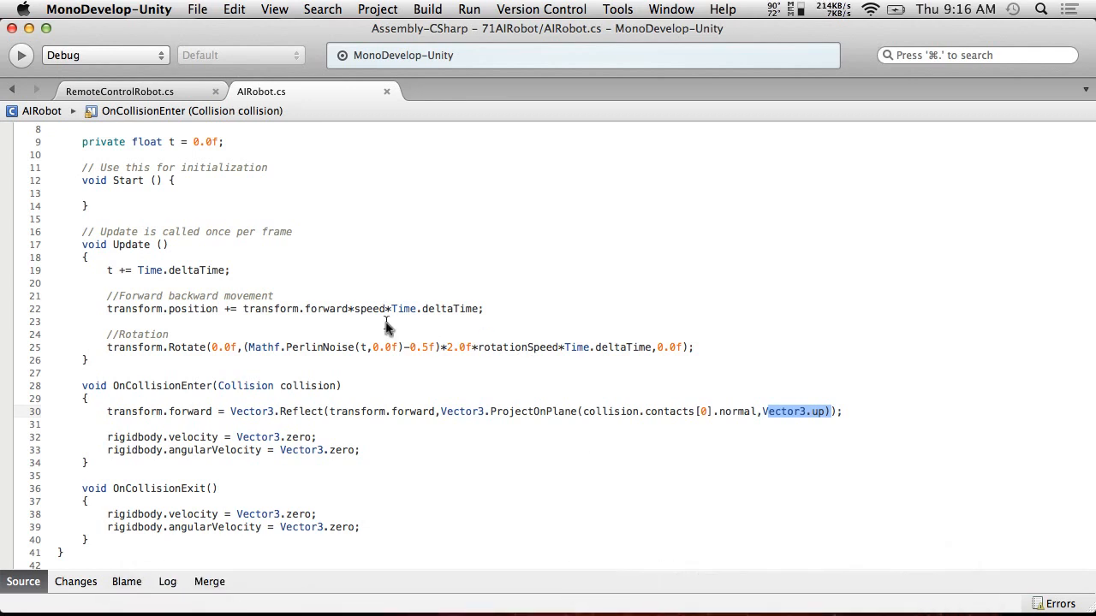
{"action": "mouse_move", "coordinate": [391, 417]}
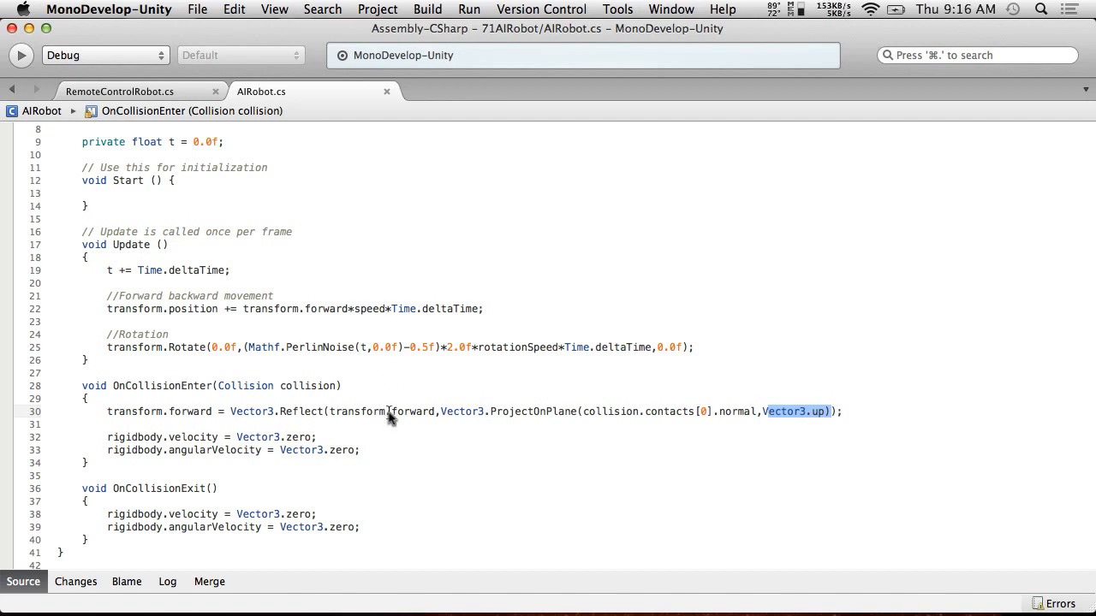
{"action": "mouse_move", "coordinate": [416, 412]}
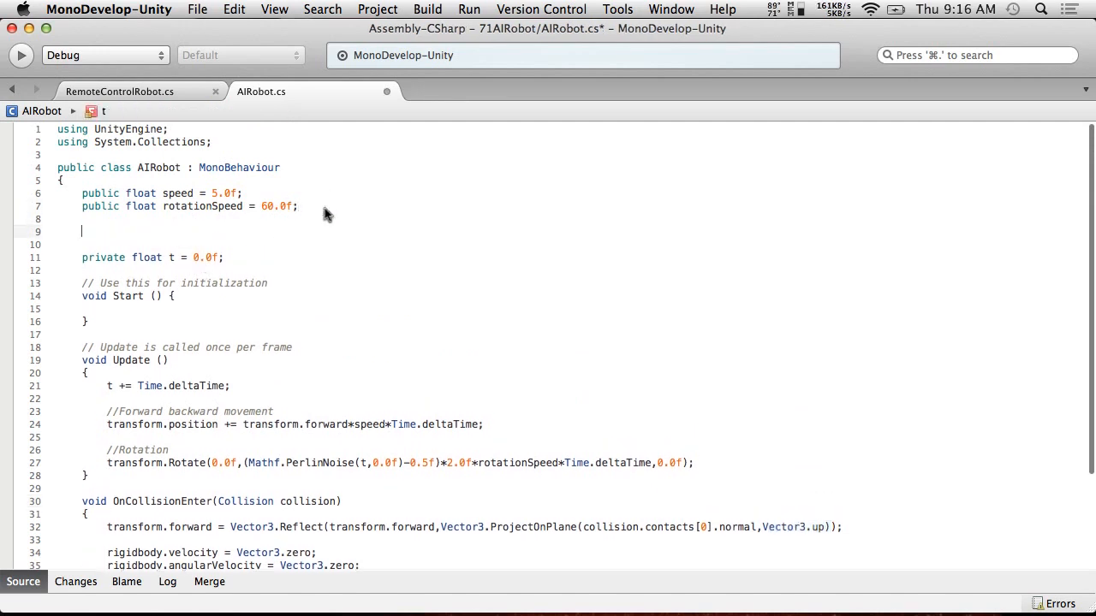
- Add 'private float perlinOffset;' and set it in Start to Random.Range(-1000.0f, 1000.0f)
{"action": "type", "text": "private float pe"}
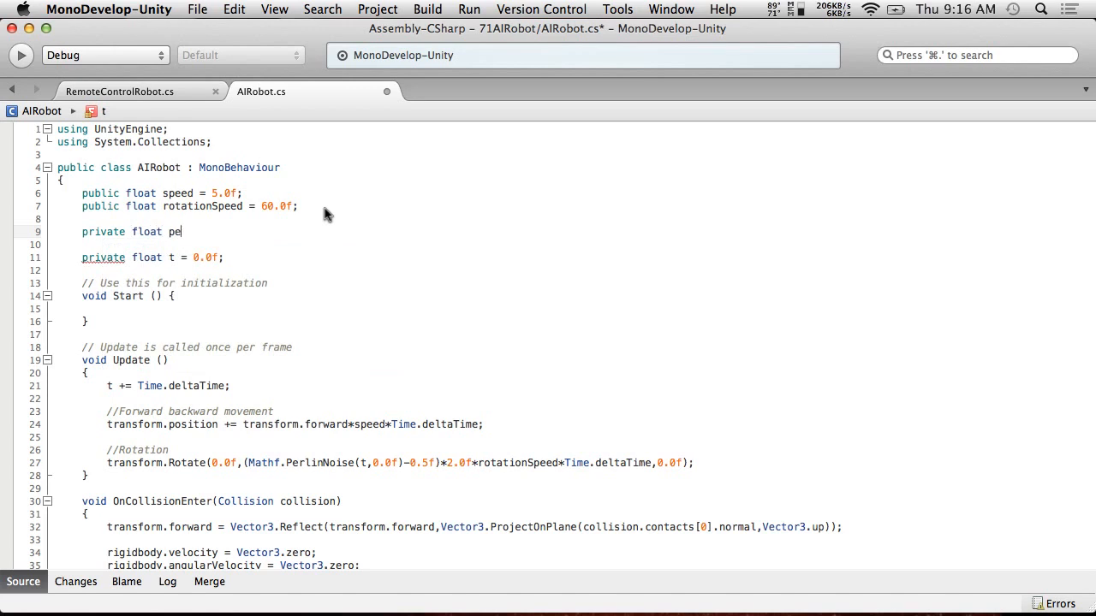
{"action": "type", "text": "rlino"}
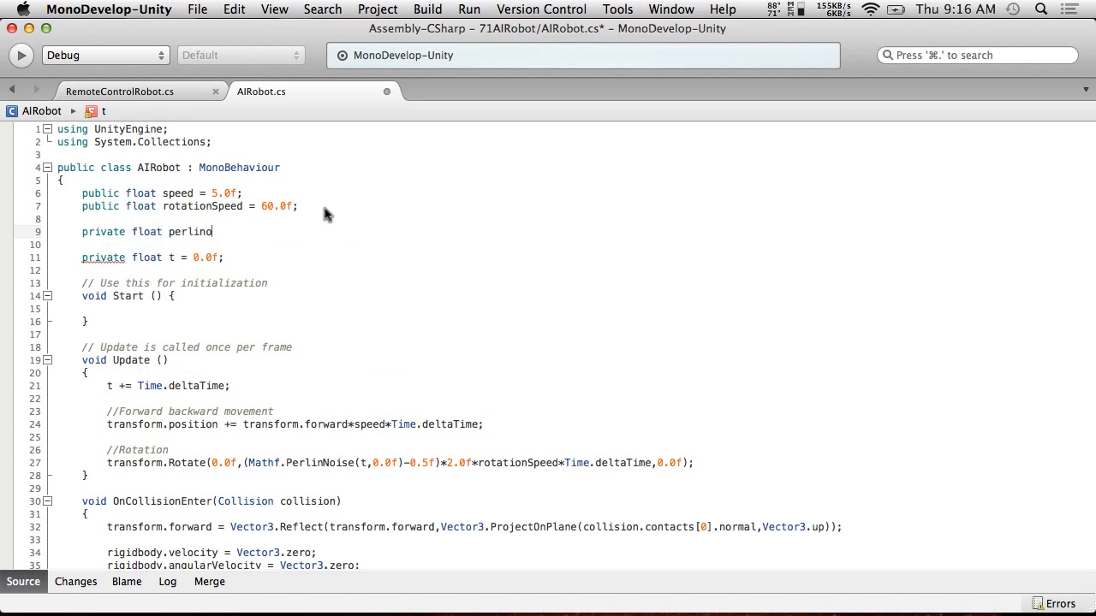
{"action": "type", "text": "Offset;"}
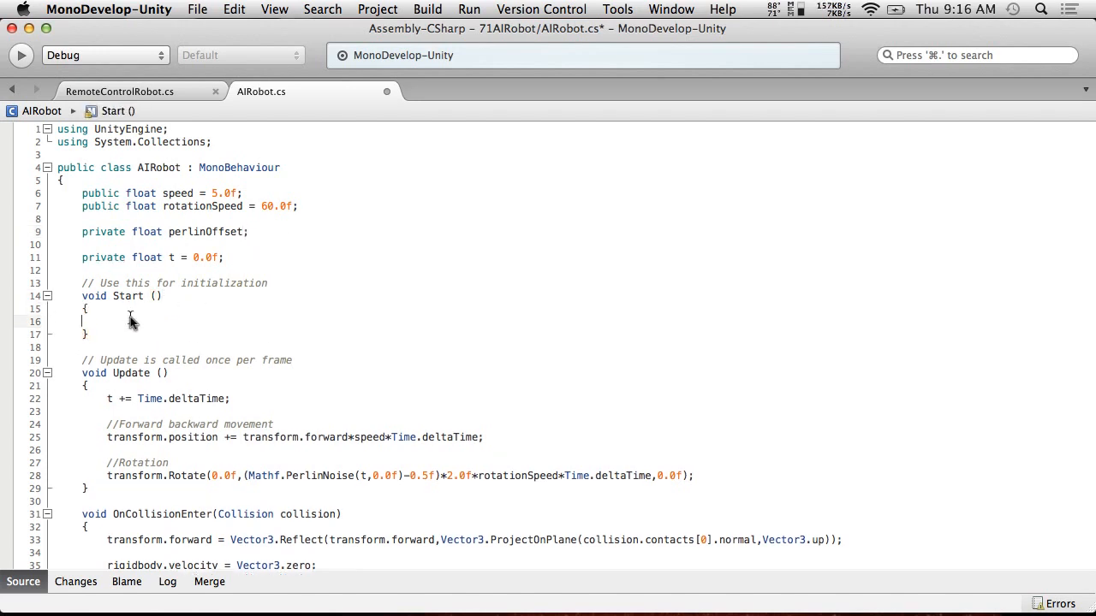
{"action": "type", "text": "perlinOffset ="}
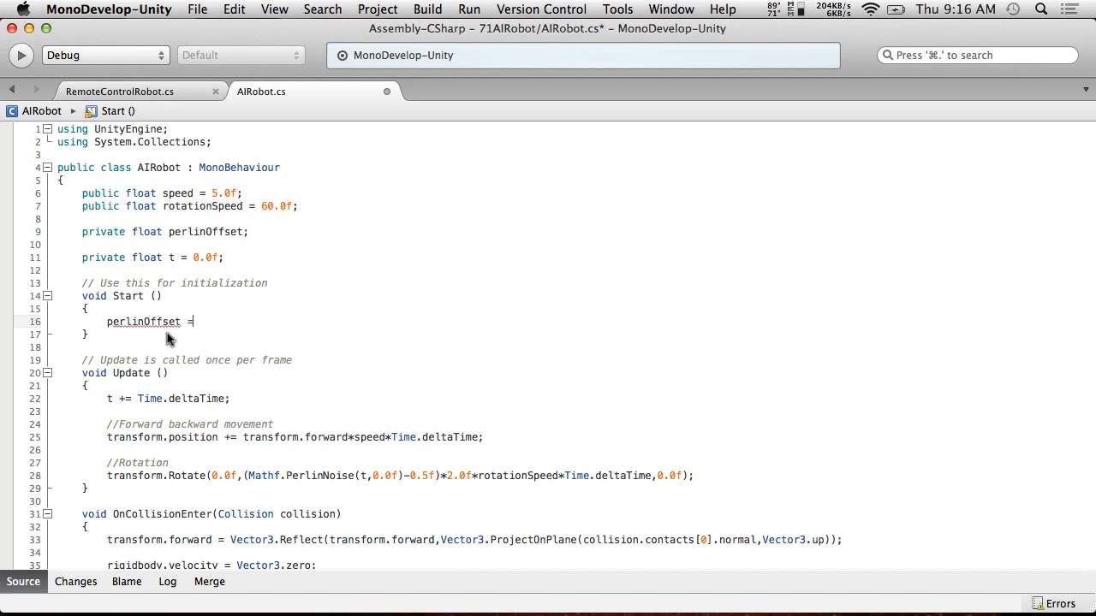
{"action": "type", "text": "Random.Range(-1000.0f,"}
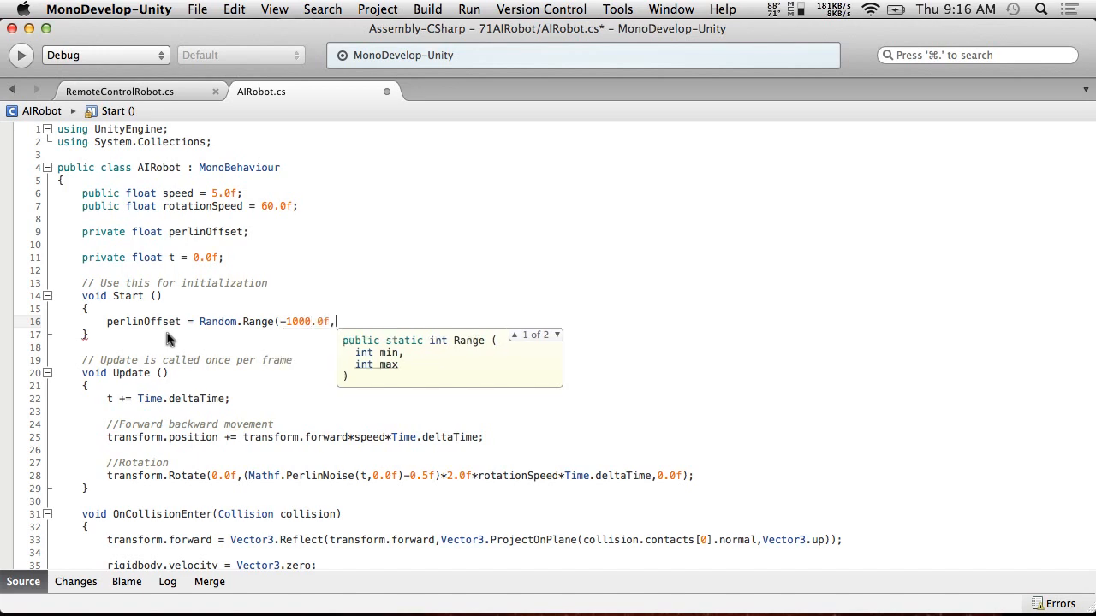
{"action": "type", "text": "1000."}
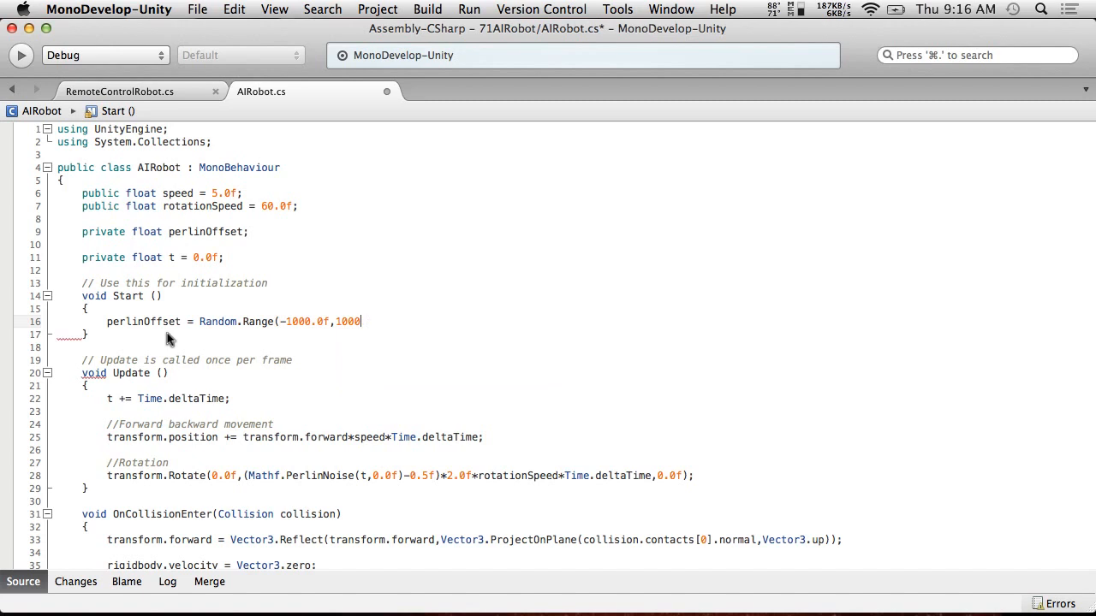
{"action": "type", "text": ".0f"}
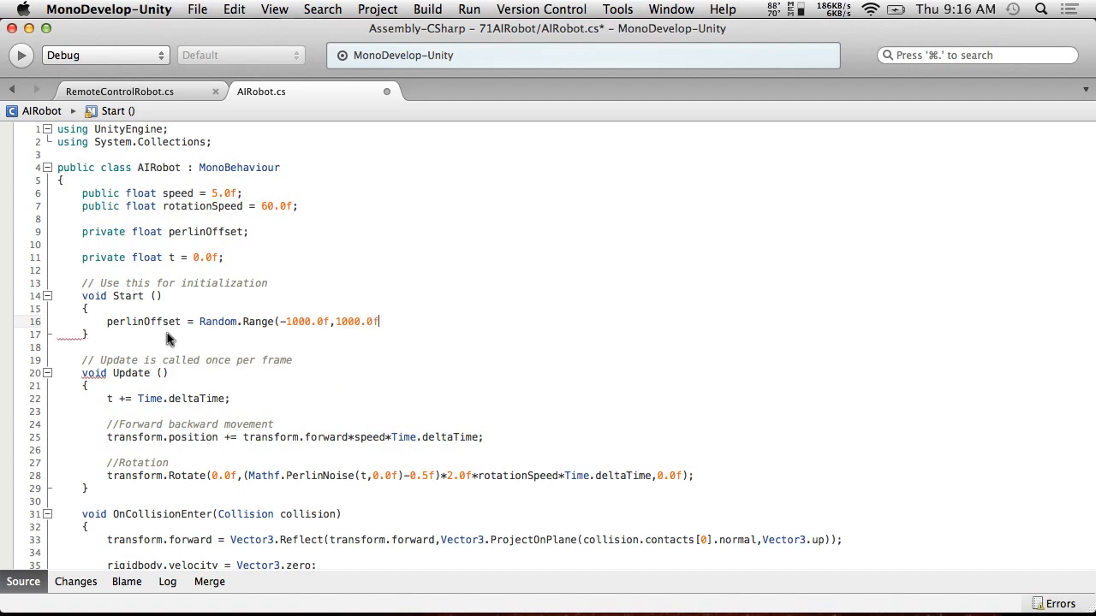
{"action": "type", "text": ");"}
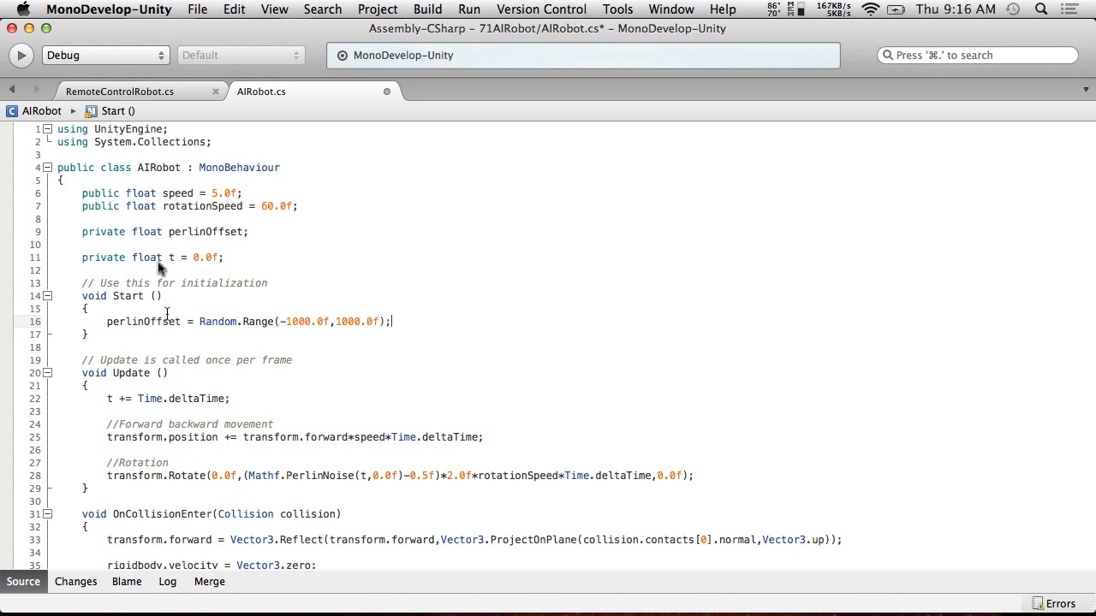
{"action": "left_click", "coordinate": [196, 9]}
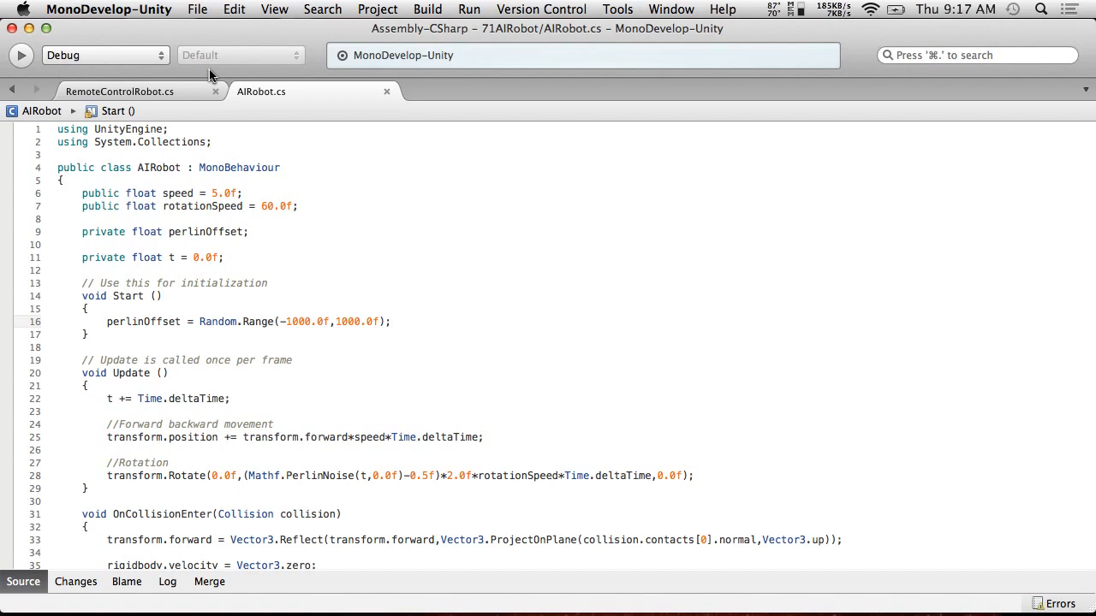
- Run and stop two Unity play tests to watch the robots spread across the pen
{"action": "left_click", "coordinate": [197, 10]}
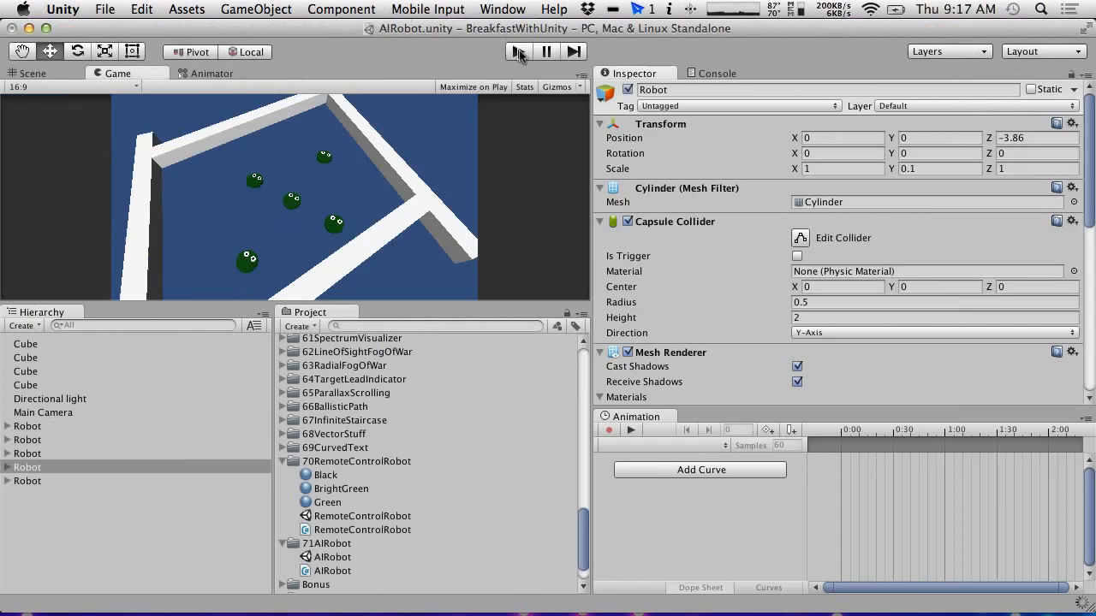
{"action": "left_click", "coordinate": [518, 51]}
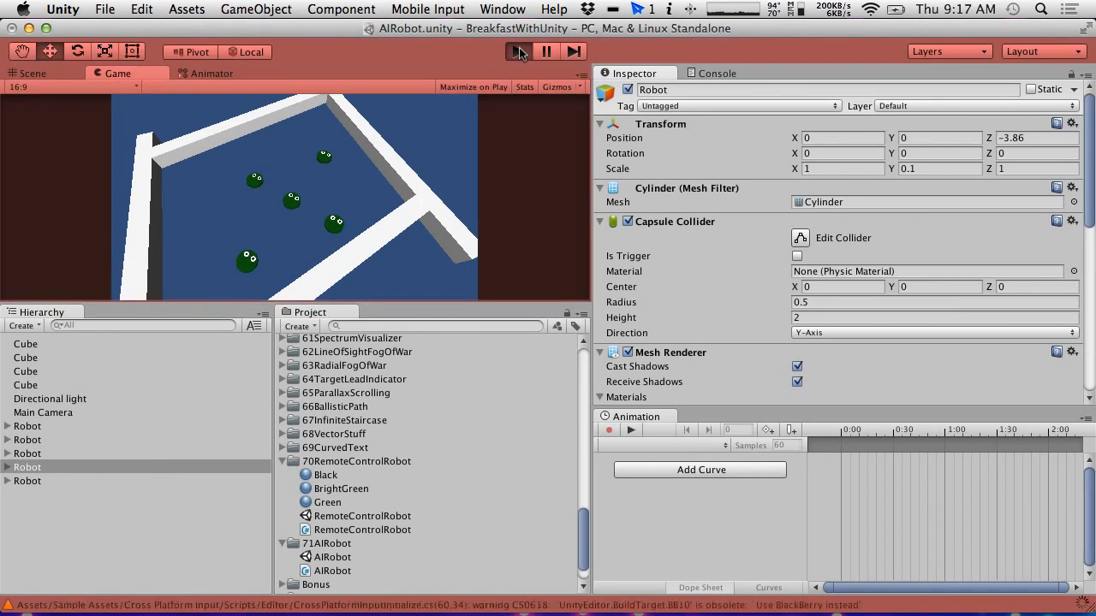
{"action": "left_click", "coordinate": [517, 52]}
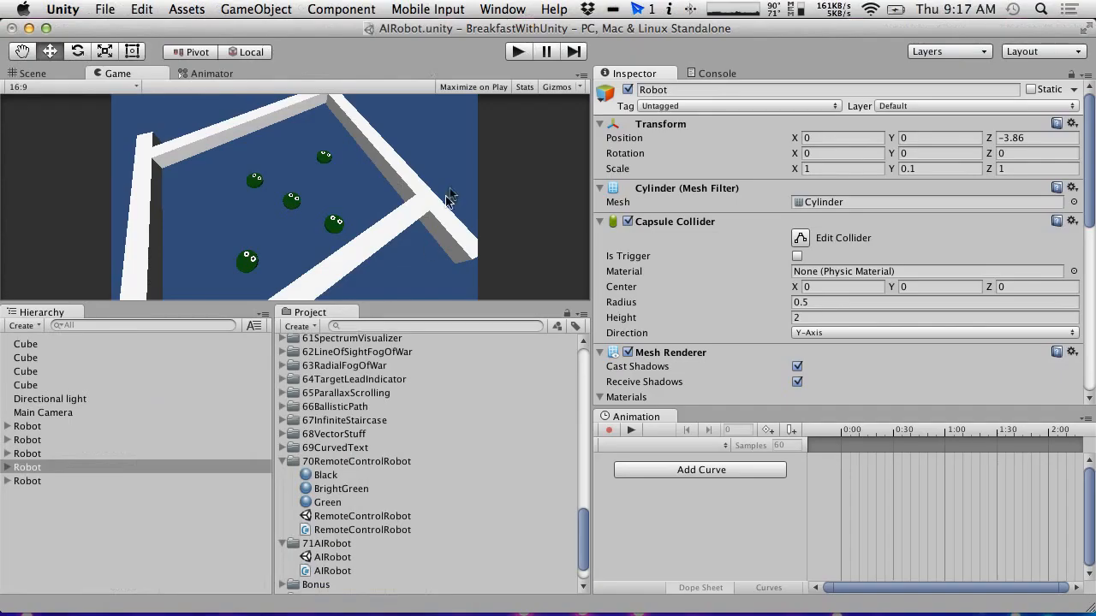
{"action": "left_click", "coordinate": [517, 51]}
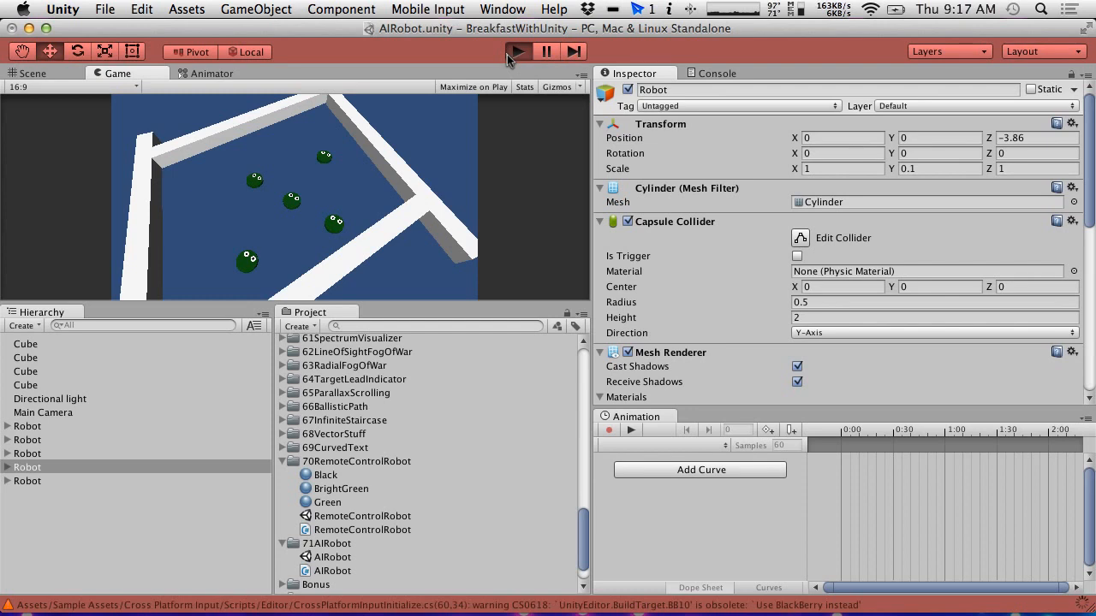
{"action": "left_click", "coordinate": [515, 52]}
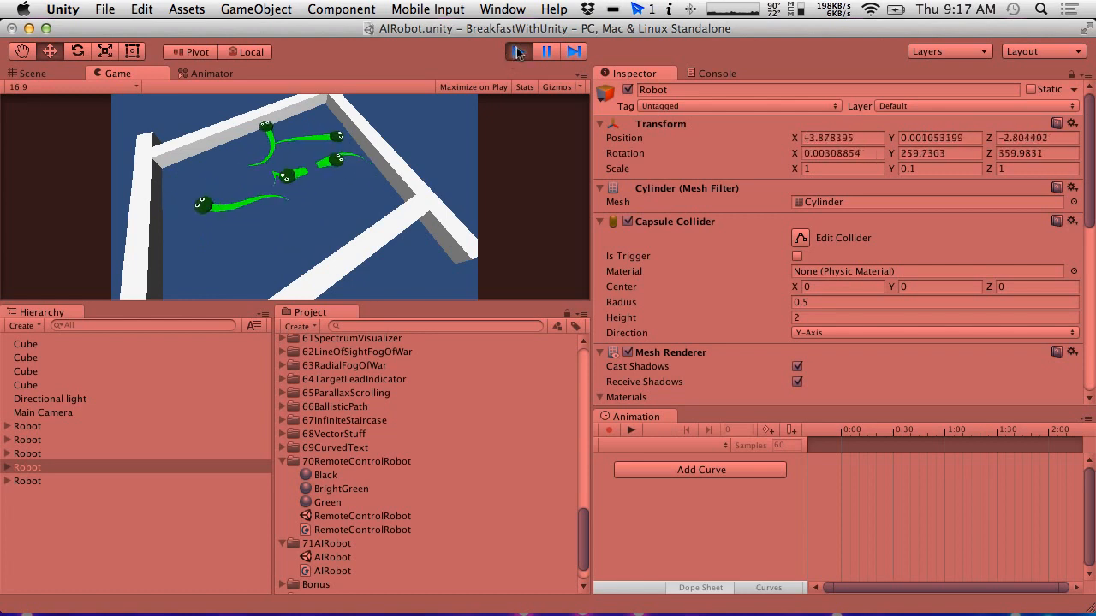
{"action": "left_click", "coordinate": [104, 9]}
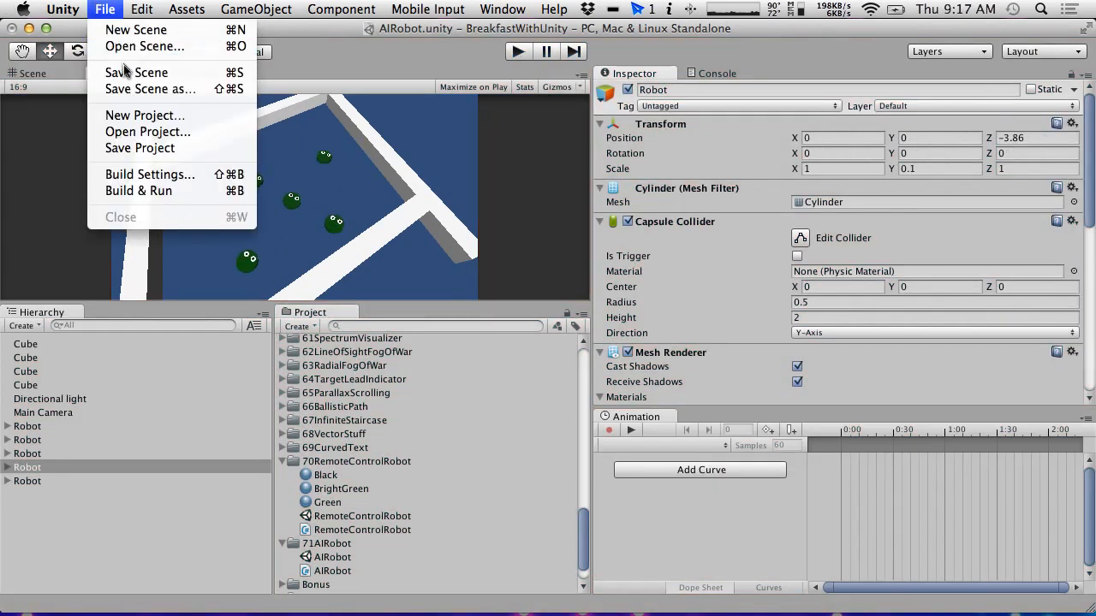
{"action": "mouse_move", "coordinate": [140, 148]}
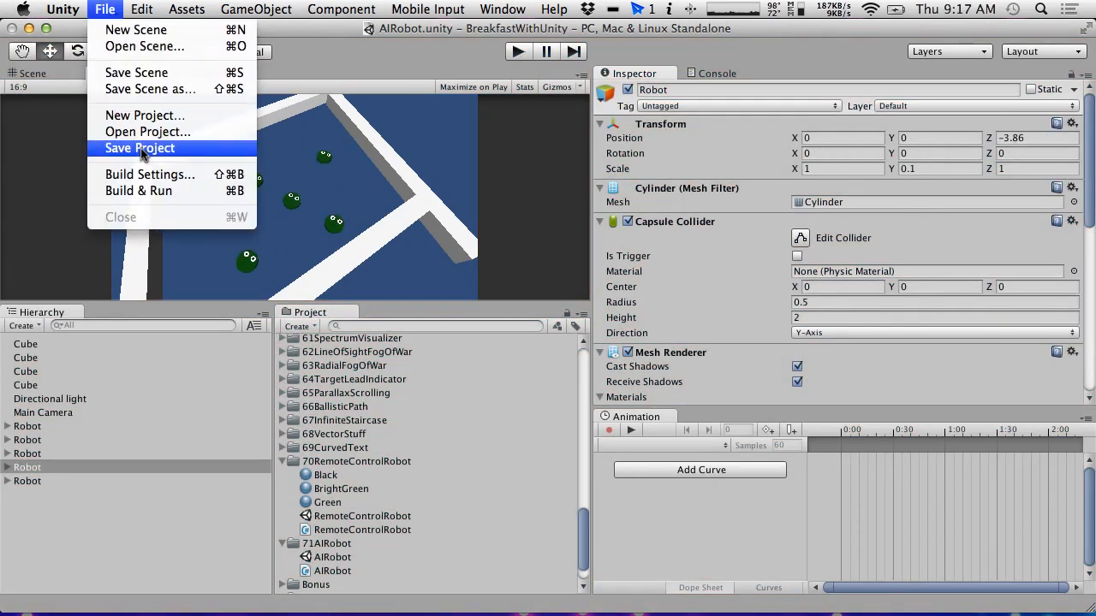